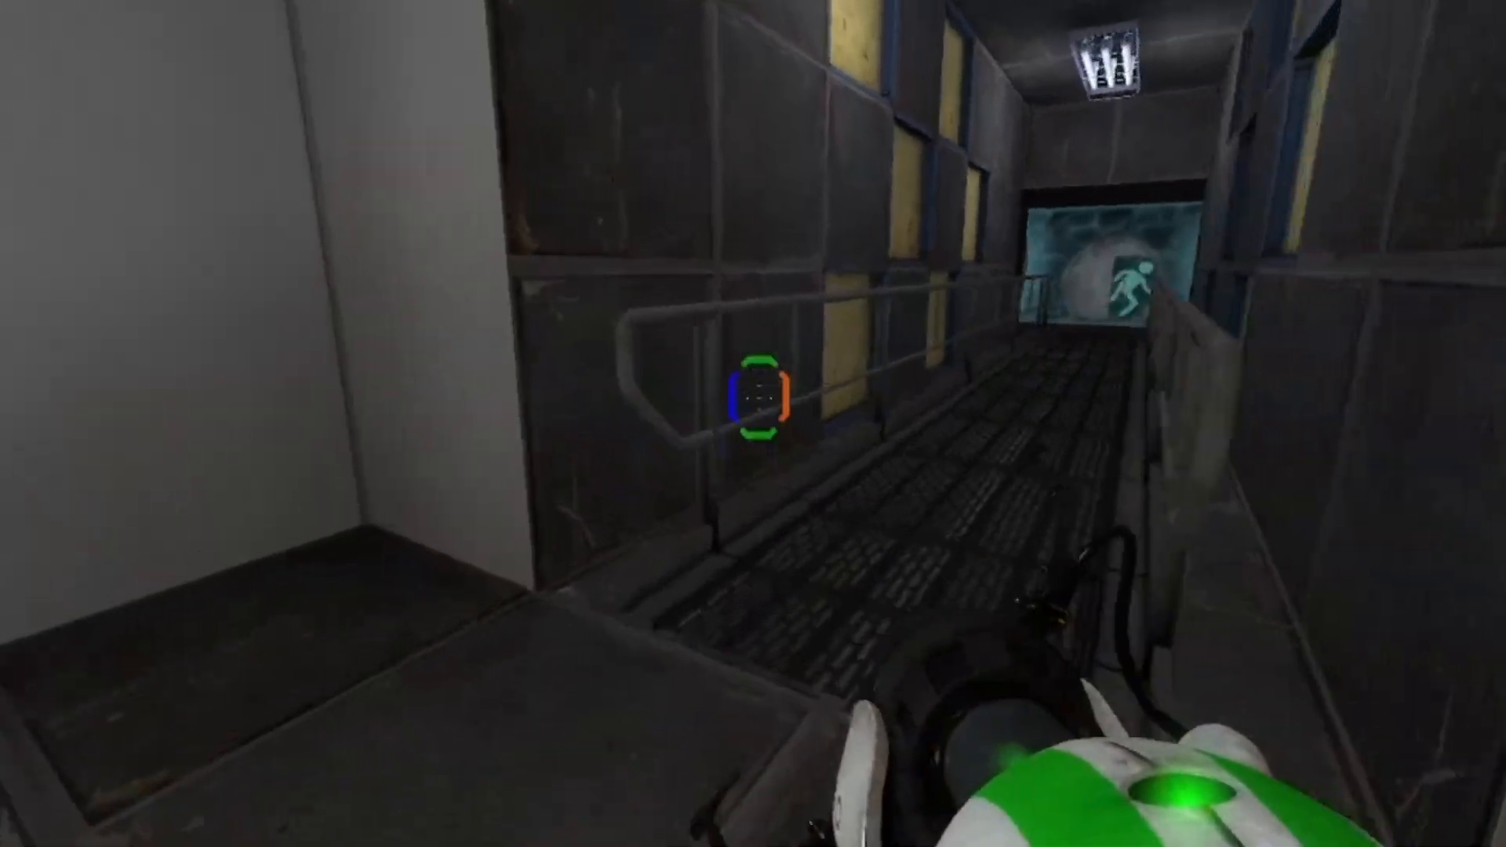
{"action": "mouse_move", "coordinate": [753, 394]}
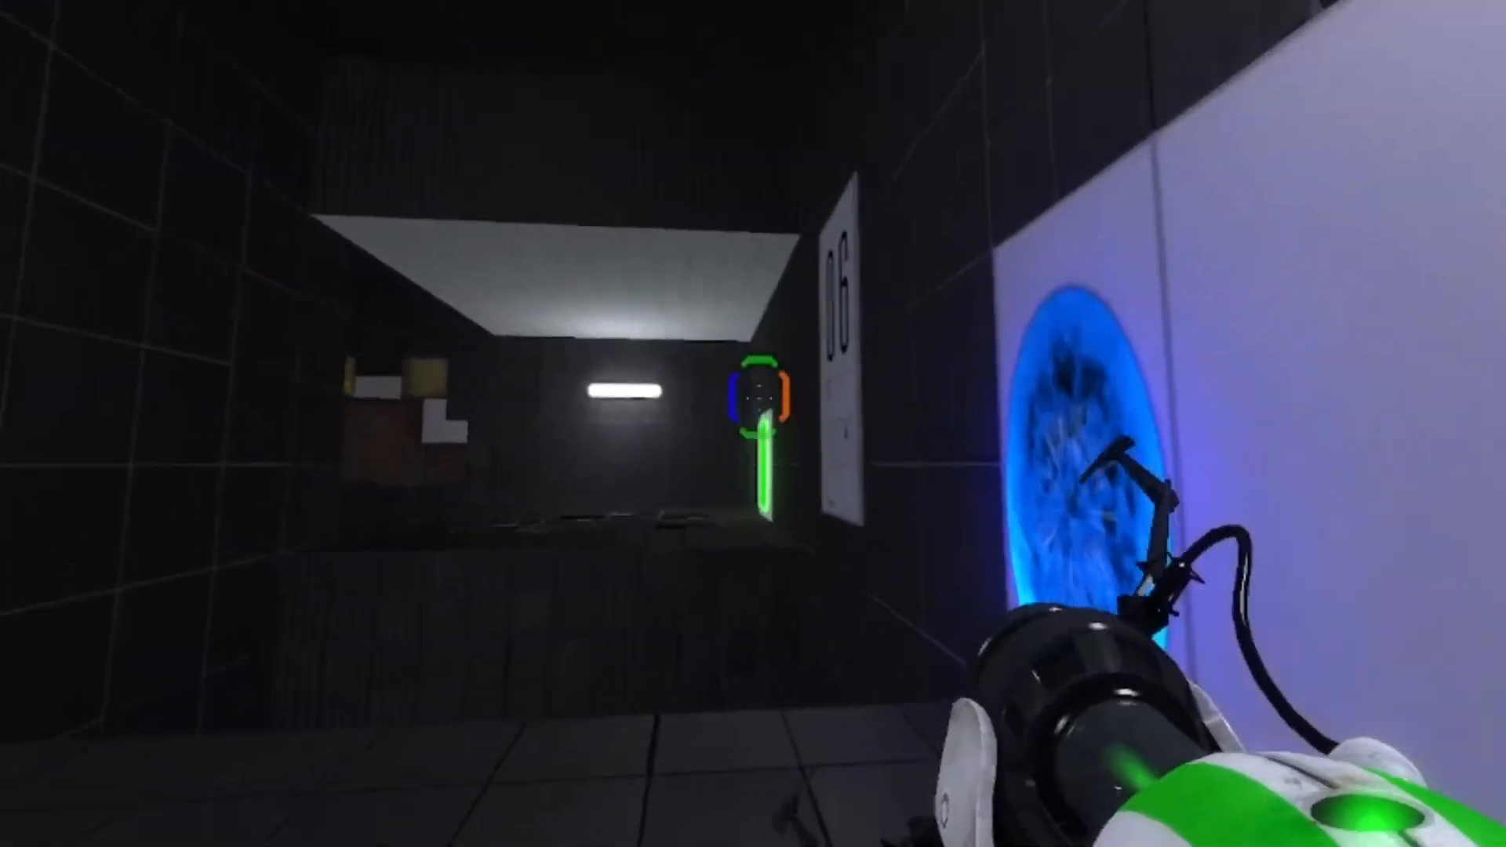
{"action": "mouse_move", "coordinate": [753, 424]}
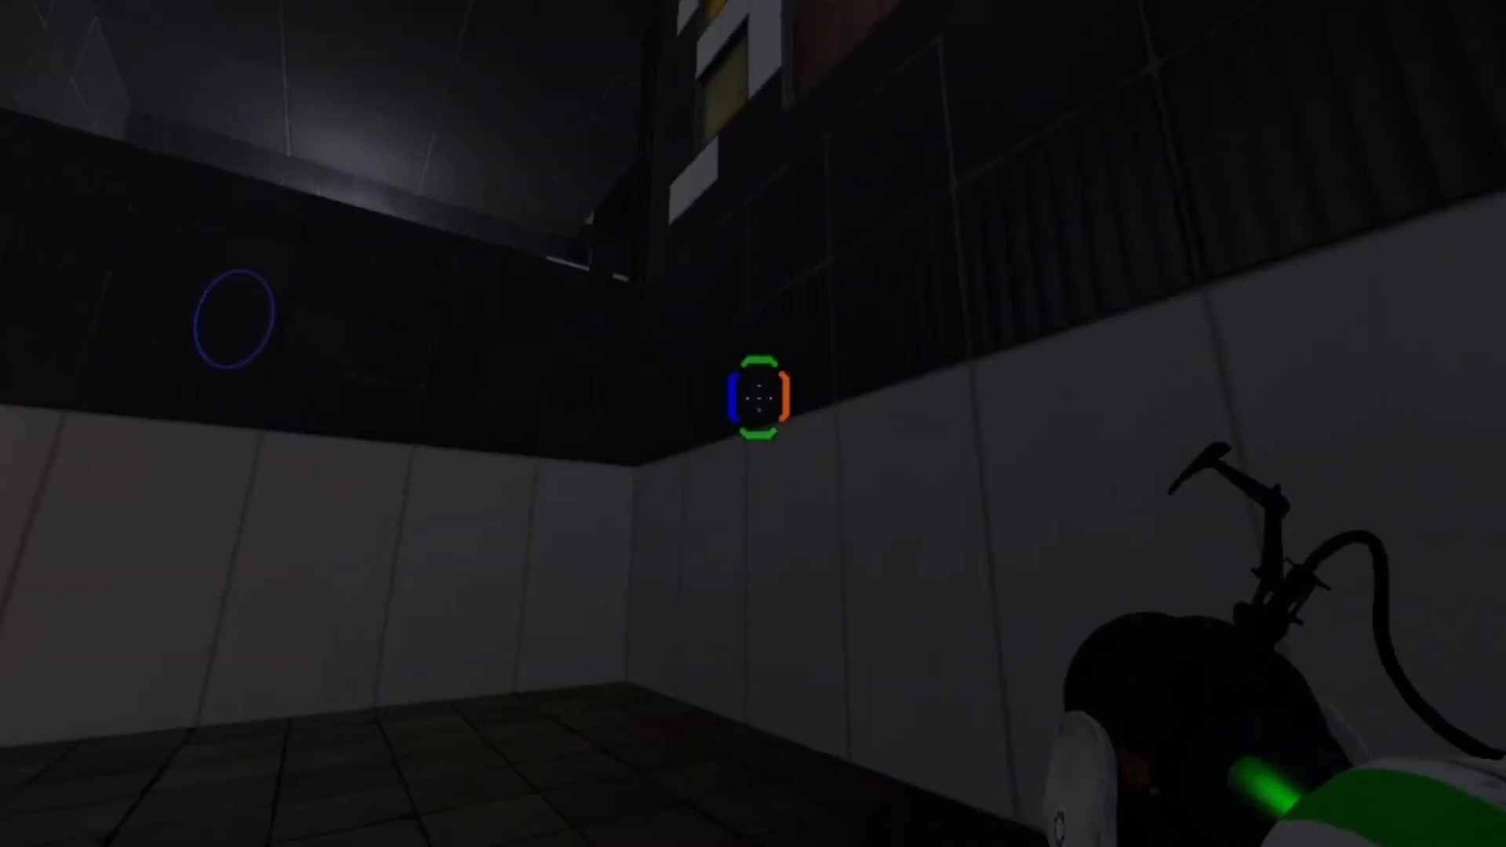
{"action": "mouse_move", "coordinate": [753, 385]}
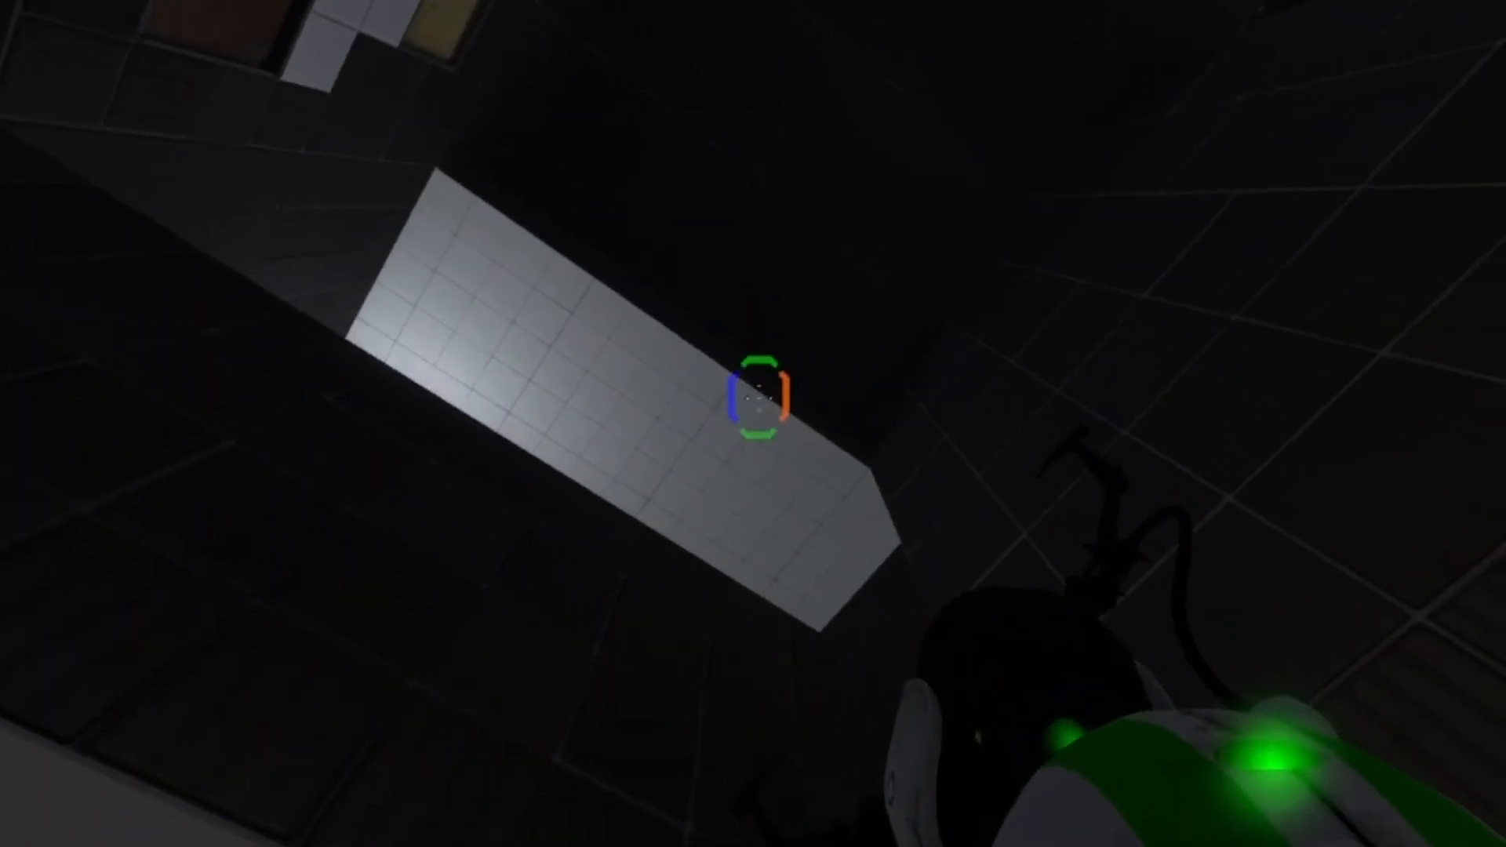
{"action": "mouse_move", "coordinate": [753, 392]}
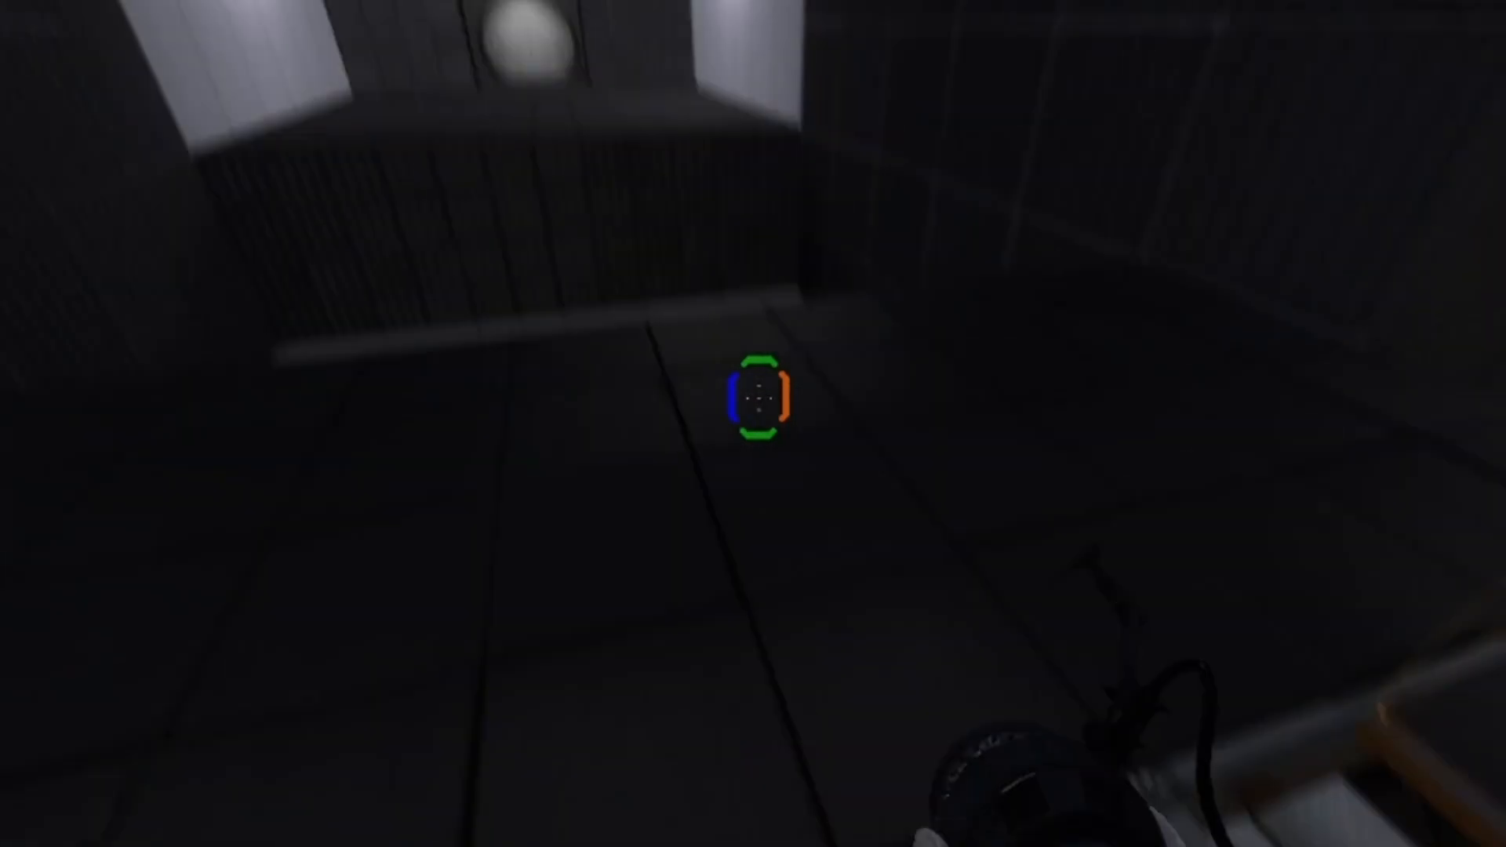
{"action": "mouse_move", "coordinate": [753, 404]}
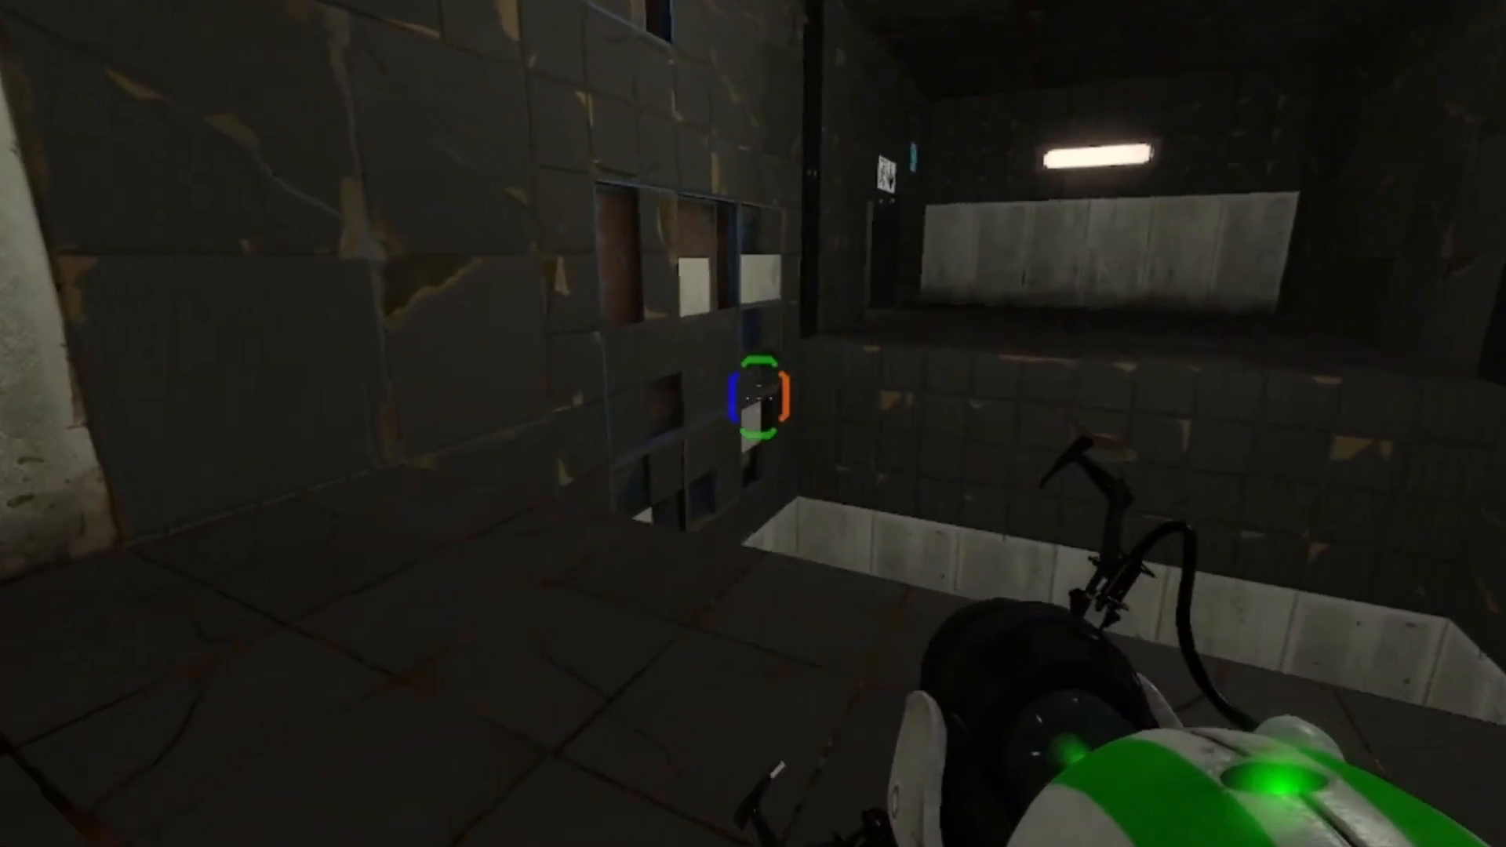
{"action": "mouse_move", "coordinate": [753, 394]}
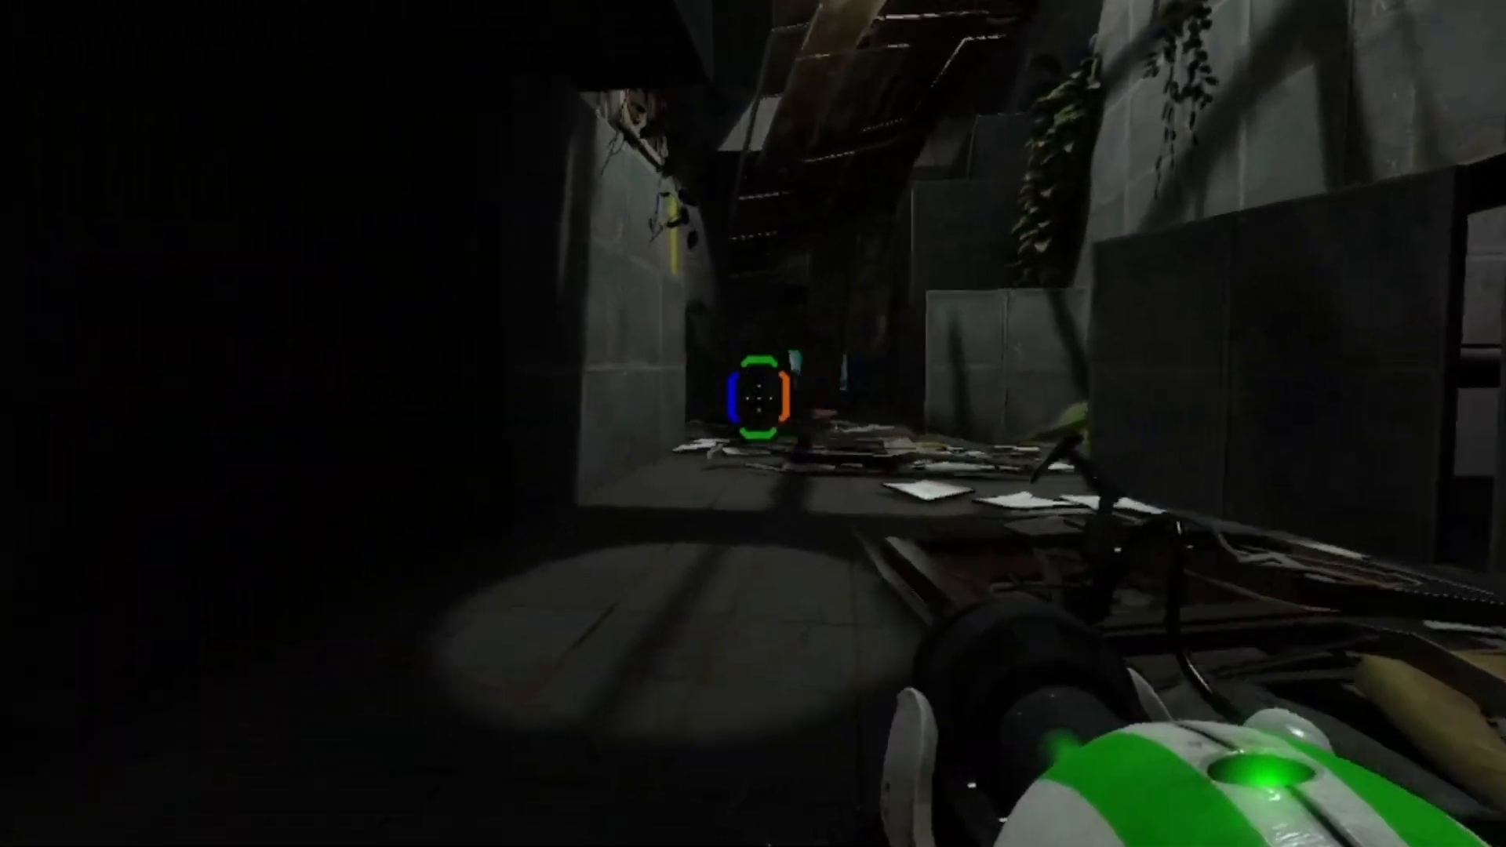
- Push forward over the wreckage into the dark, debris-cluttered maintenance space
{"action": "key", "text": "w"}
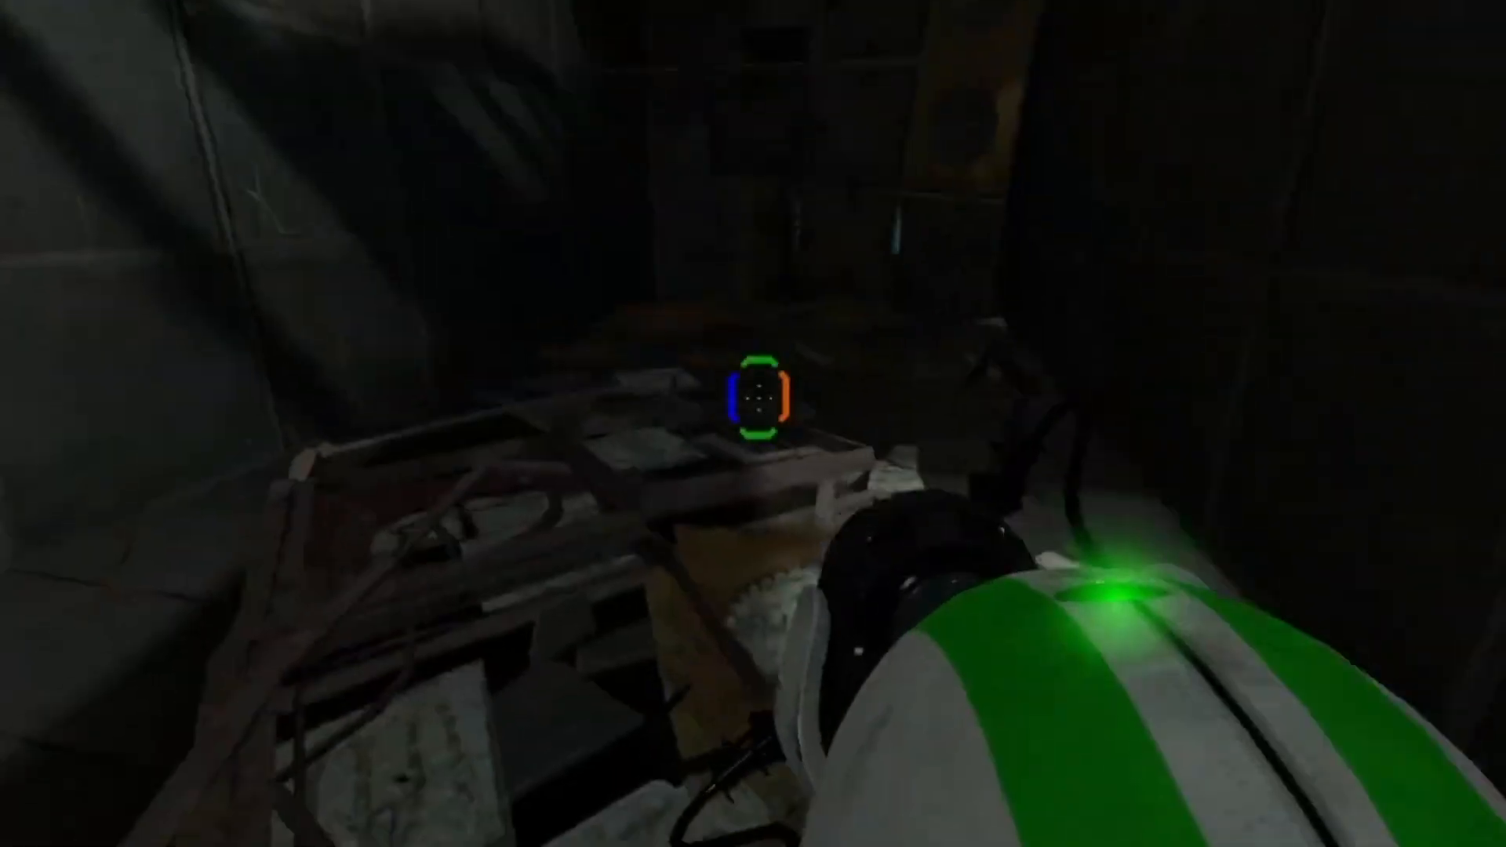
{"action": "mouse_move", "coordinate": [753, 404]}
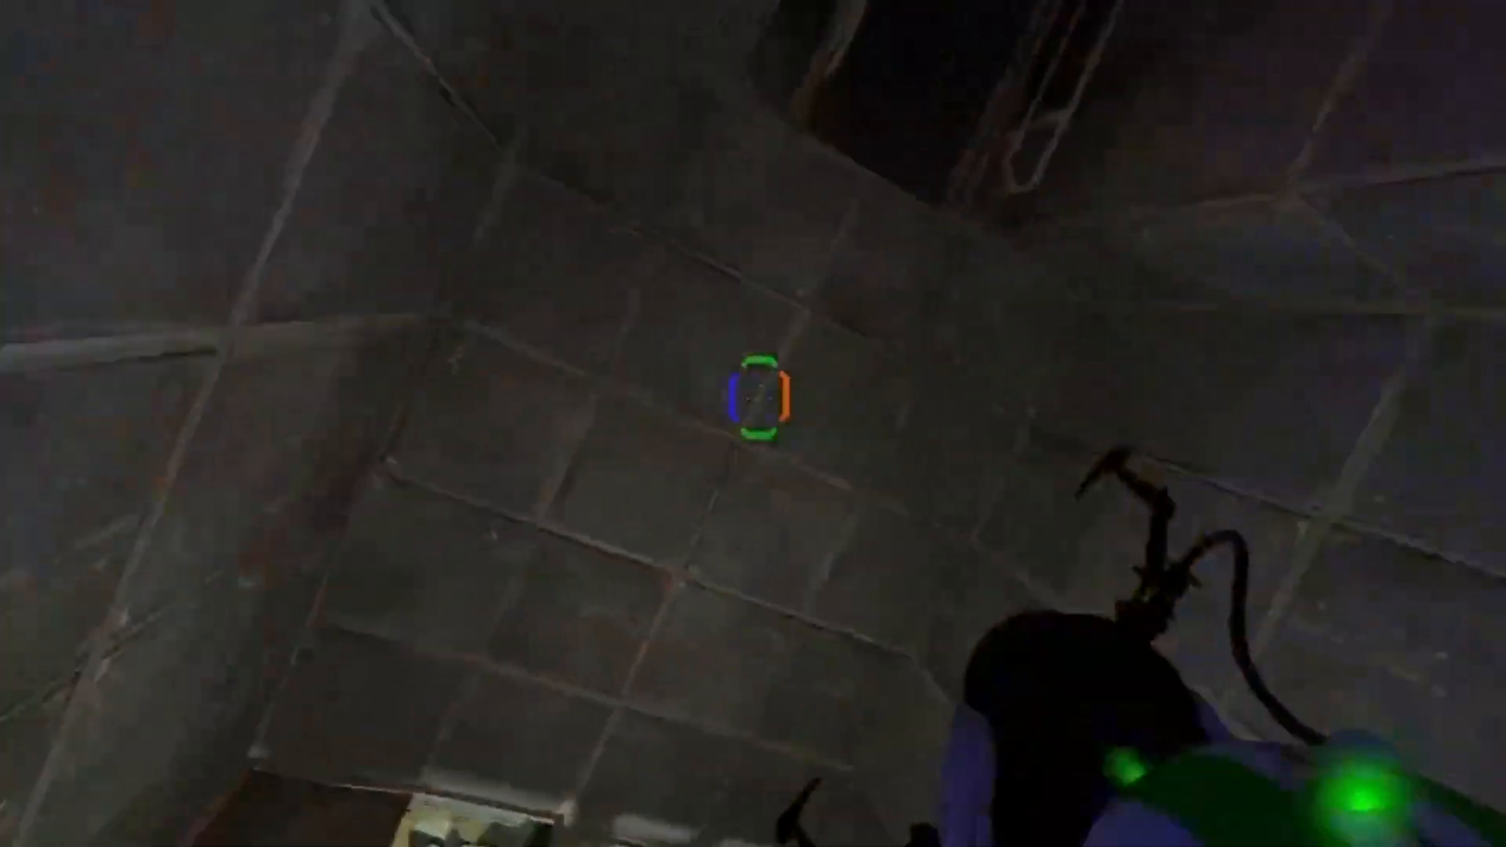
{"action": "mouse_move", "coordinate": [753, 394]}
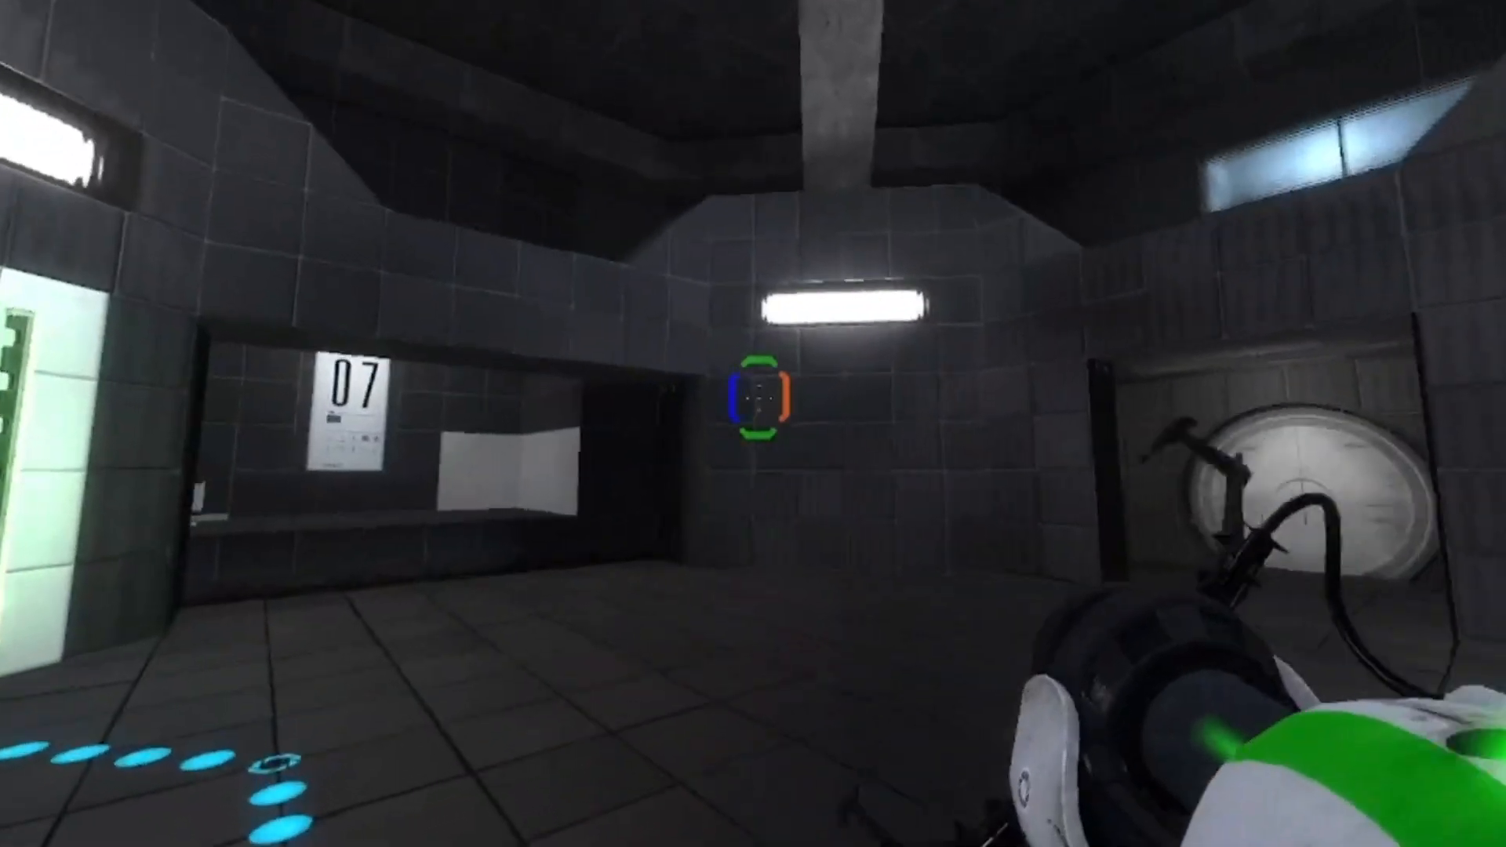
{"action": "mouse_move", "coordinate": [754, 403]}
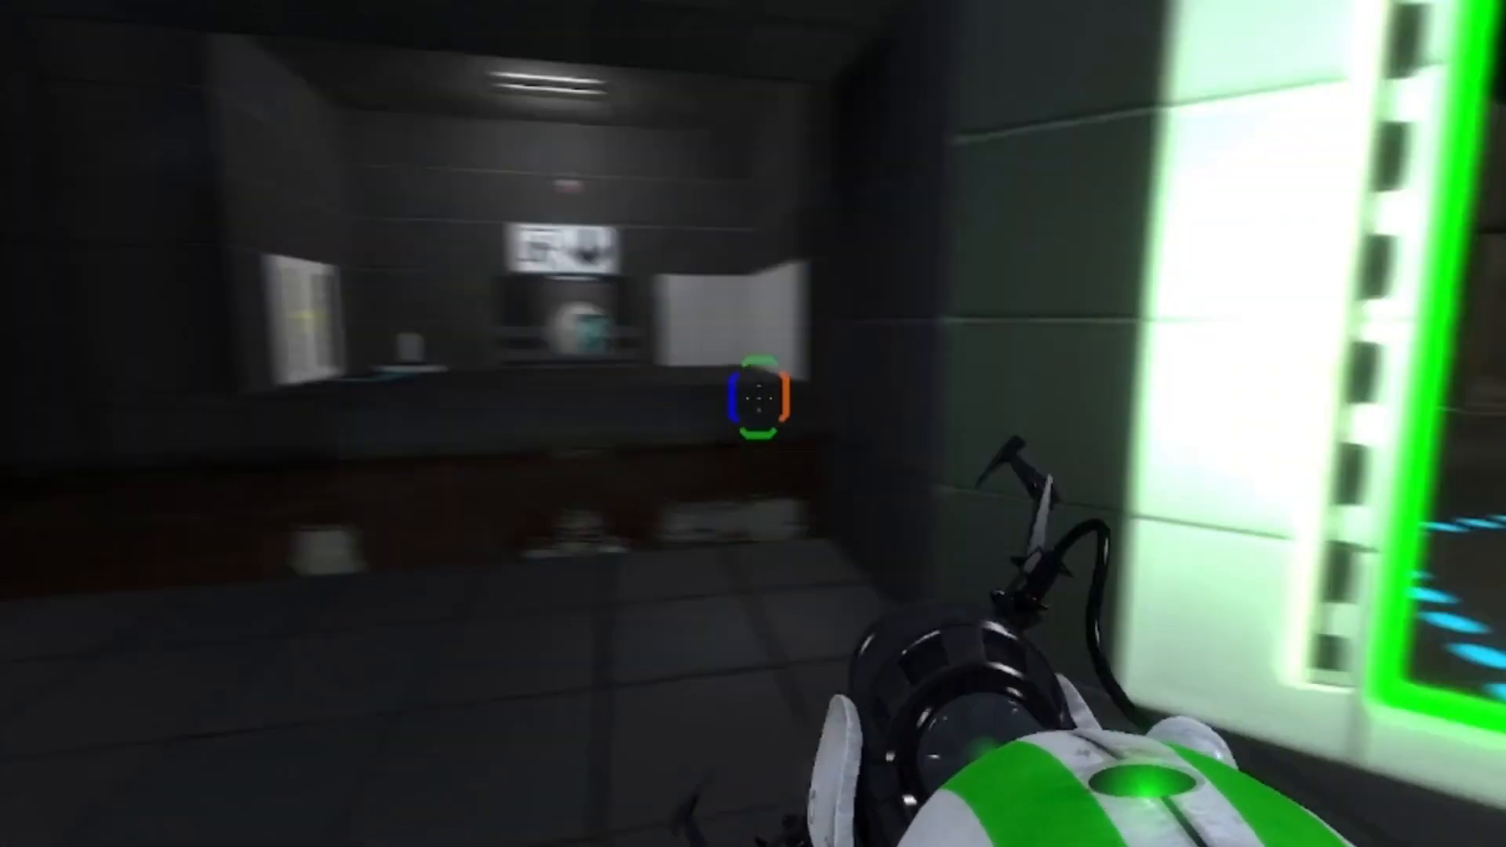
{"action": "mouse_move", "coordinate": [753, 394]}
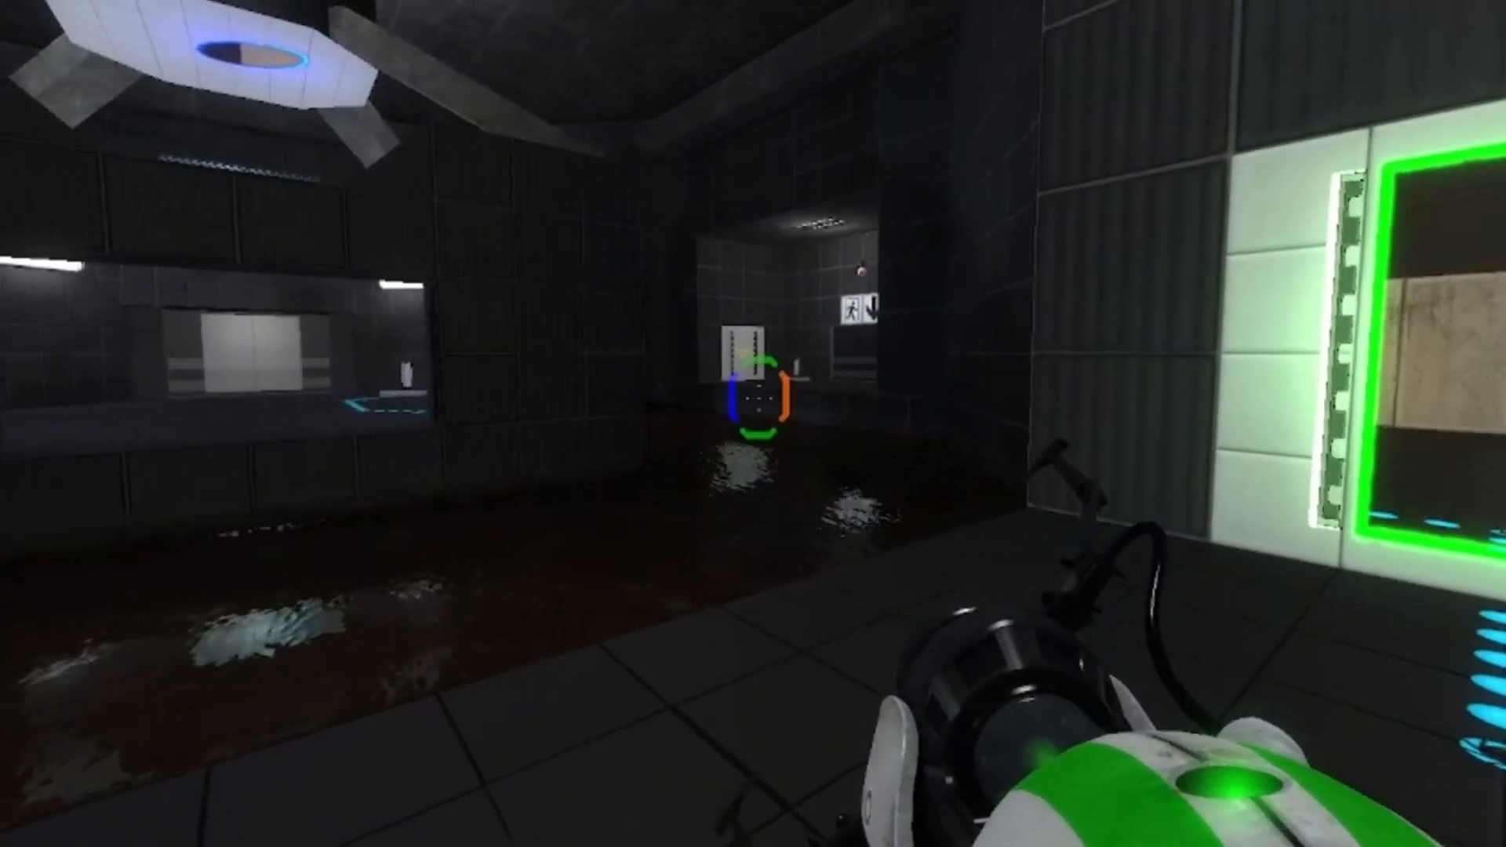
{"action": "mouse_move", "coordinate": [753, 424]}
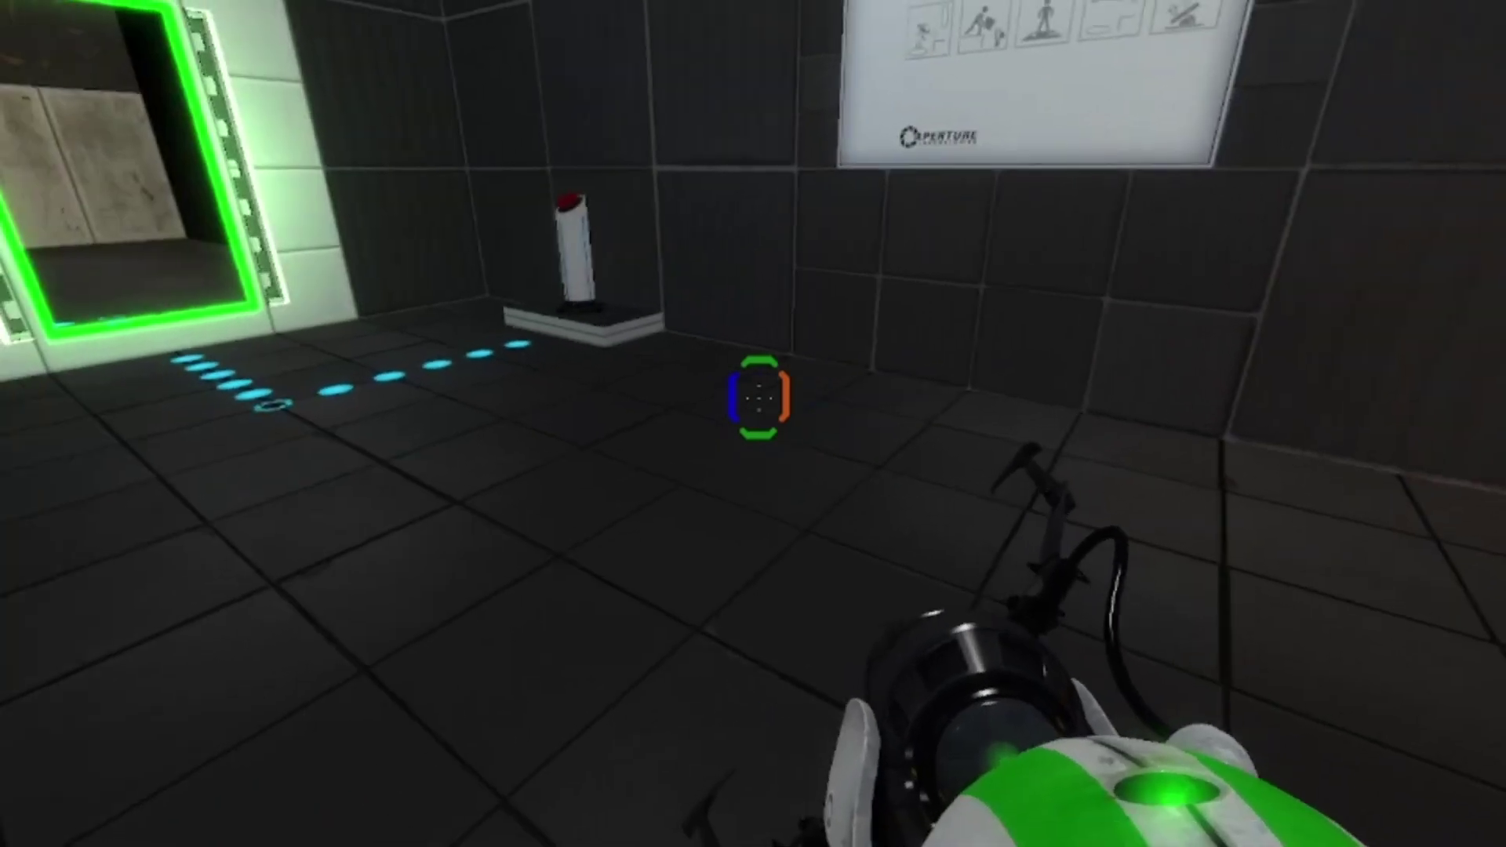
{"action": "mouse_move", "coordinate": [753, 424]}
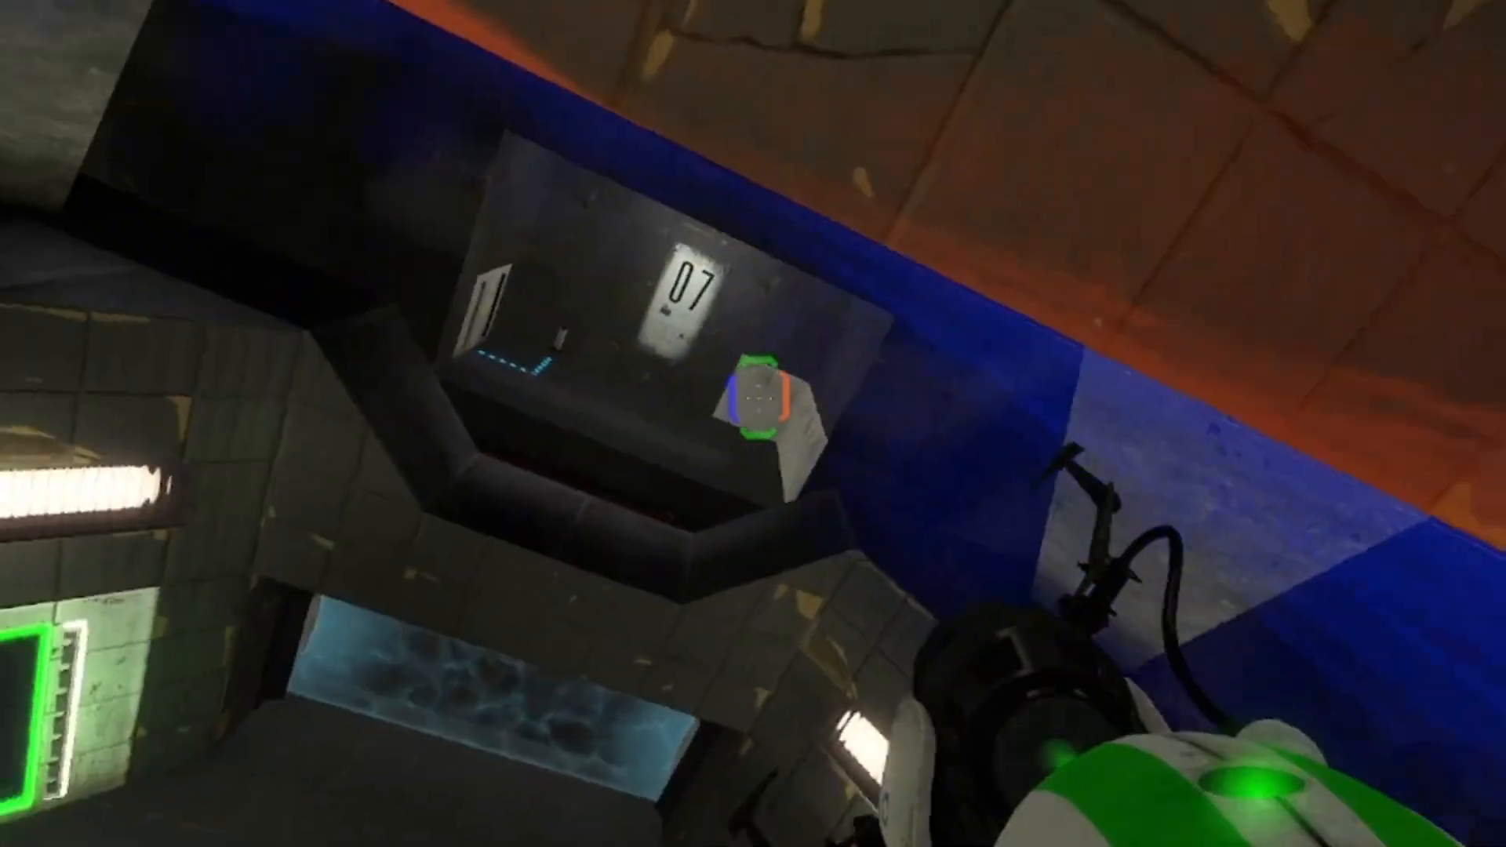
{"action": "mouse_move", "coordinate": [753, 424]}
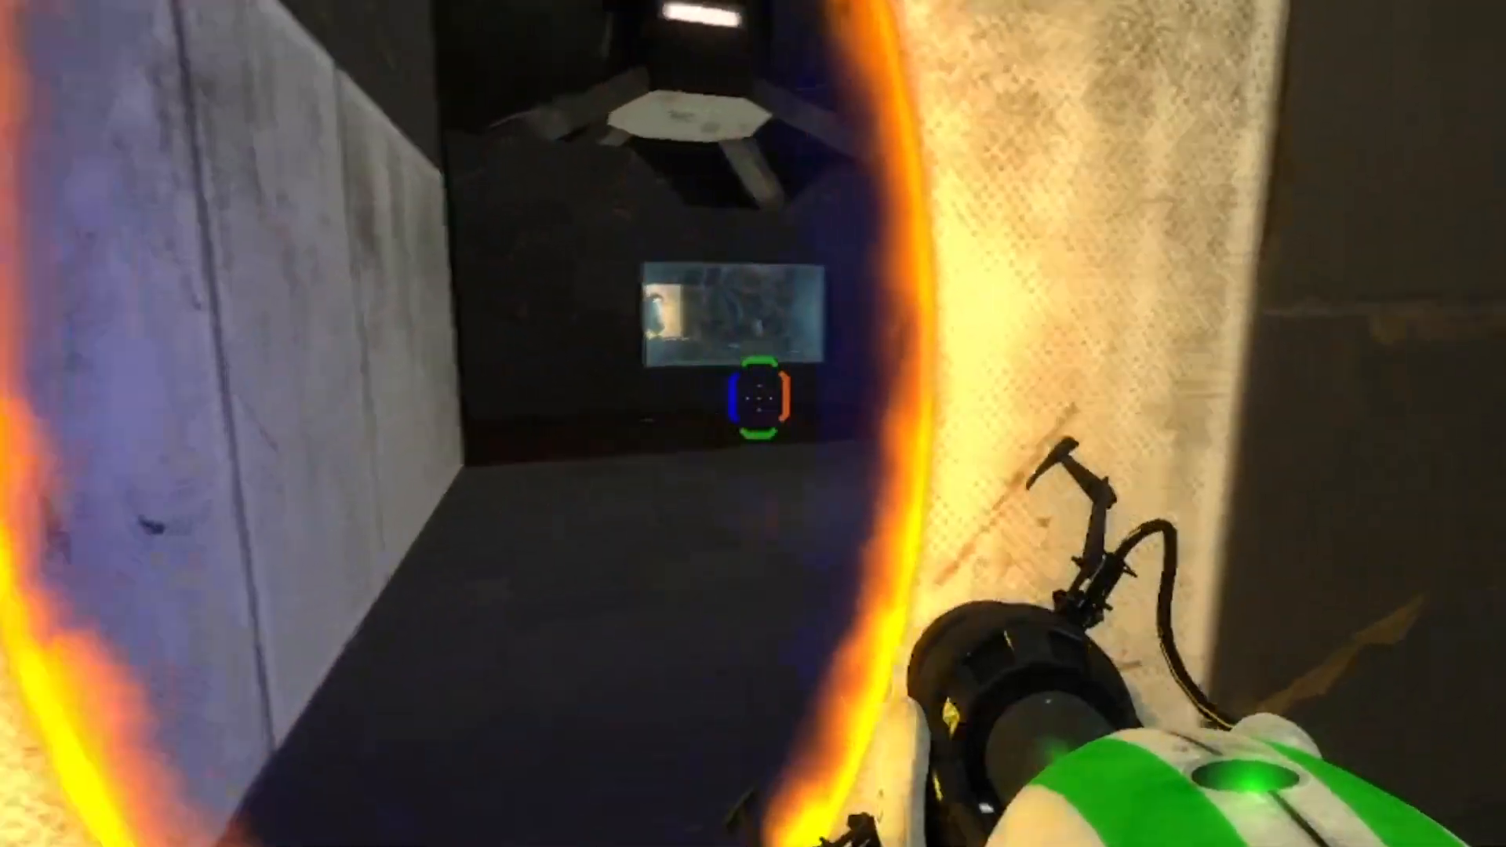
{"action": "mouse_move", "coordinate": [753, 395]}
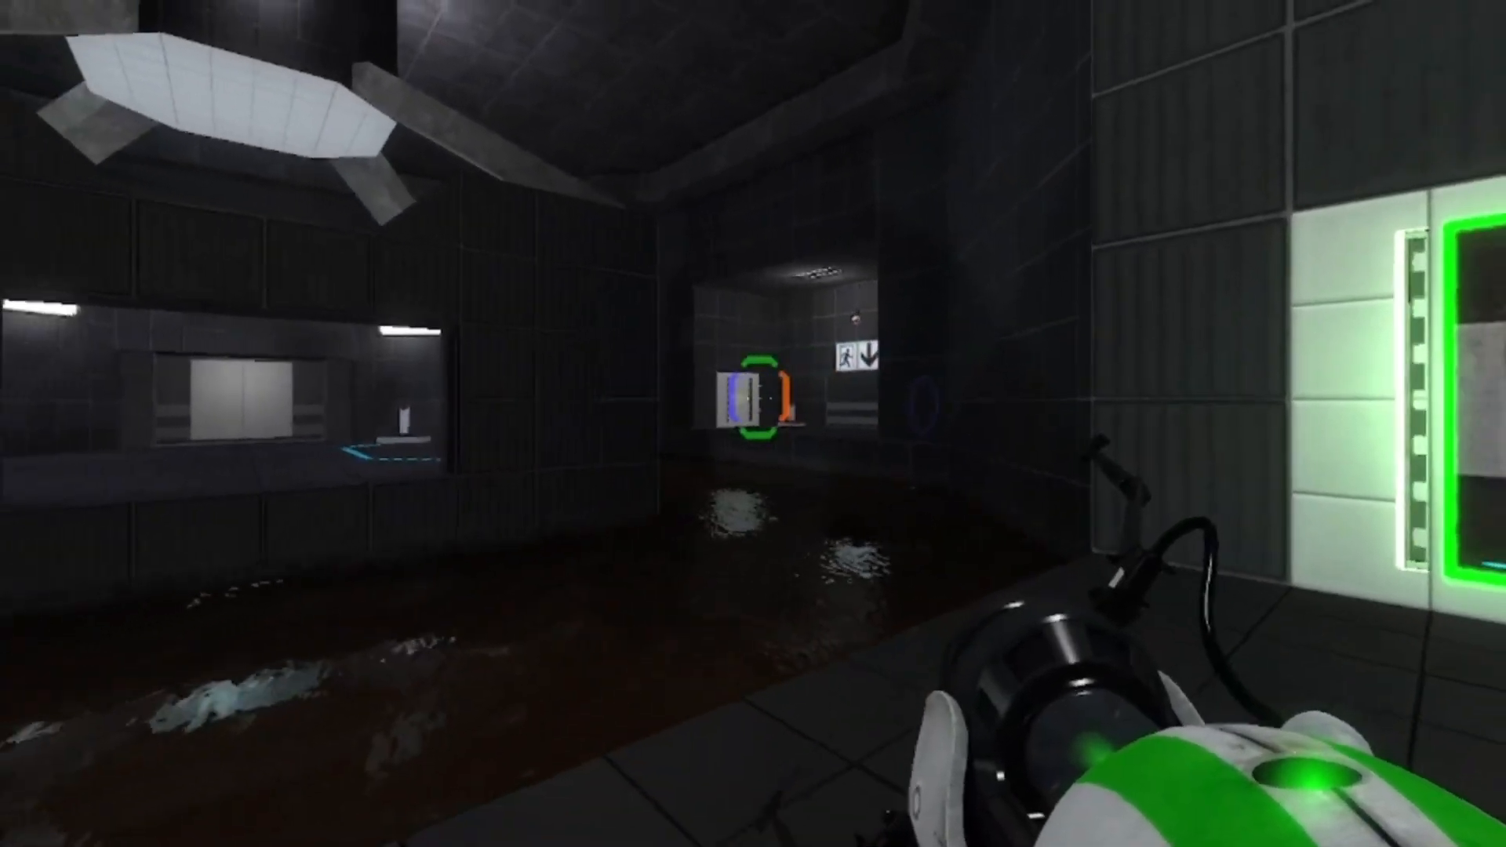
{"action": "mouse_move", "coordinate": [753, 423]}
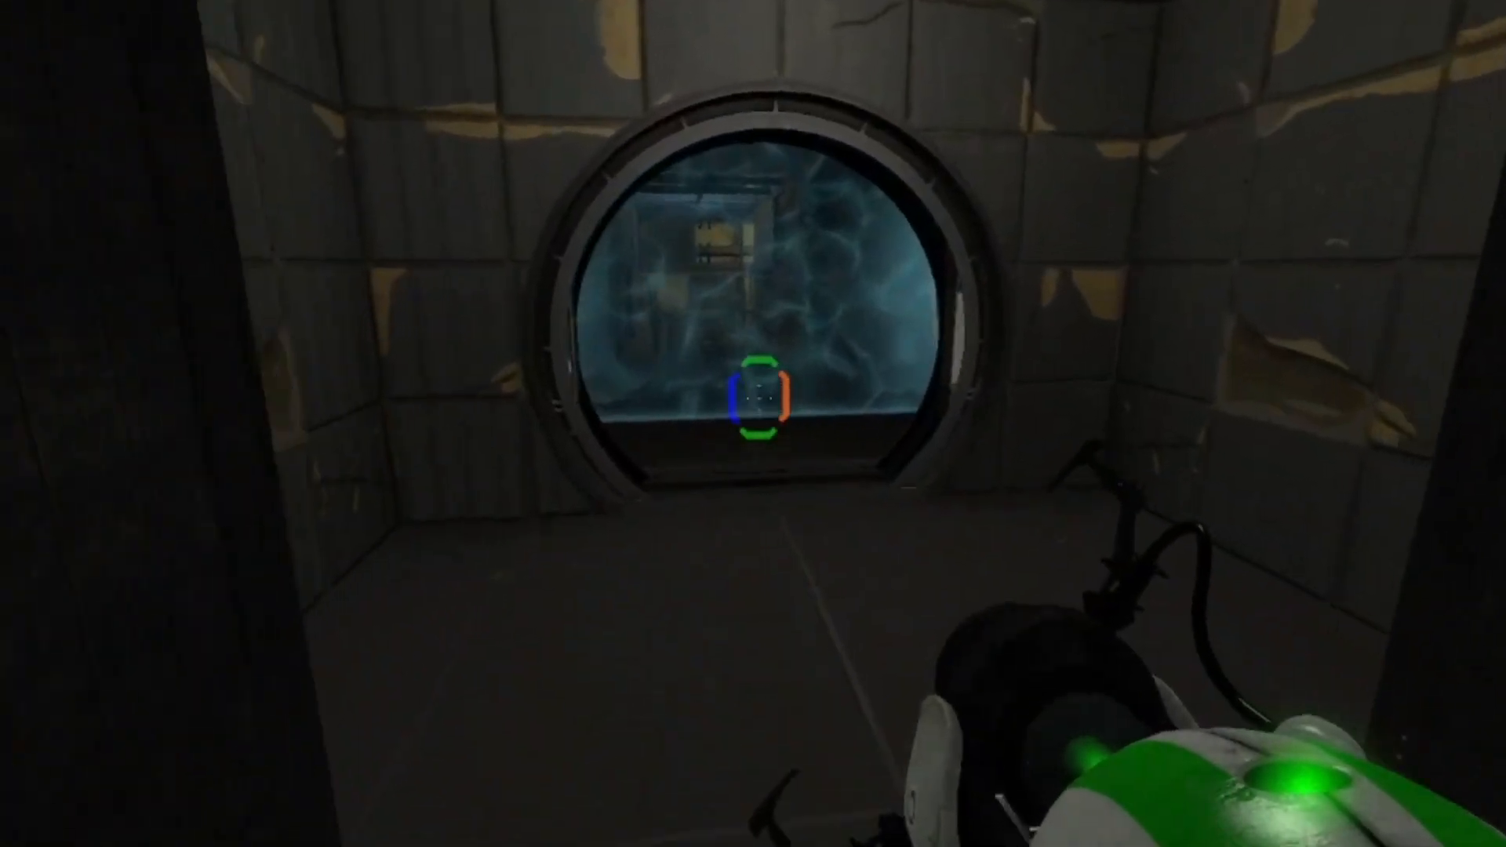
- Walk the catwalk through the emancipation grill into the ruined stairway before chamber 08
{"action": "key", "text": "w"}
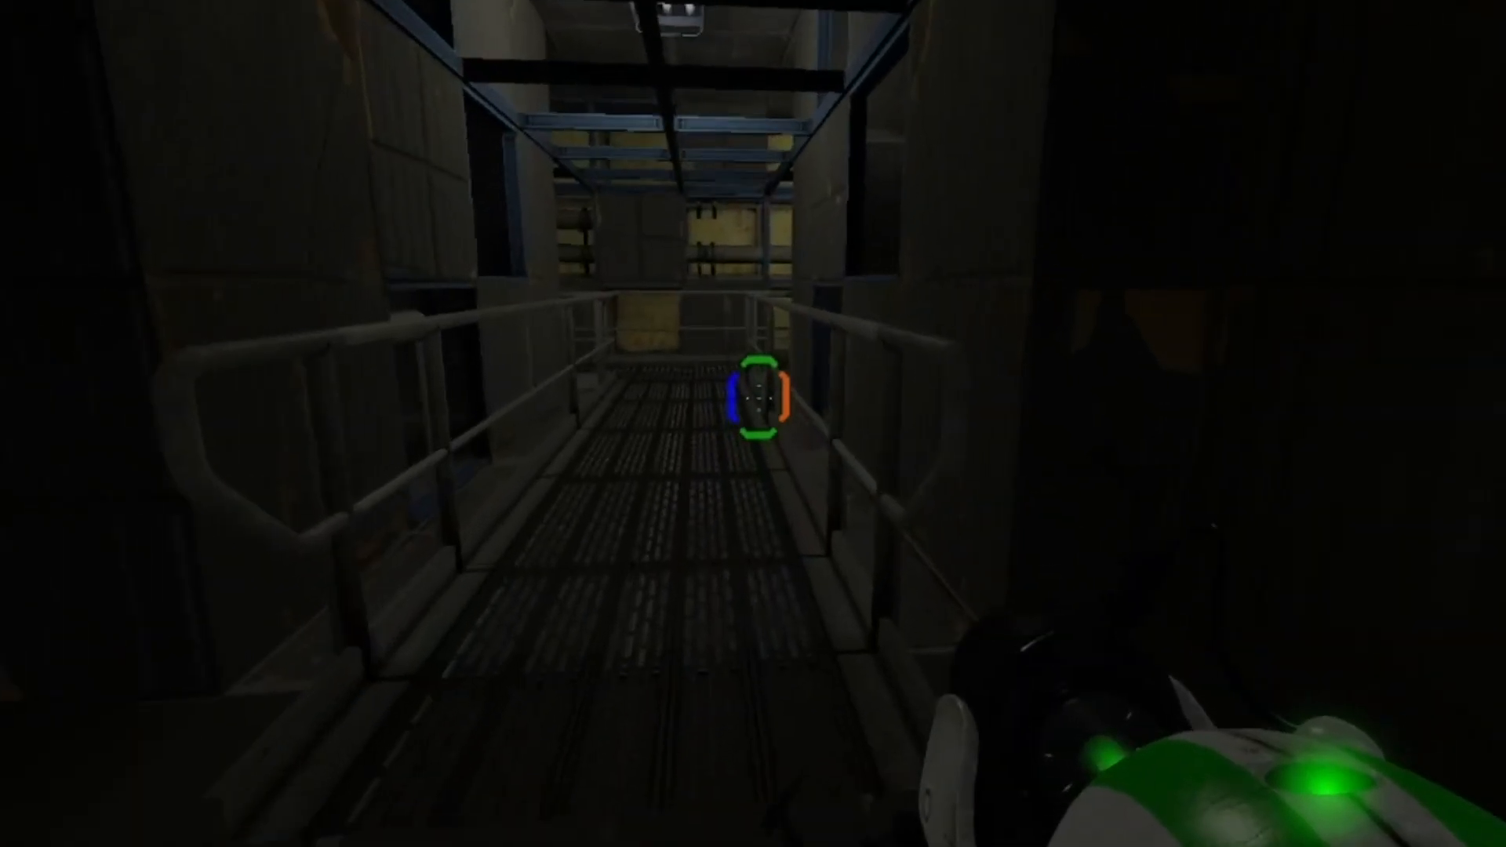
{"action": "mouse_move", "coordinate": [753, 424]}
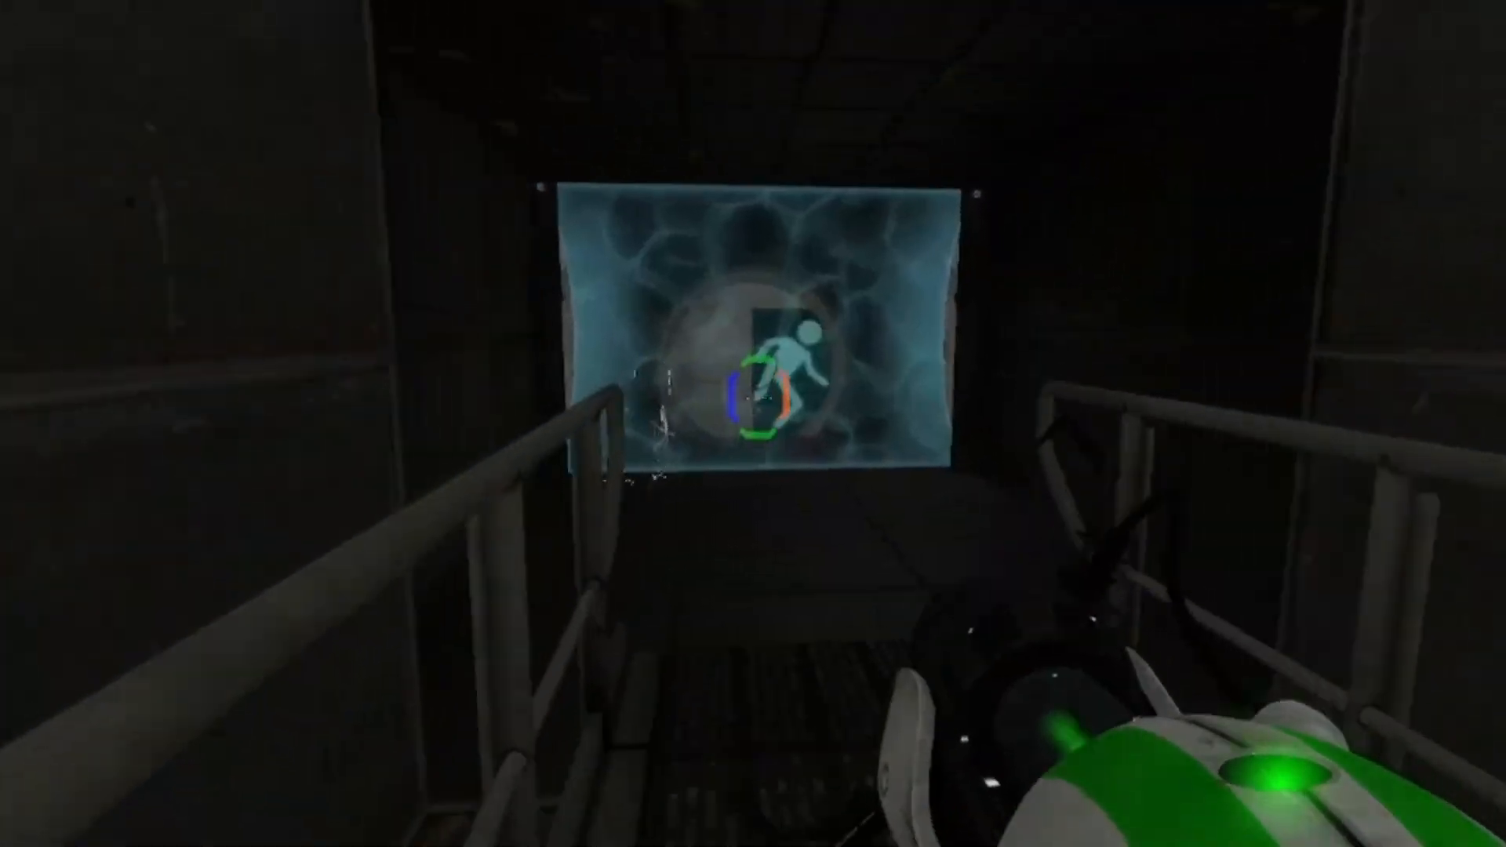
{"action": "key", "text": "w"}
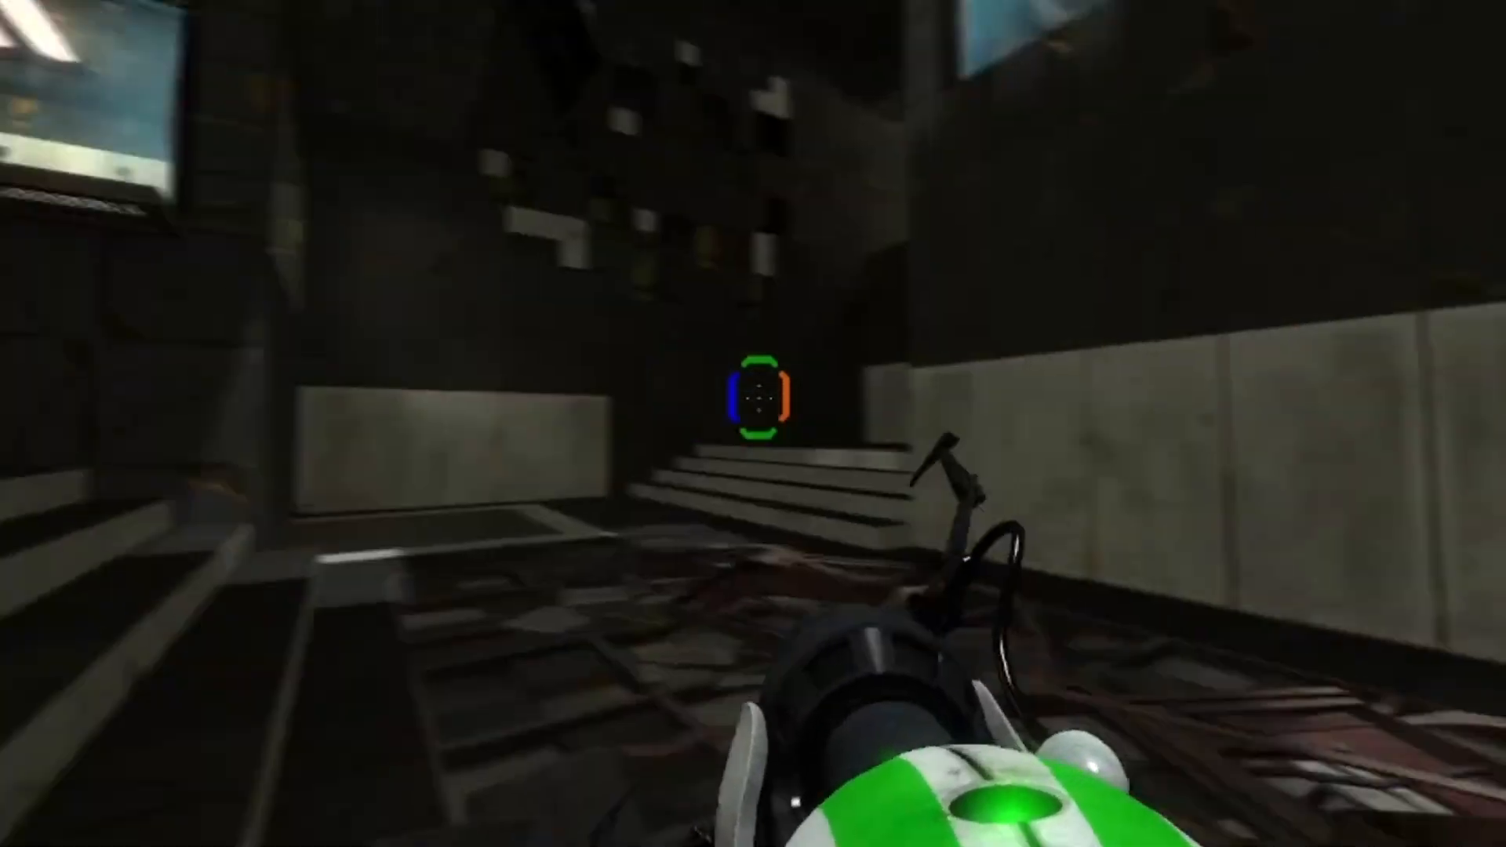
{"action": "mouse_move", "coordinate": [753, 392]}
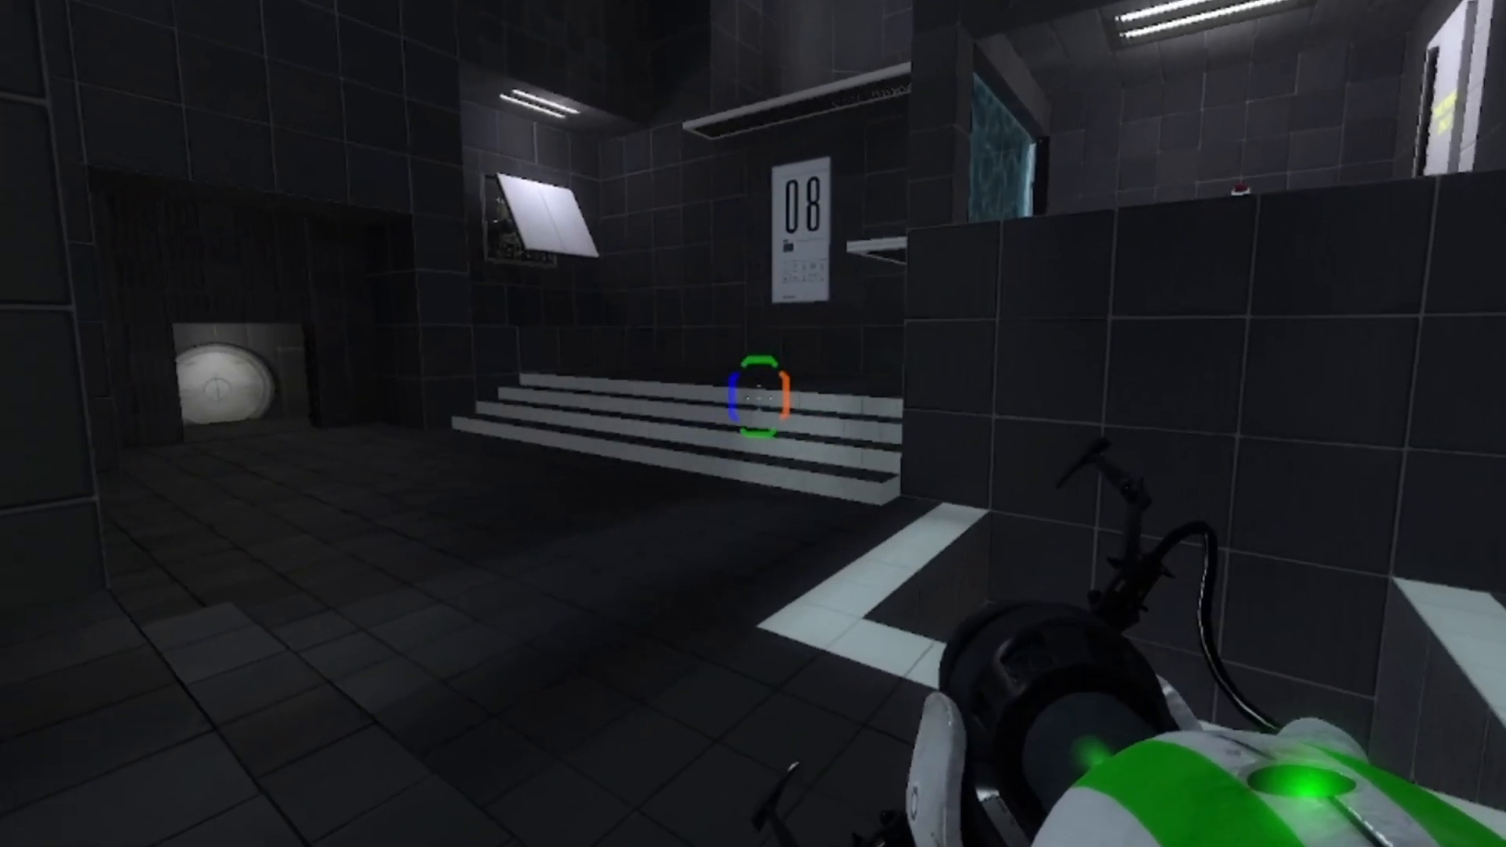
{"action": "mouse_move", "coordinate": [753, 424]}
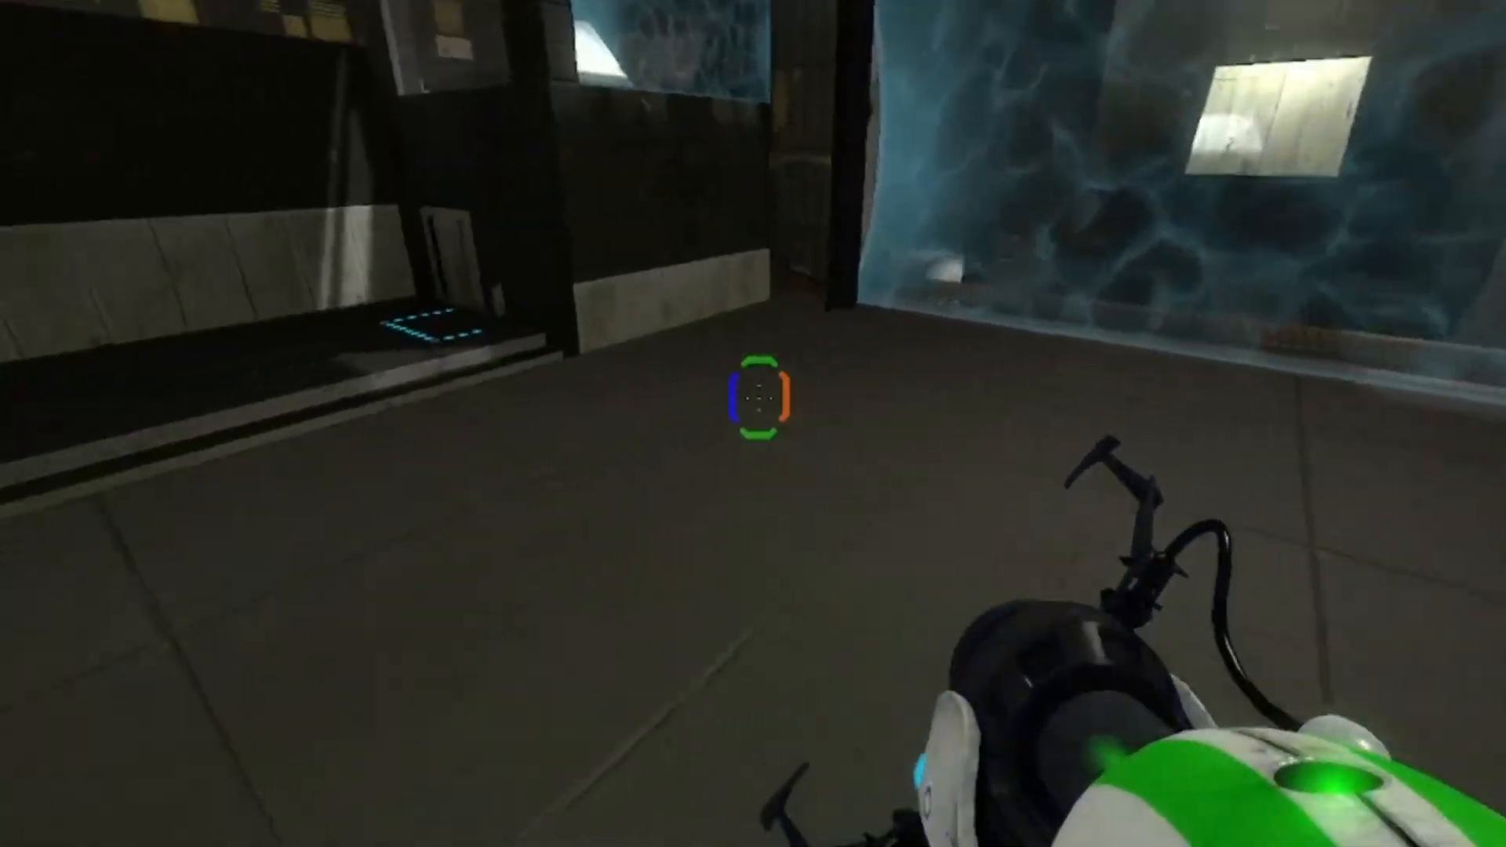
{"action": "mouse_move", "coordinate": [753, 424]}
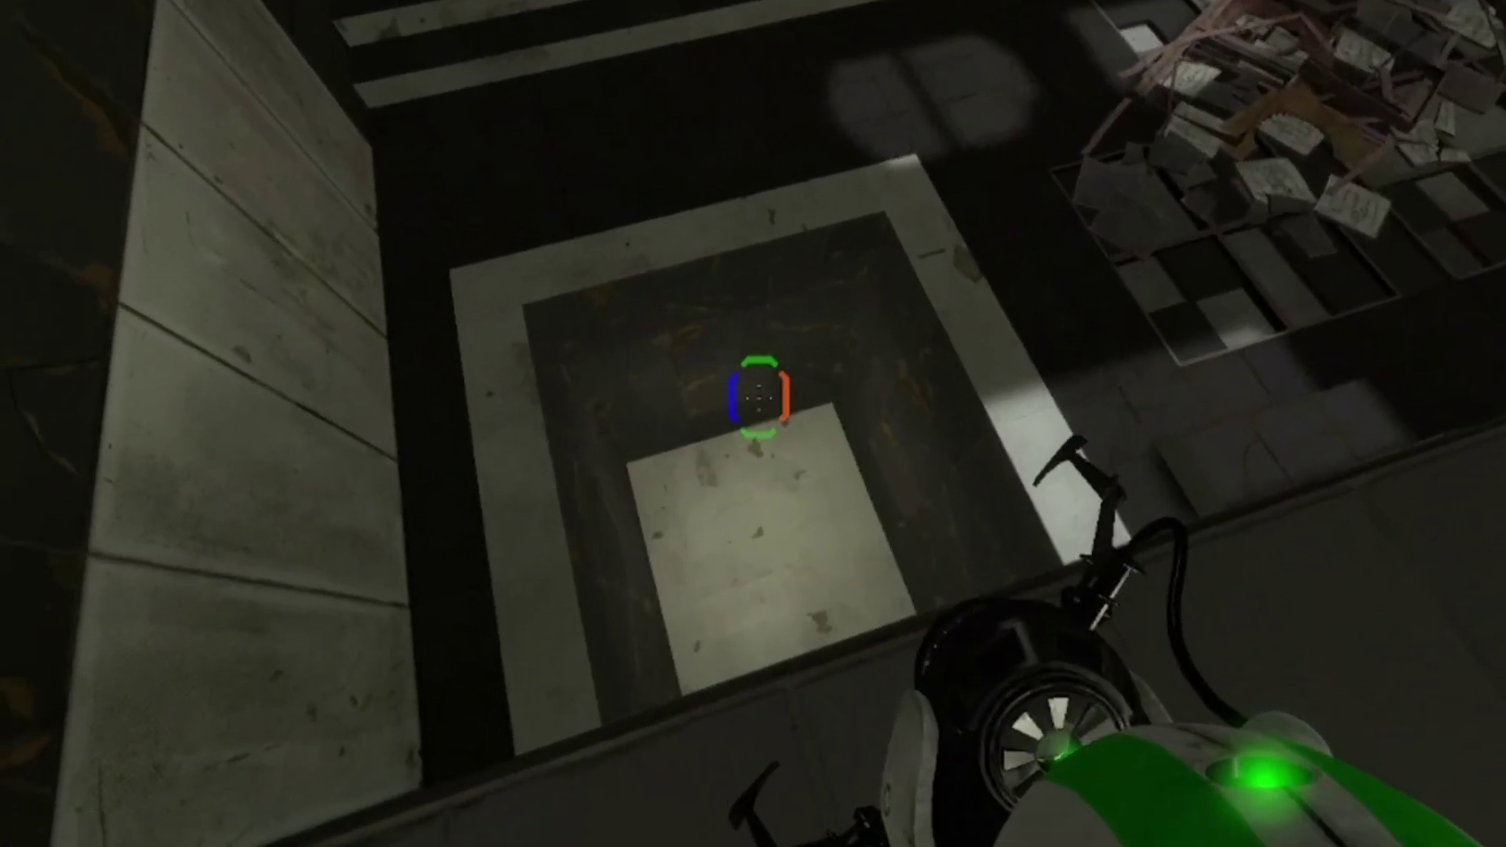
{"action": "mouse_move", "coordinate": [753, 394]}
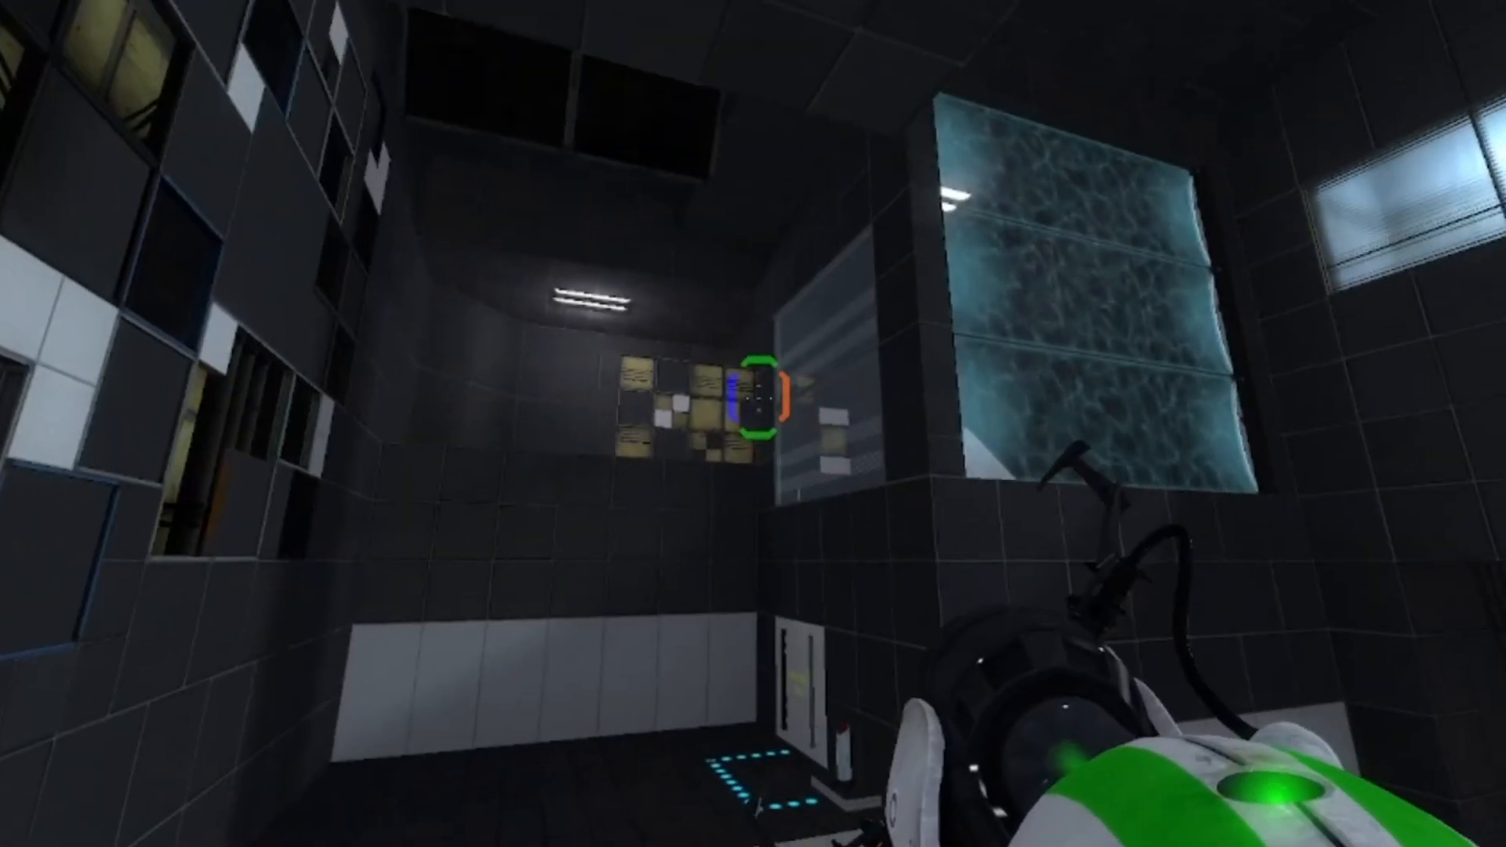
{"action": "mouse_move", "coordinate": [754, 394]}
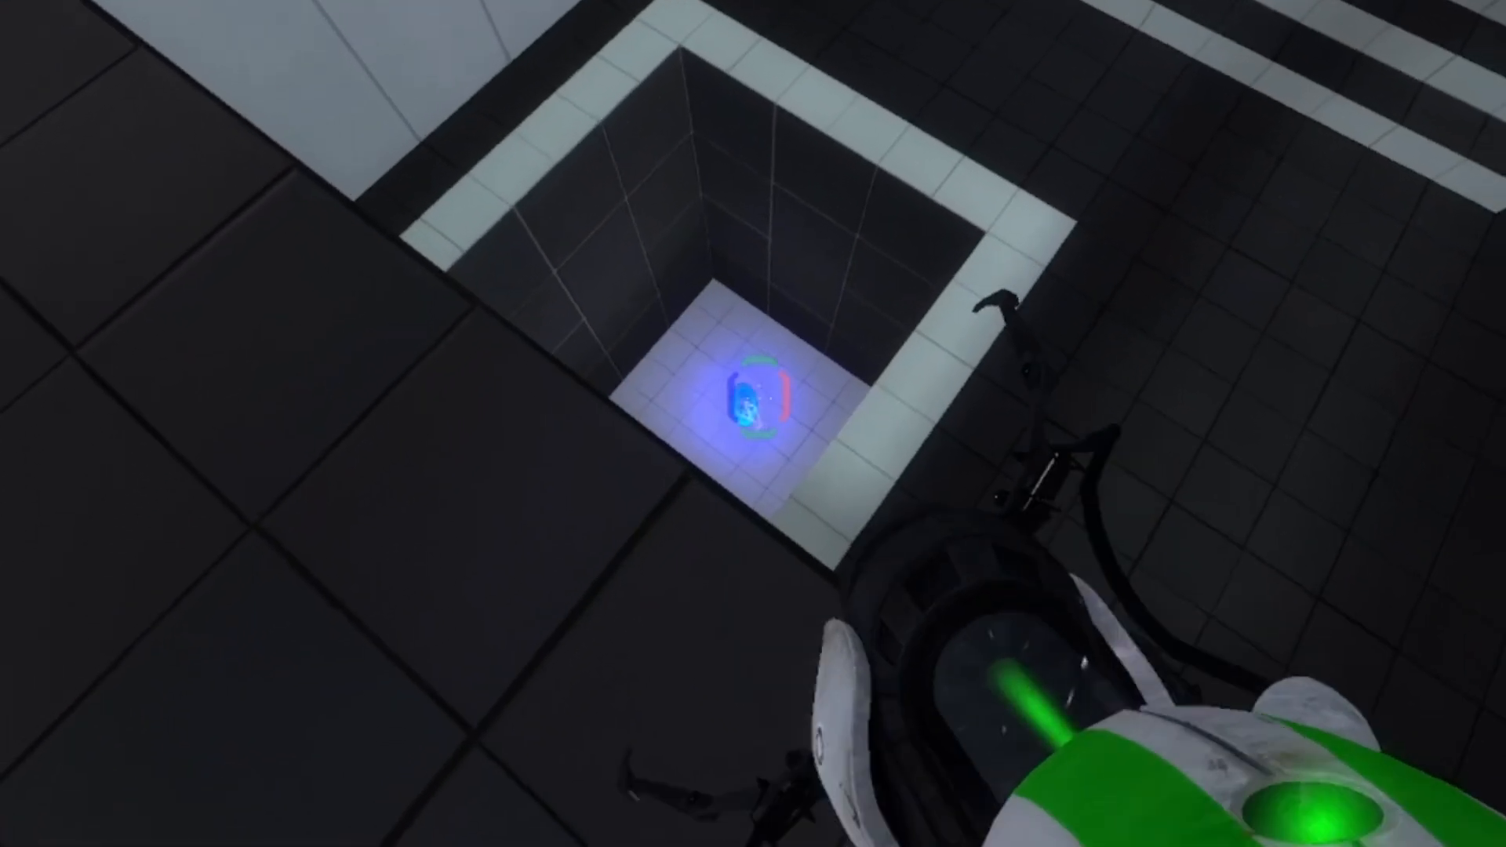
{"action": "mouse_move", "coordinate": [754, 423]}
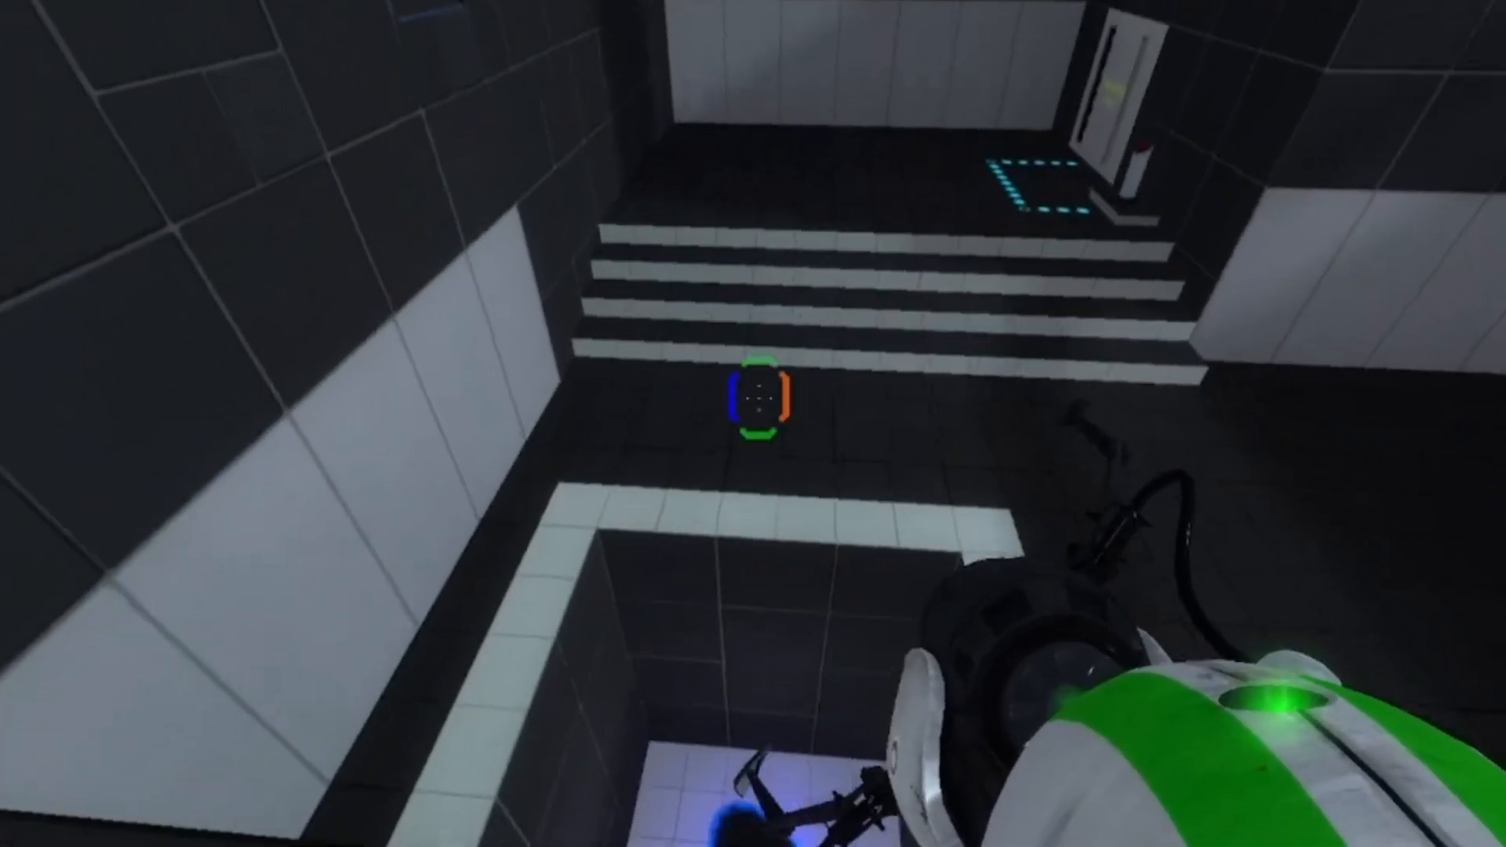
{"action": "mouse_move", "coordinate": [753, 424]}
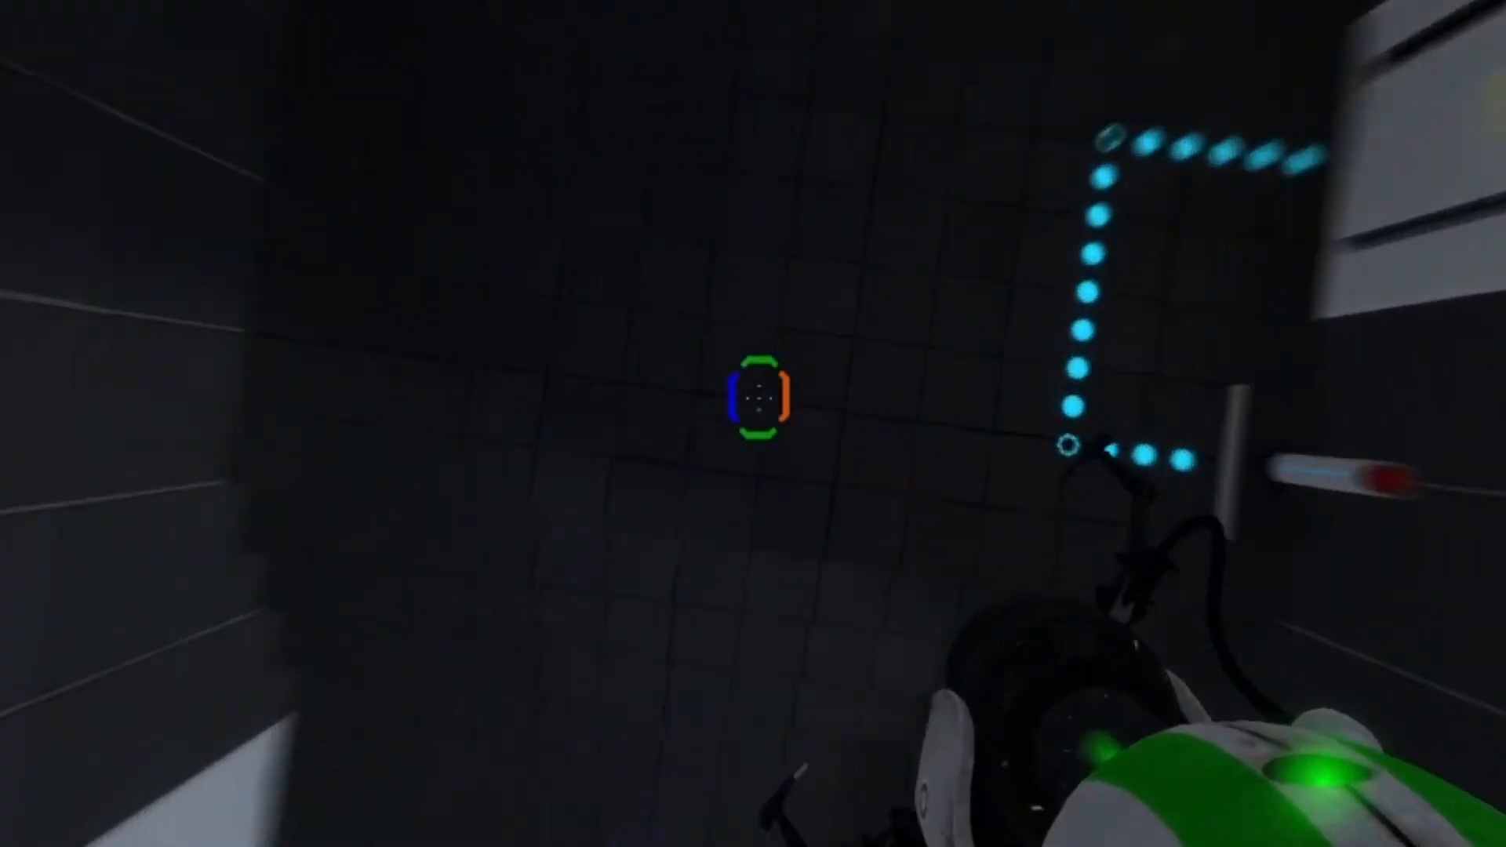
{"action": "mouse_move", "coordinate": [753, 423]}
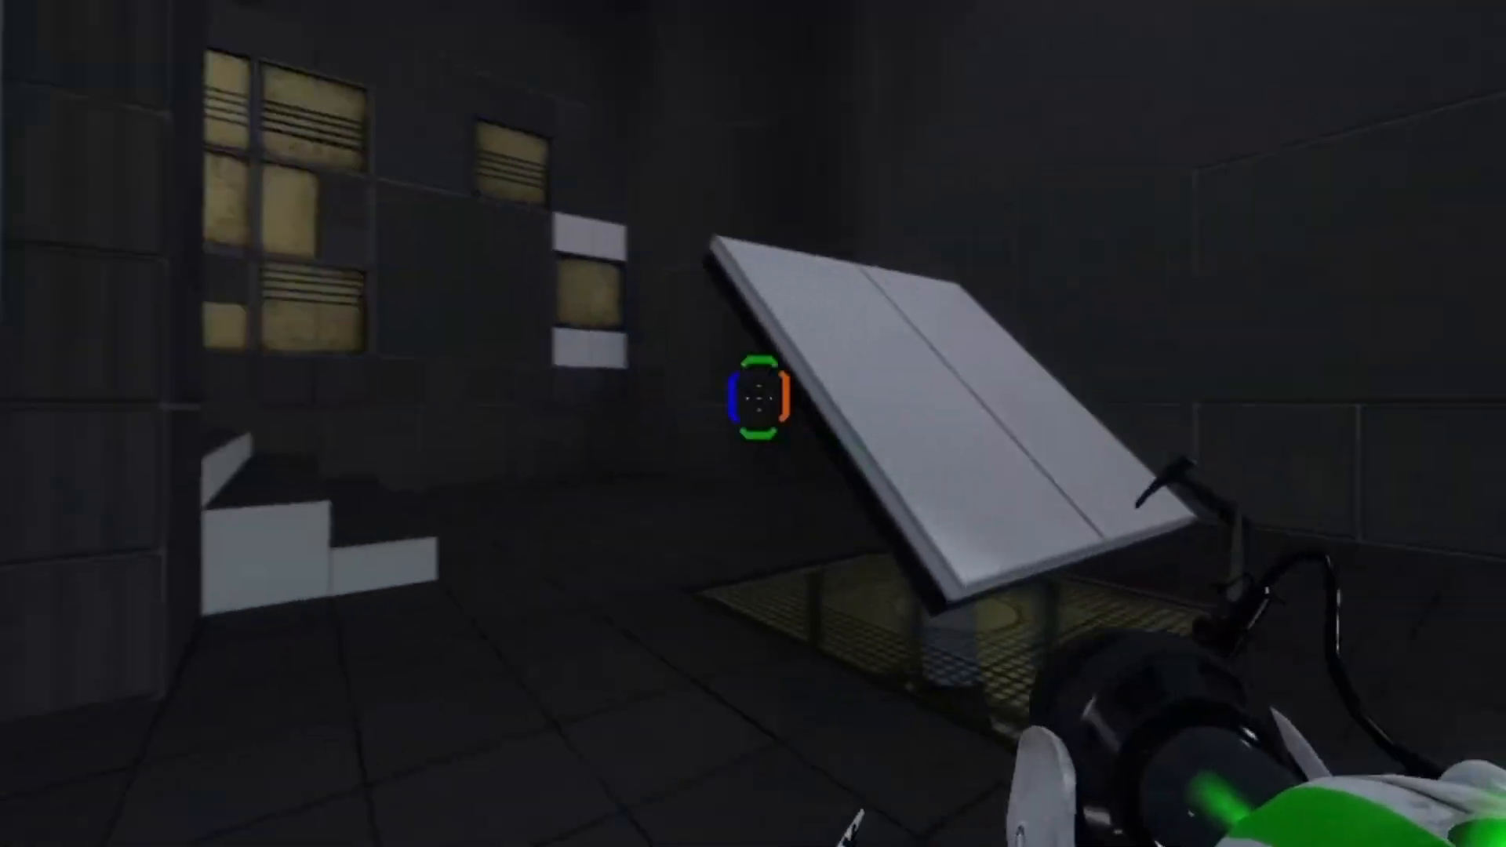
{"action": "mouse_move", "coordinate": [753, 403]}
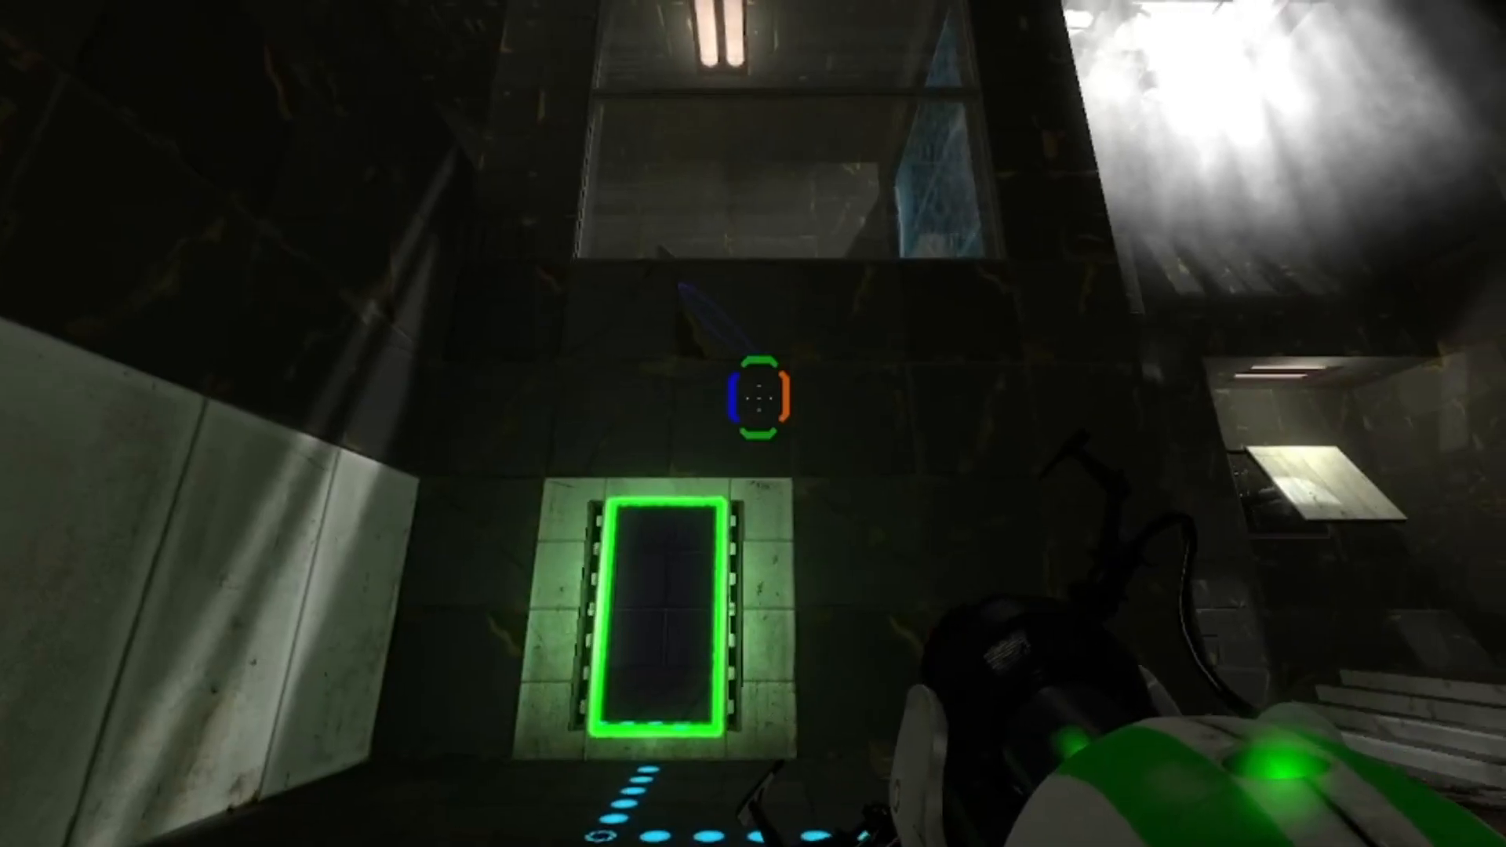
{"action": "mouse_move", "coordinate": [753, 423]}
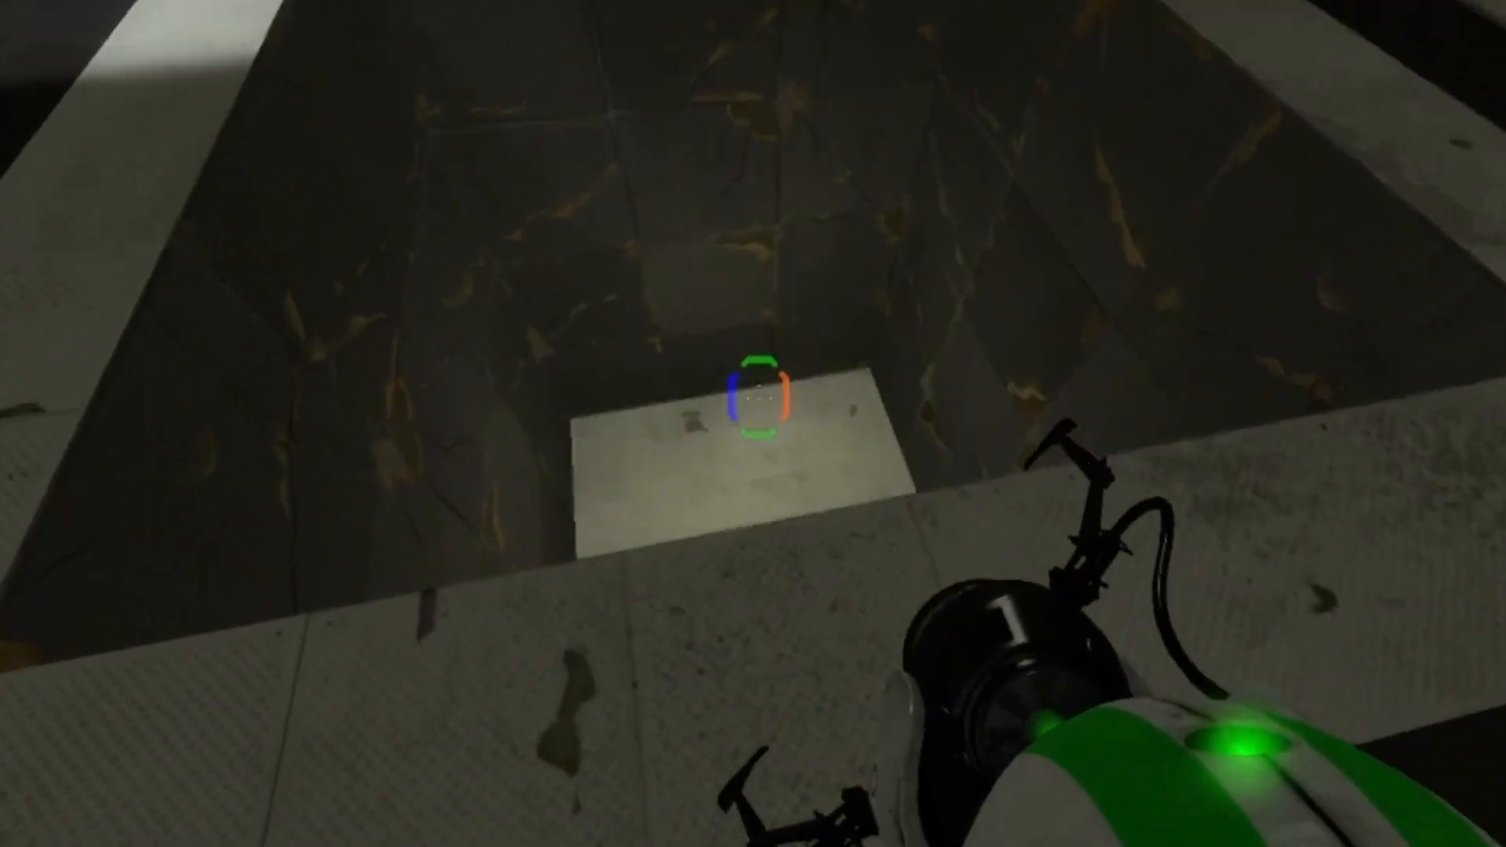
{"action": "mouse_move", "coordinate": [754, 393]}
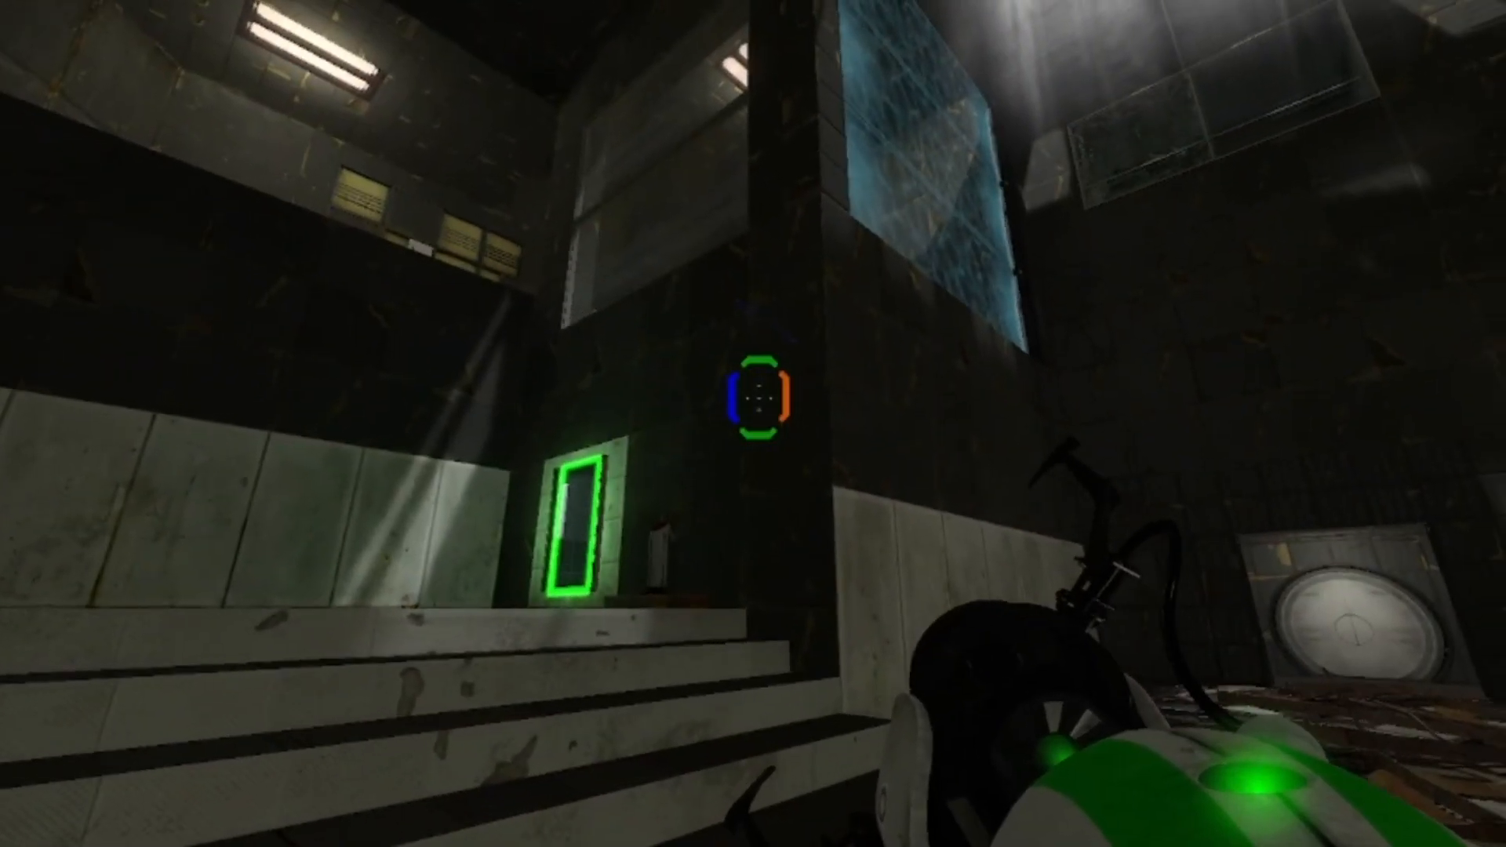
{"action": "mouse_move", "coordinate": [753, 424]}
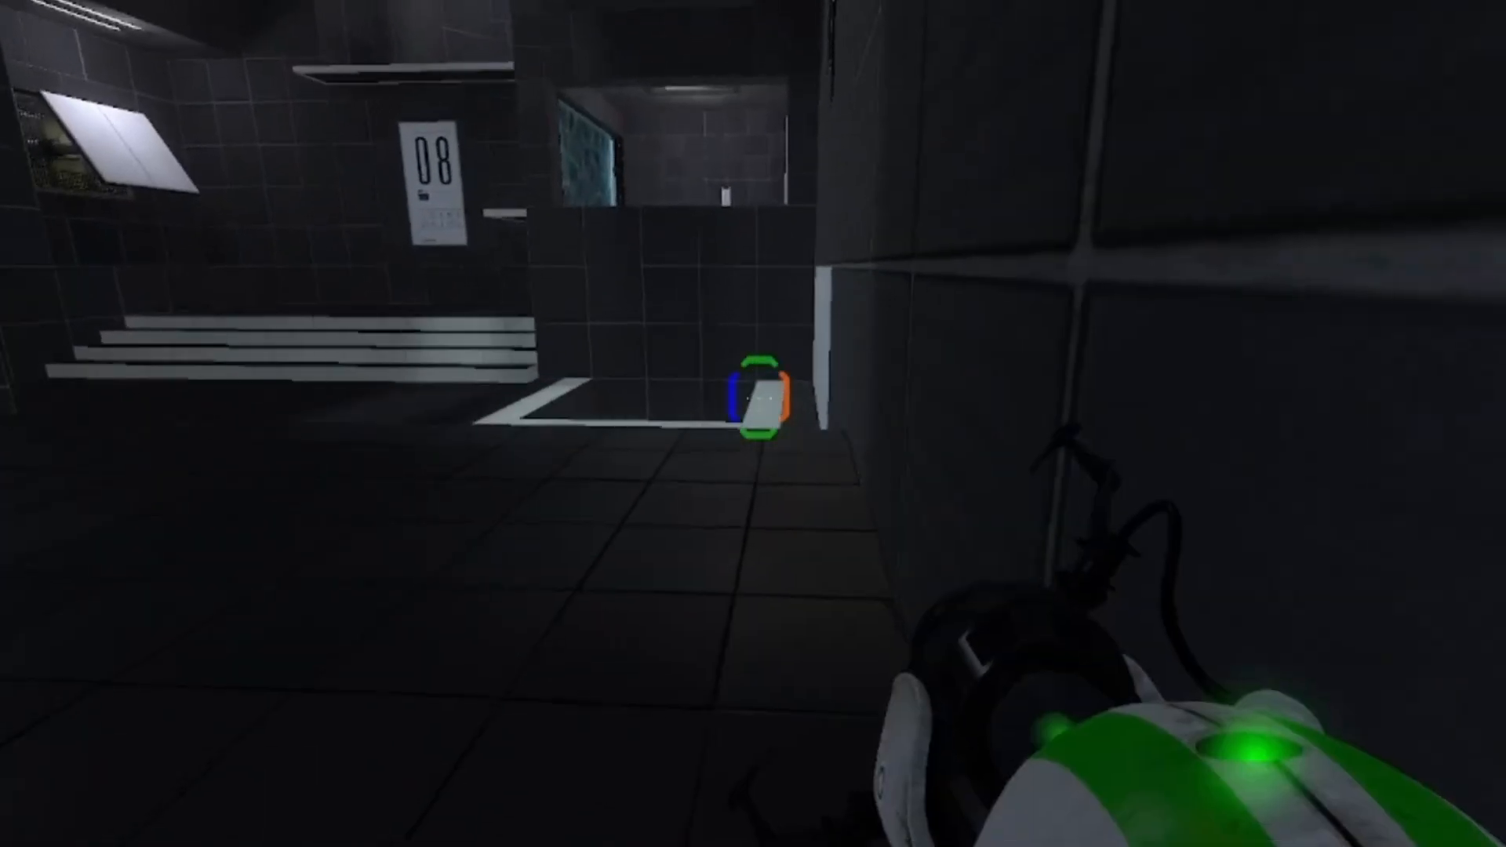
{"action": "mouse_move", "coordinate": [753, 393]}
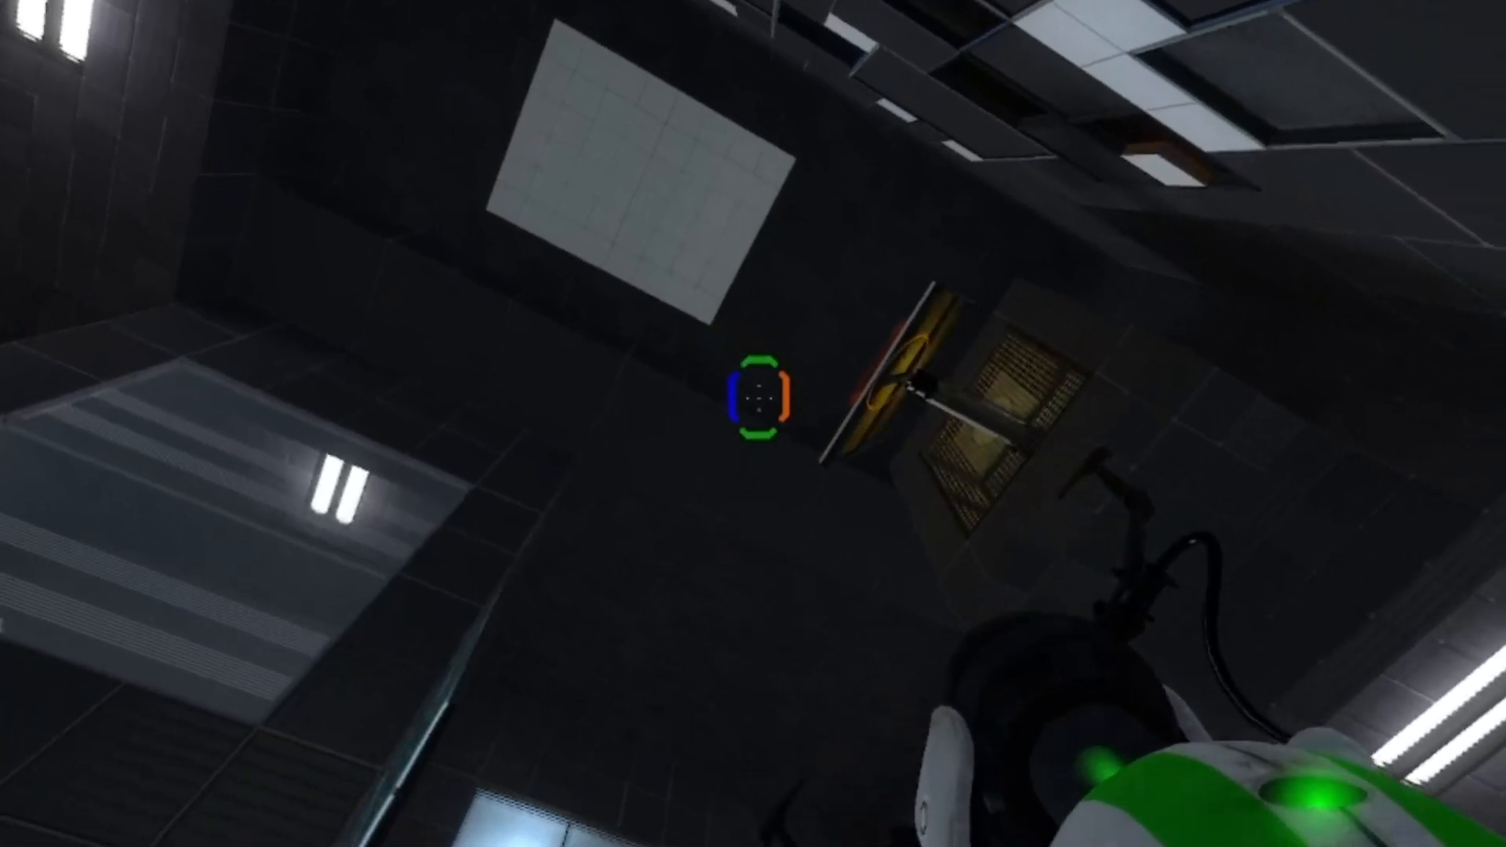
{"action": "mouse_move", "coordinate": [754, 396]}
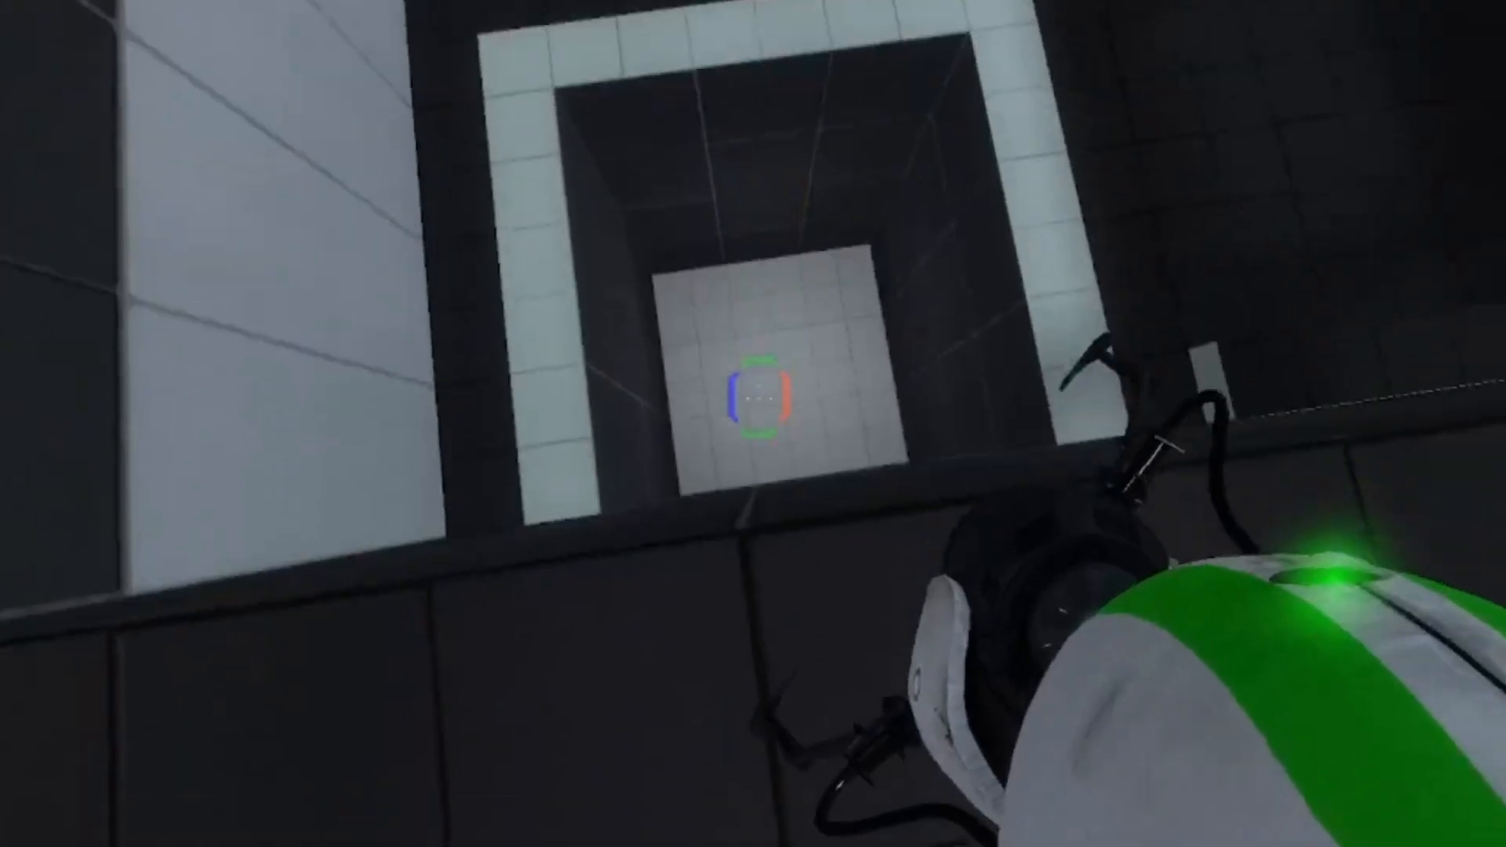
- Place the orange portal on the white wall panel ahead on chamber 08's main floor
{"action": "left_click", "coordinate": [753, 394]}
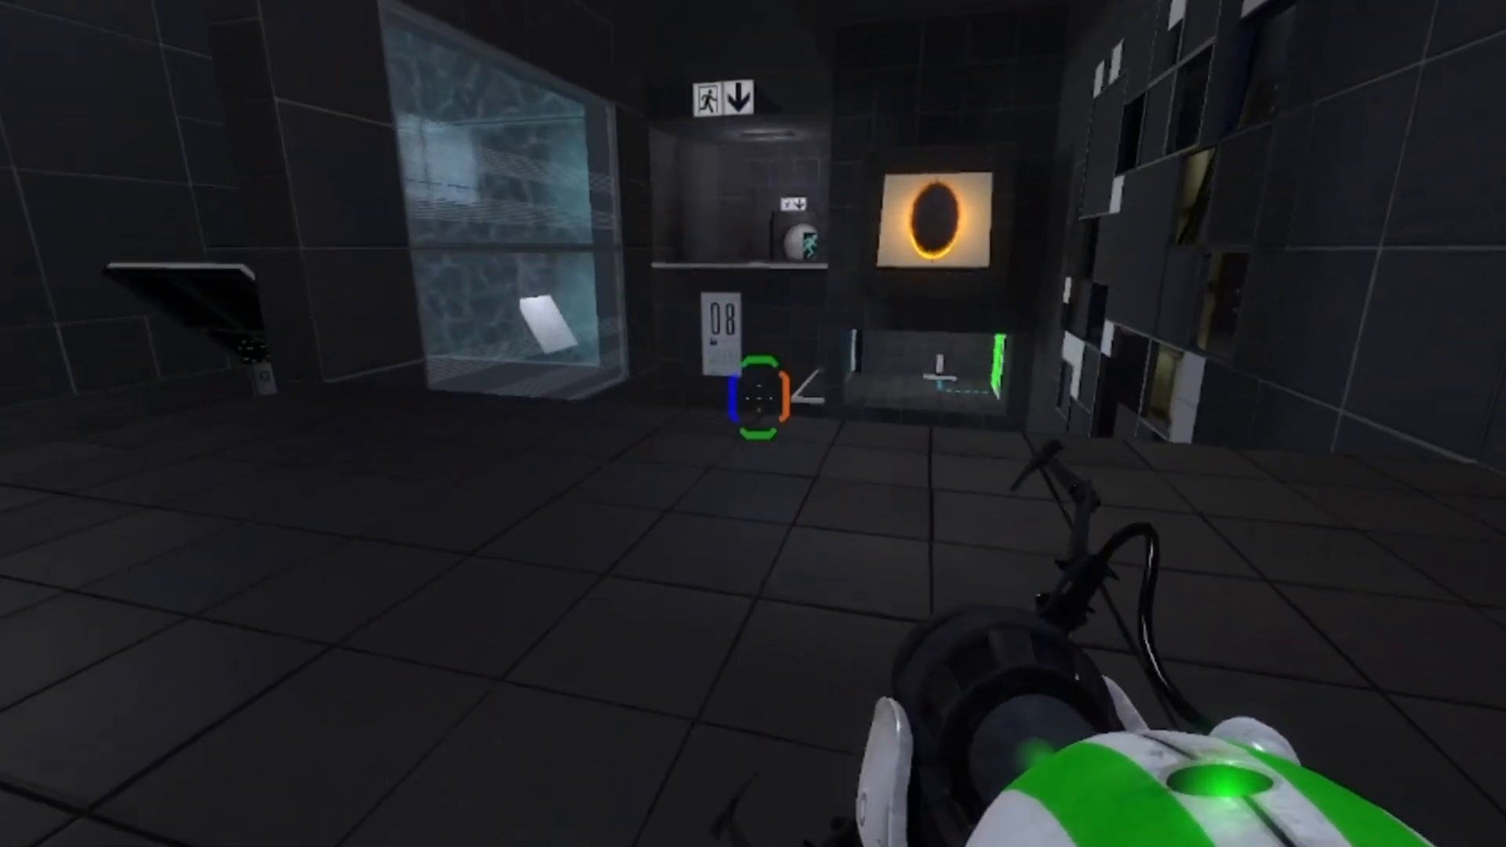
{"action": "mouse_move", "coordinate": [753, 394]}
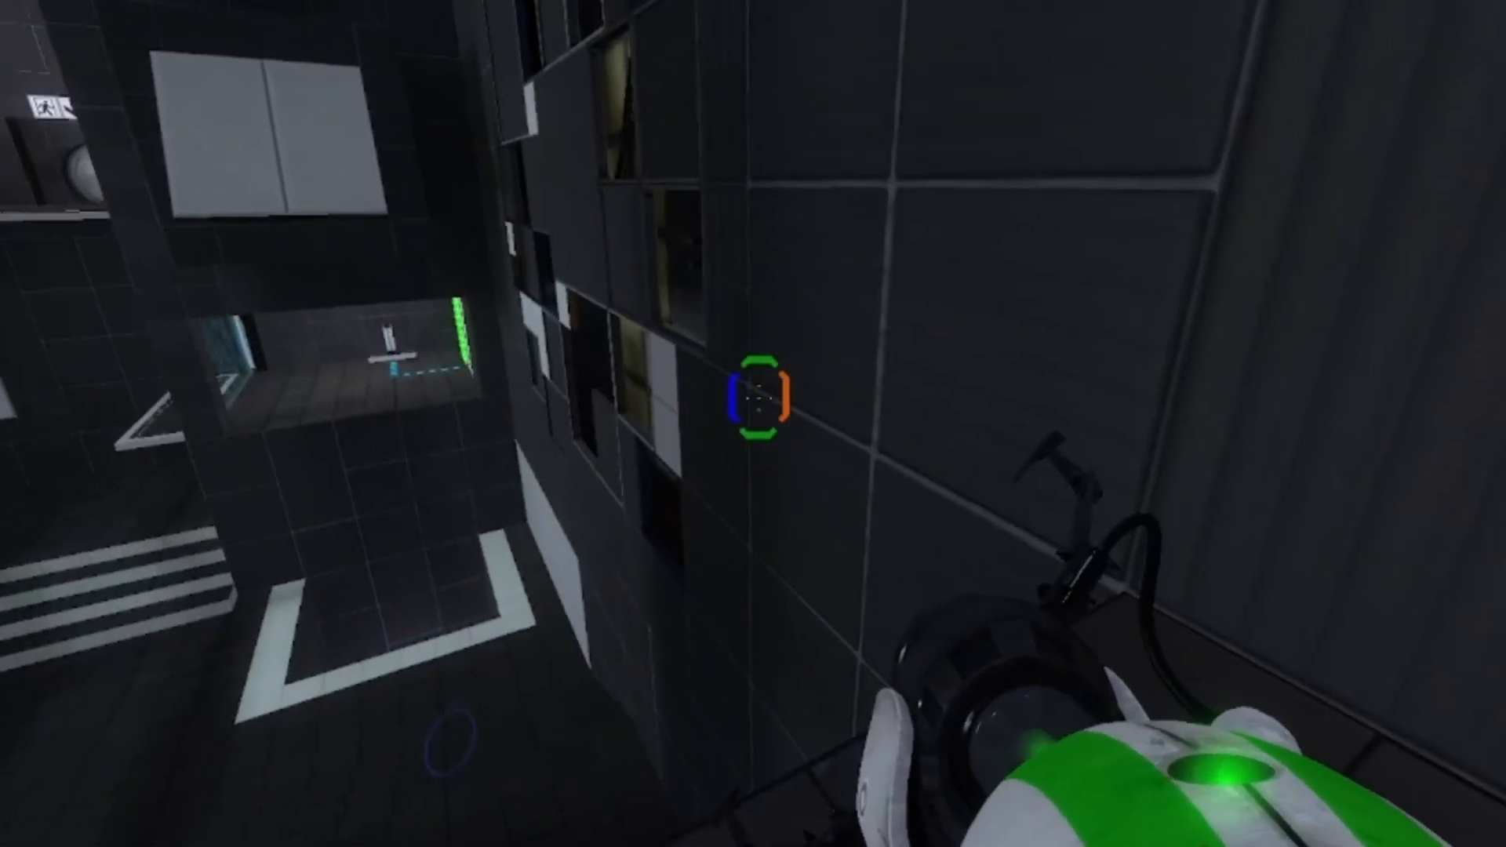
{"action": "mouse_move", "coordinate": [753, 396]}
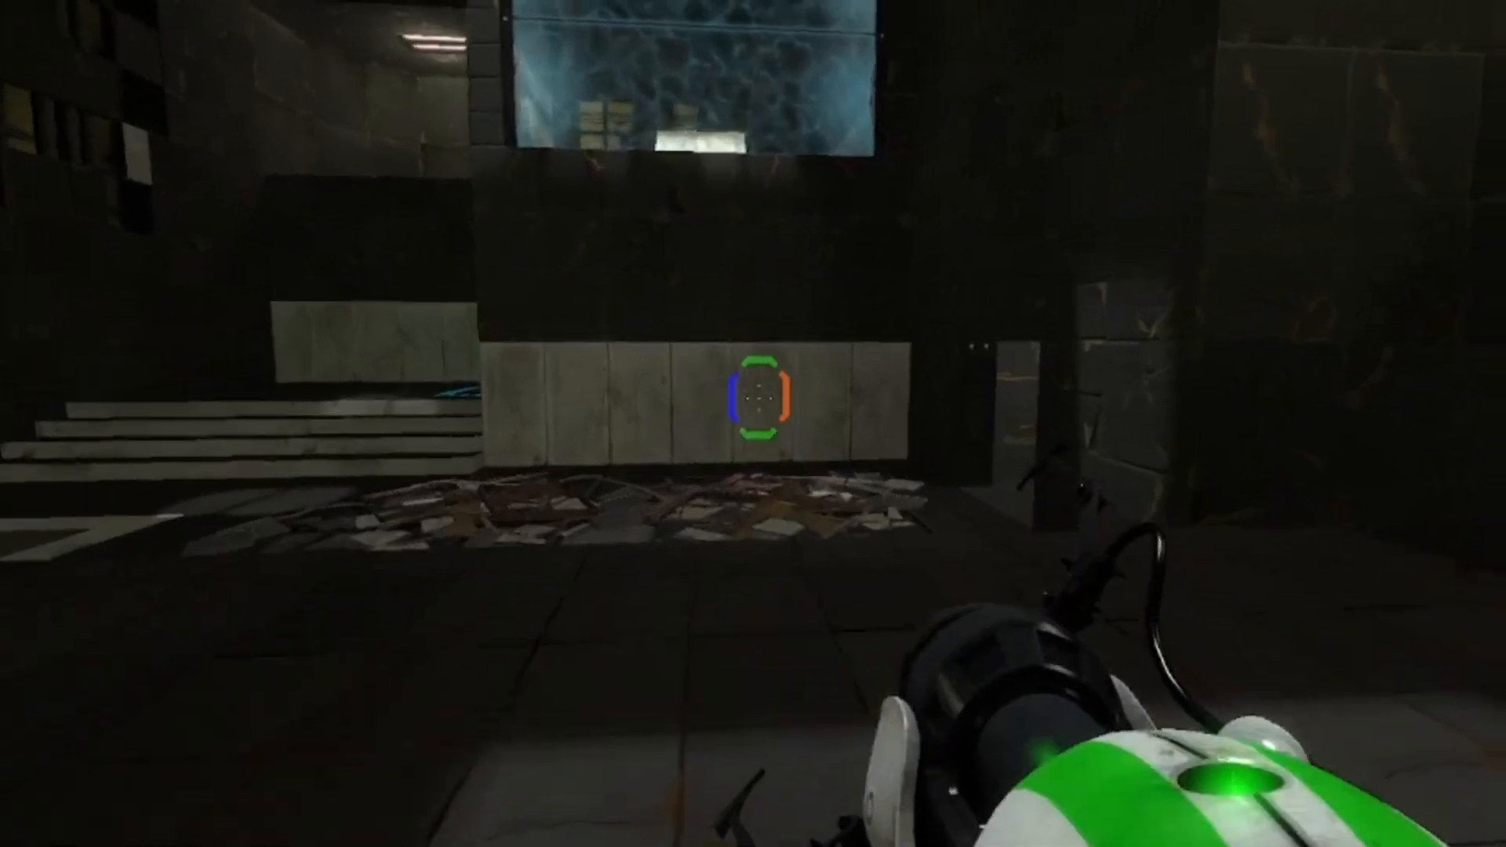
{"action": "mouse_move", "coordinate": [754, 424]}
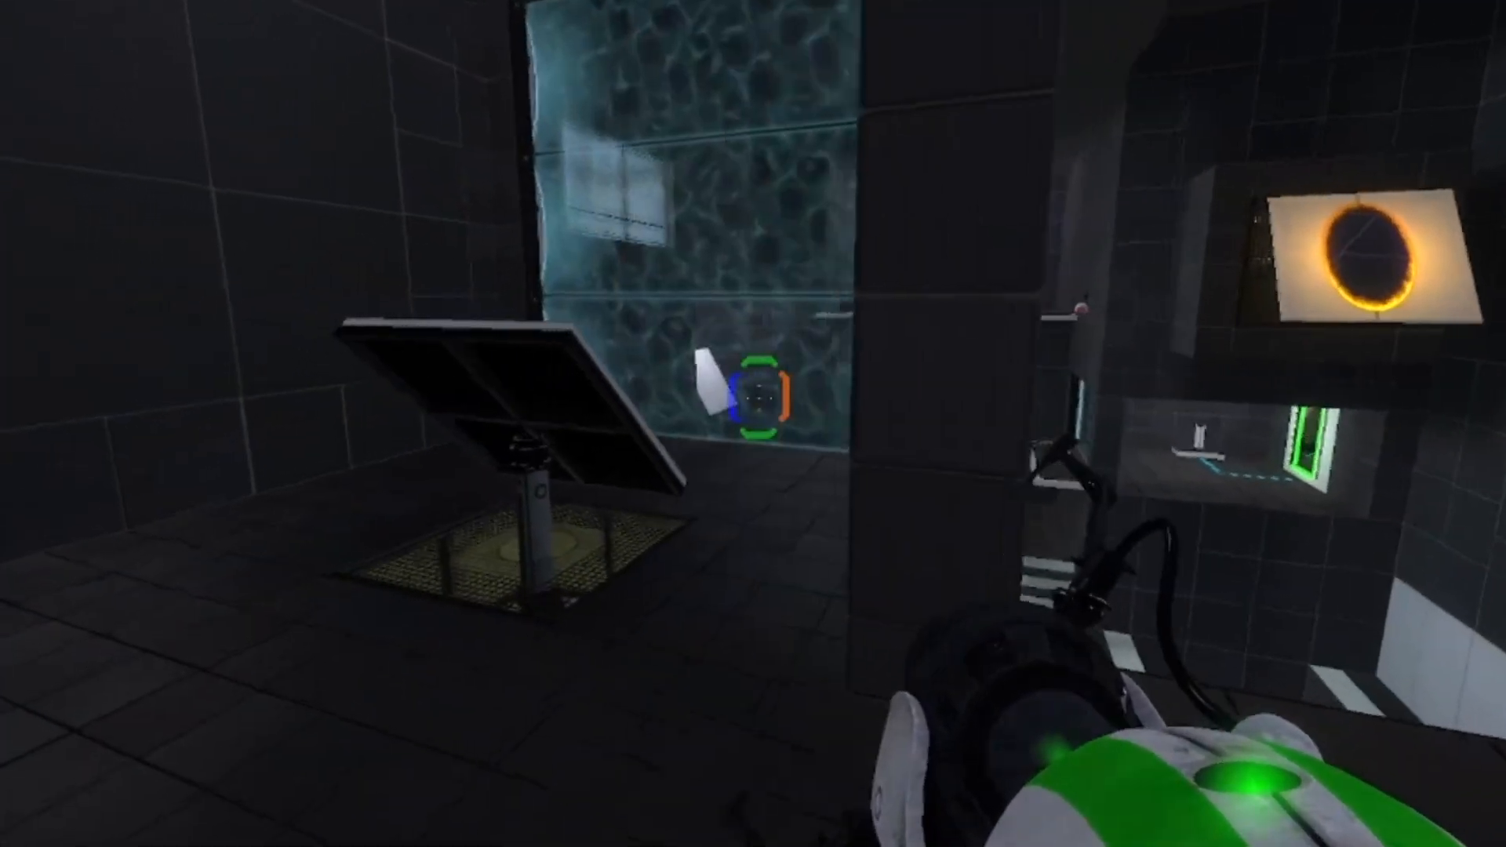
{"action": "mouse_move", "coordinate": [753, 392]}
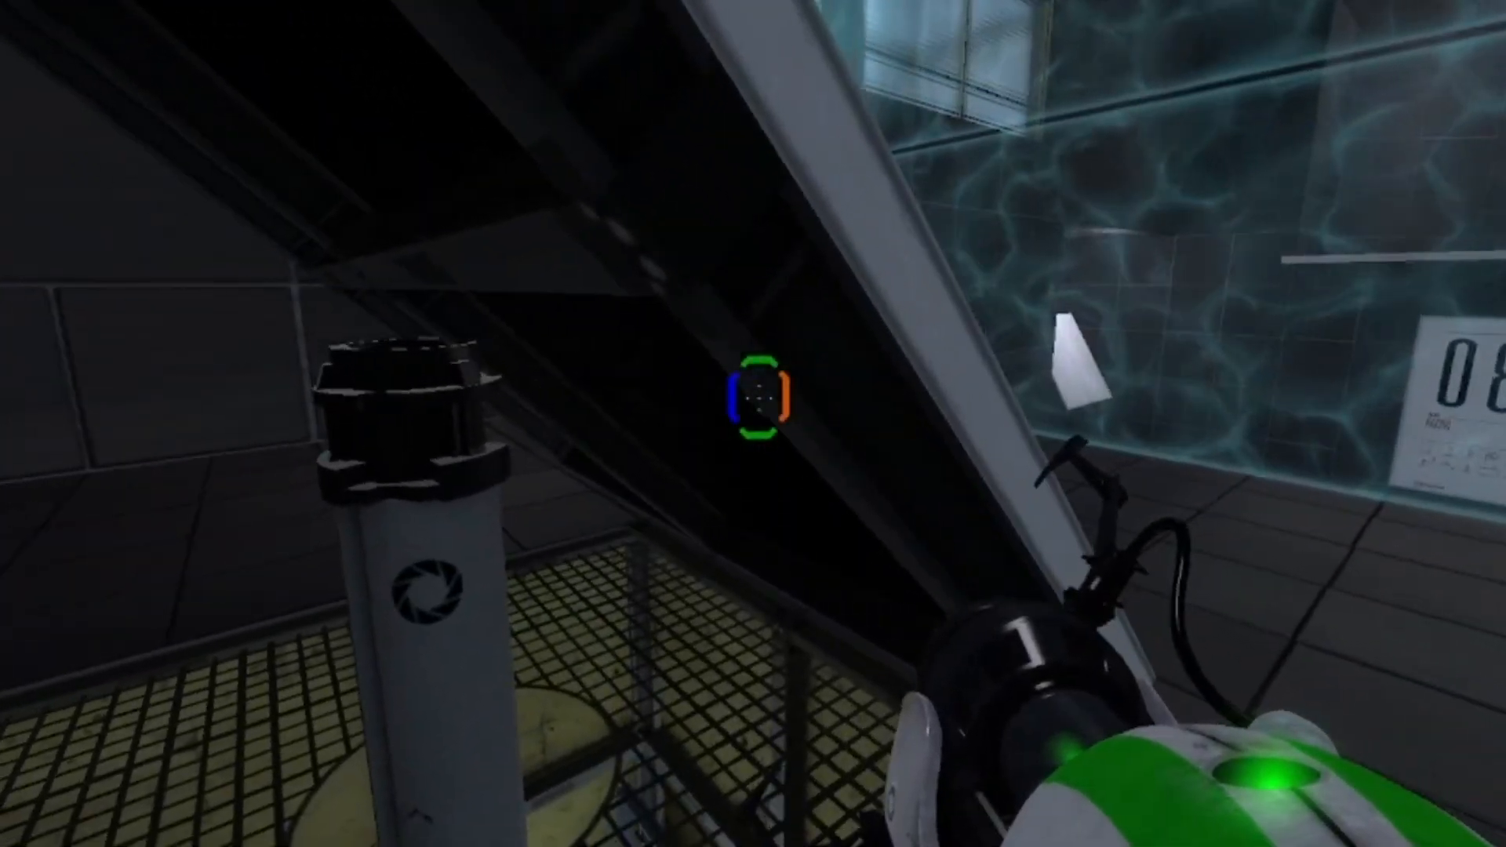
{"action": "mouse_move", "coordinate": [753, 424]}
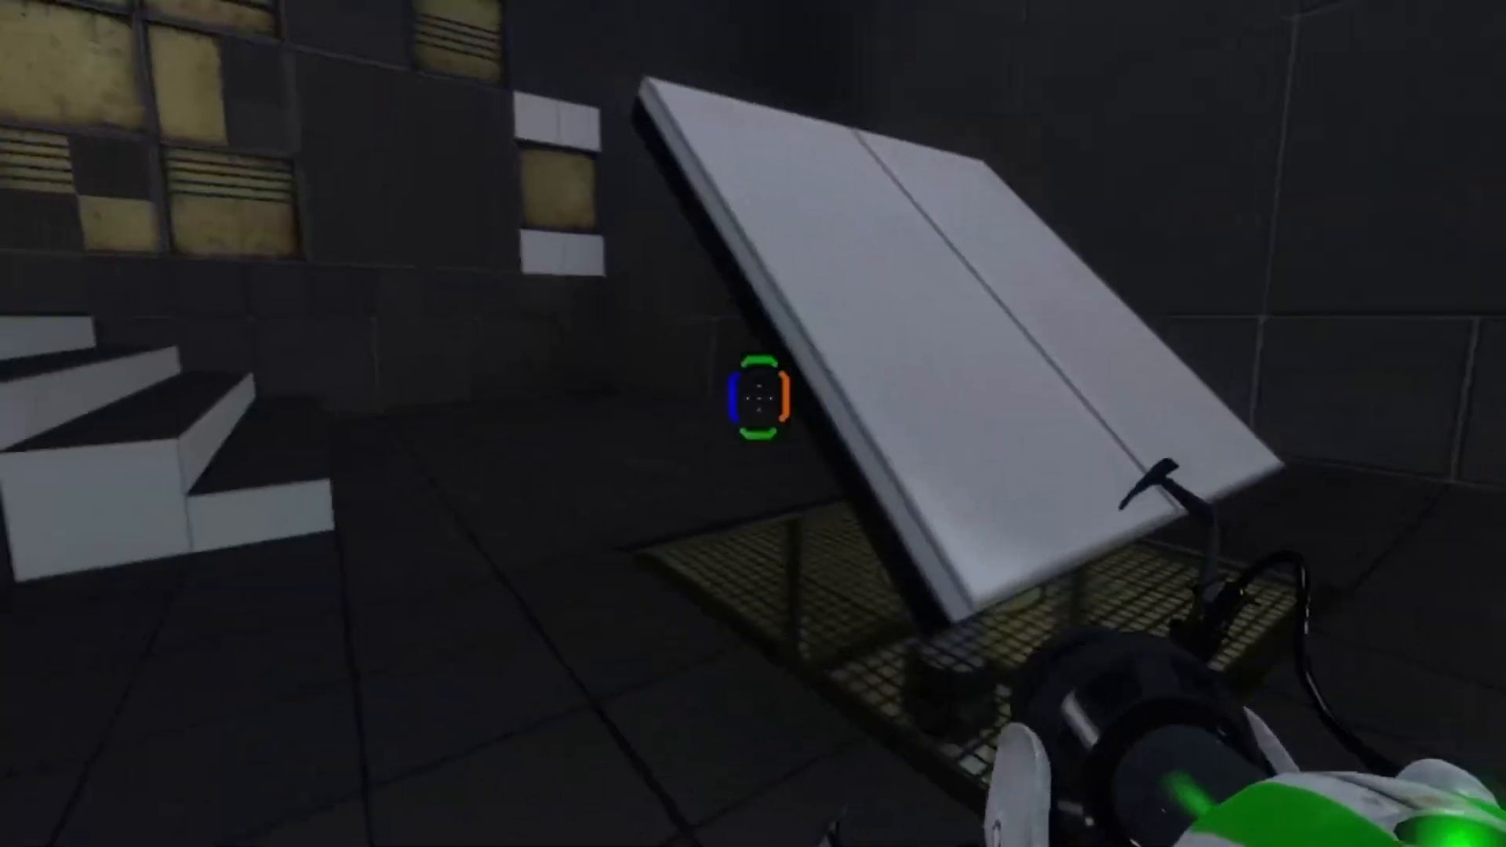
{"action": "mouse_move", "coordinate": [754, 403]}
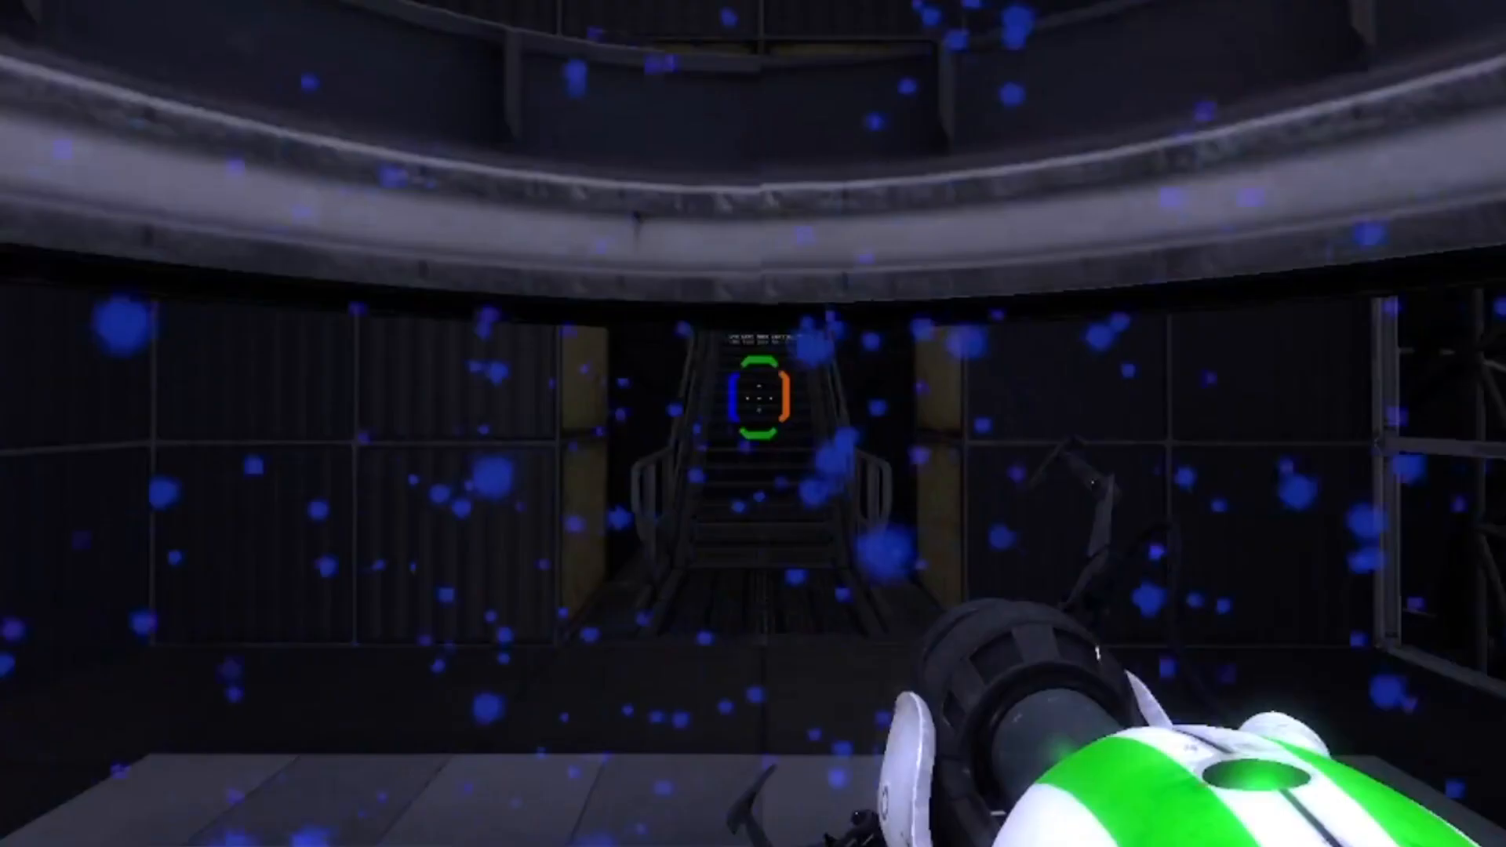
{"action": "mouse_move", "coordinate": [753, 423]}
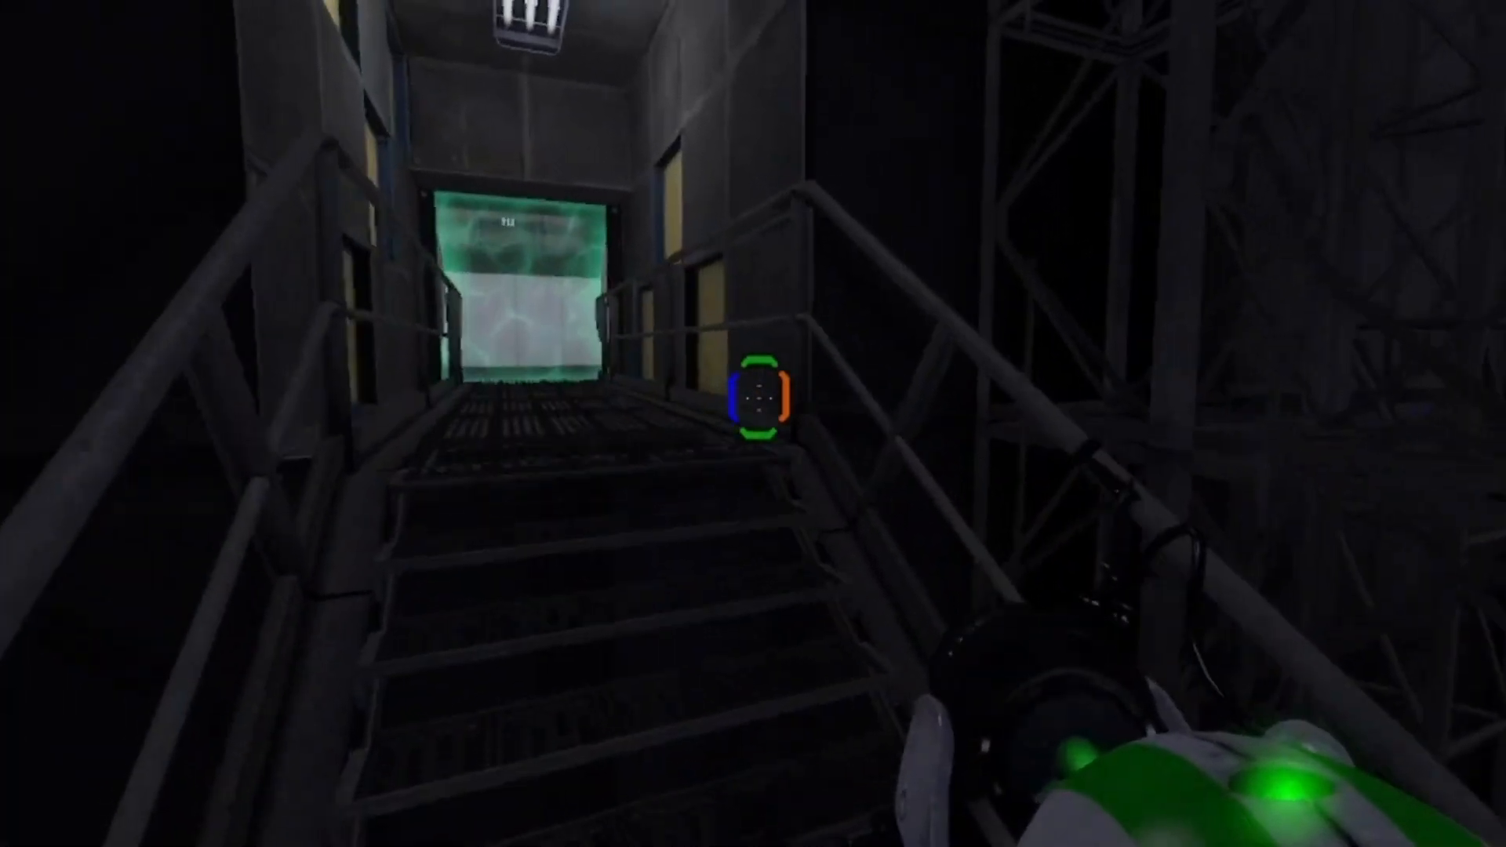
- Climb the stairs and fire the first time portal at the green-outlined panel
{"action": "key", "text": "w"}
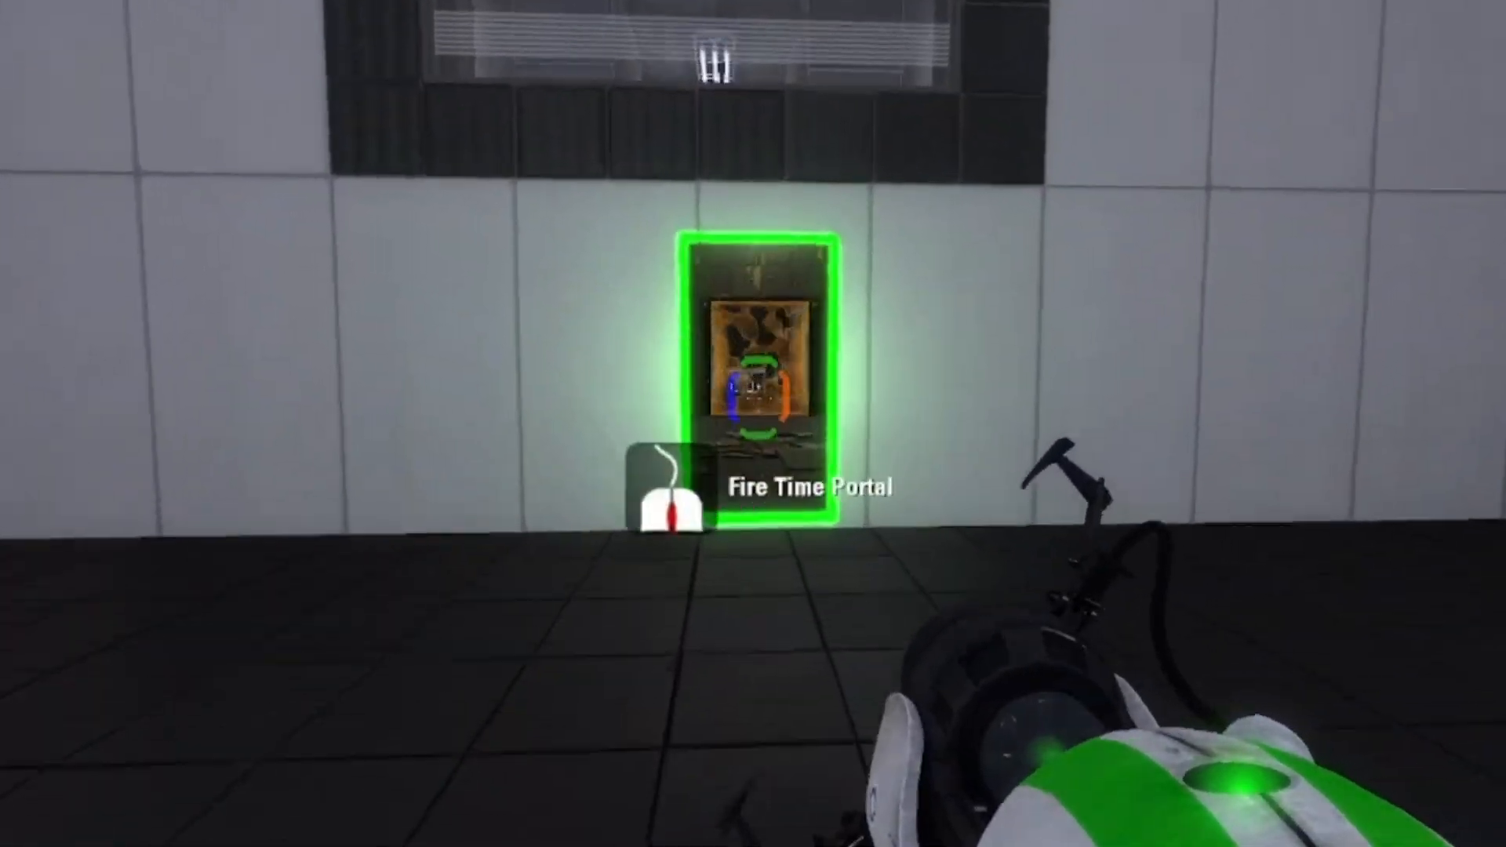
{"action": "left_click", "coordinate": [760, 384]}
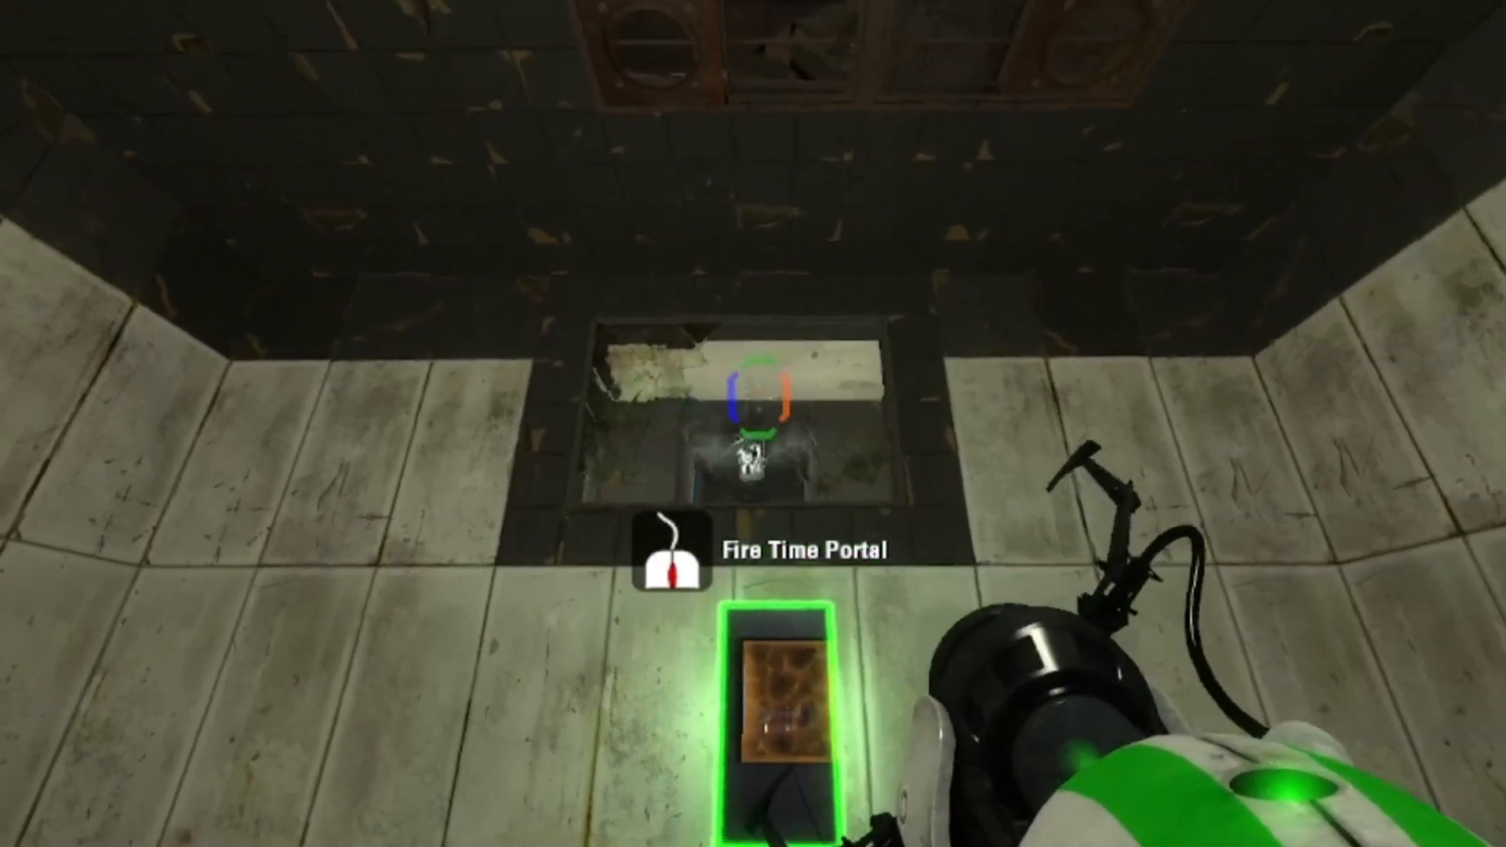
{"action": "mouse_move", "coordinate": [753, 404]}
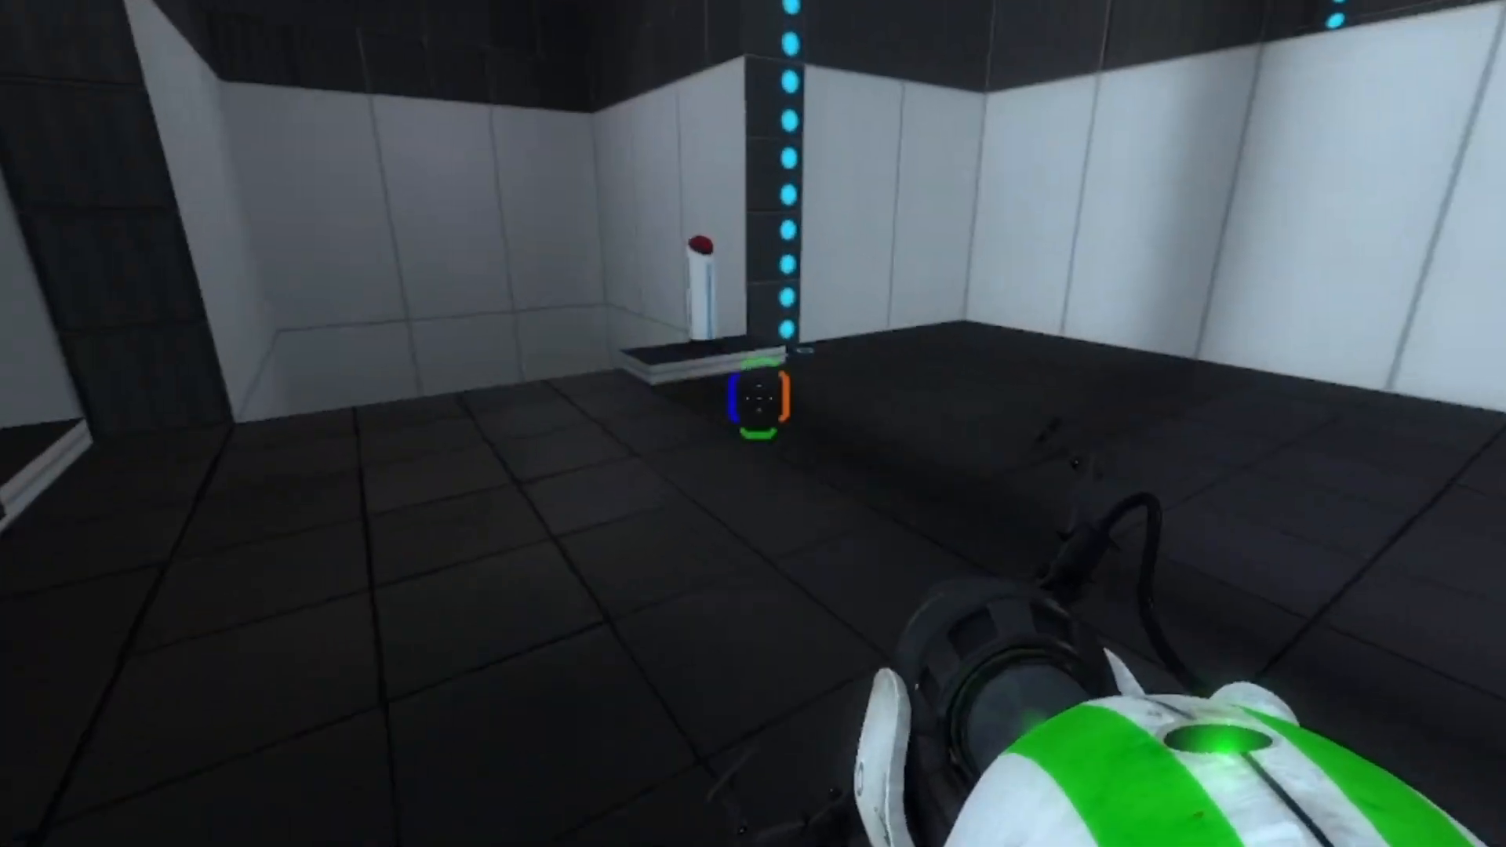
{"action": "mouse_move", "coordinate": [753, 394]}
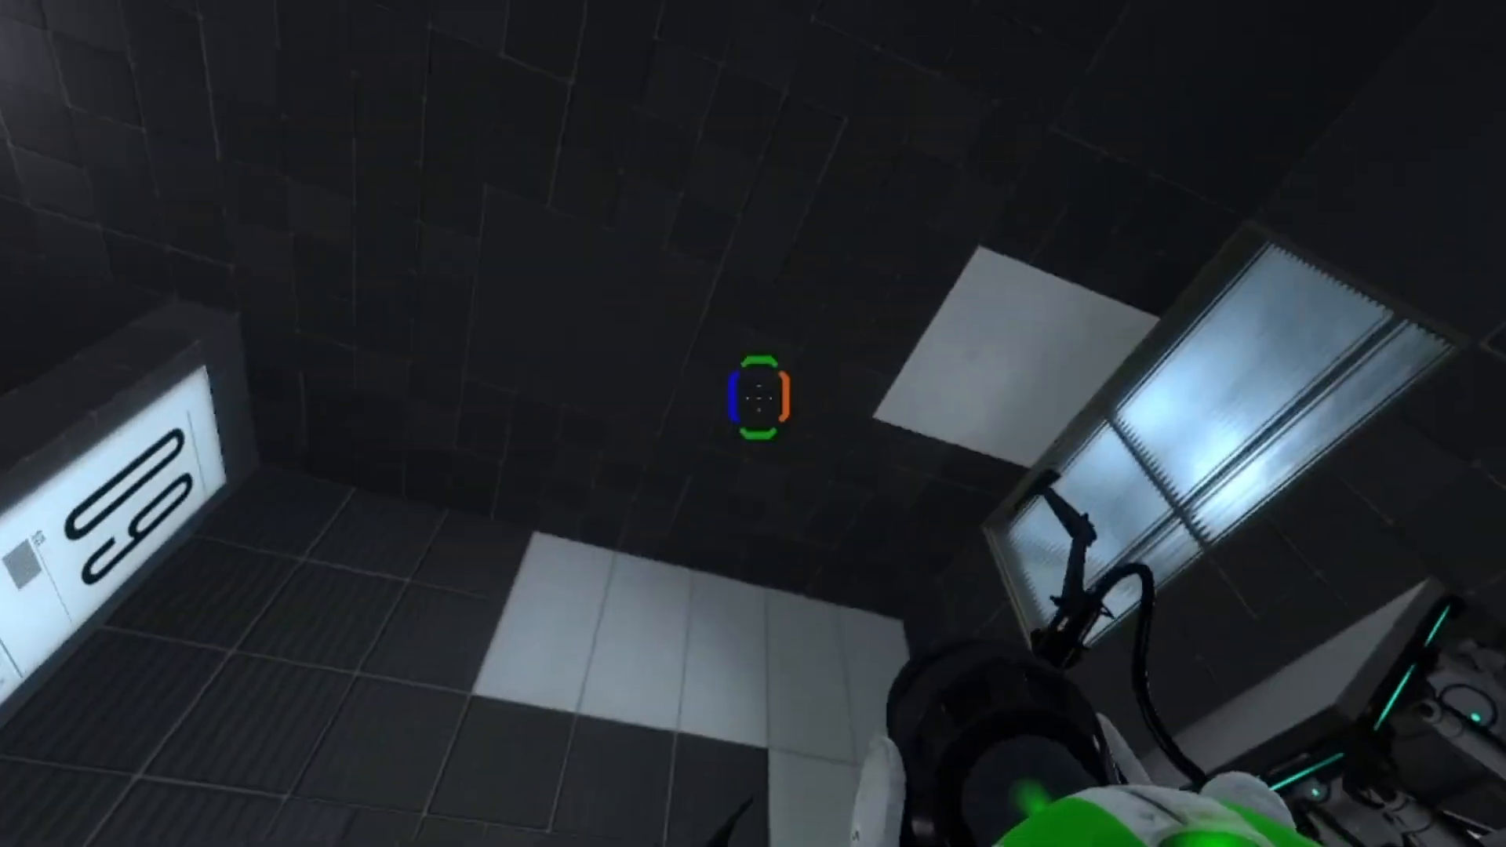
{"action": "mouse_move", "coordinate": [754, 423]}
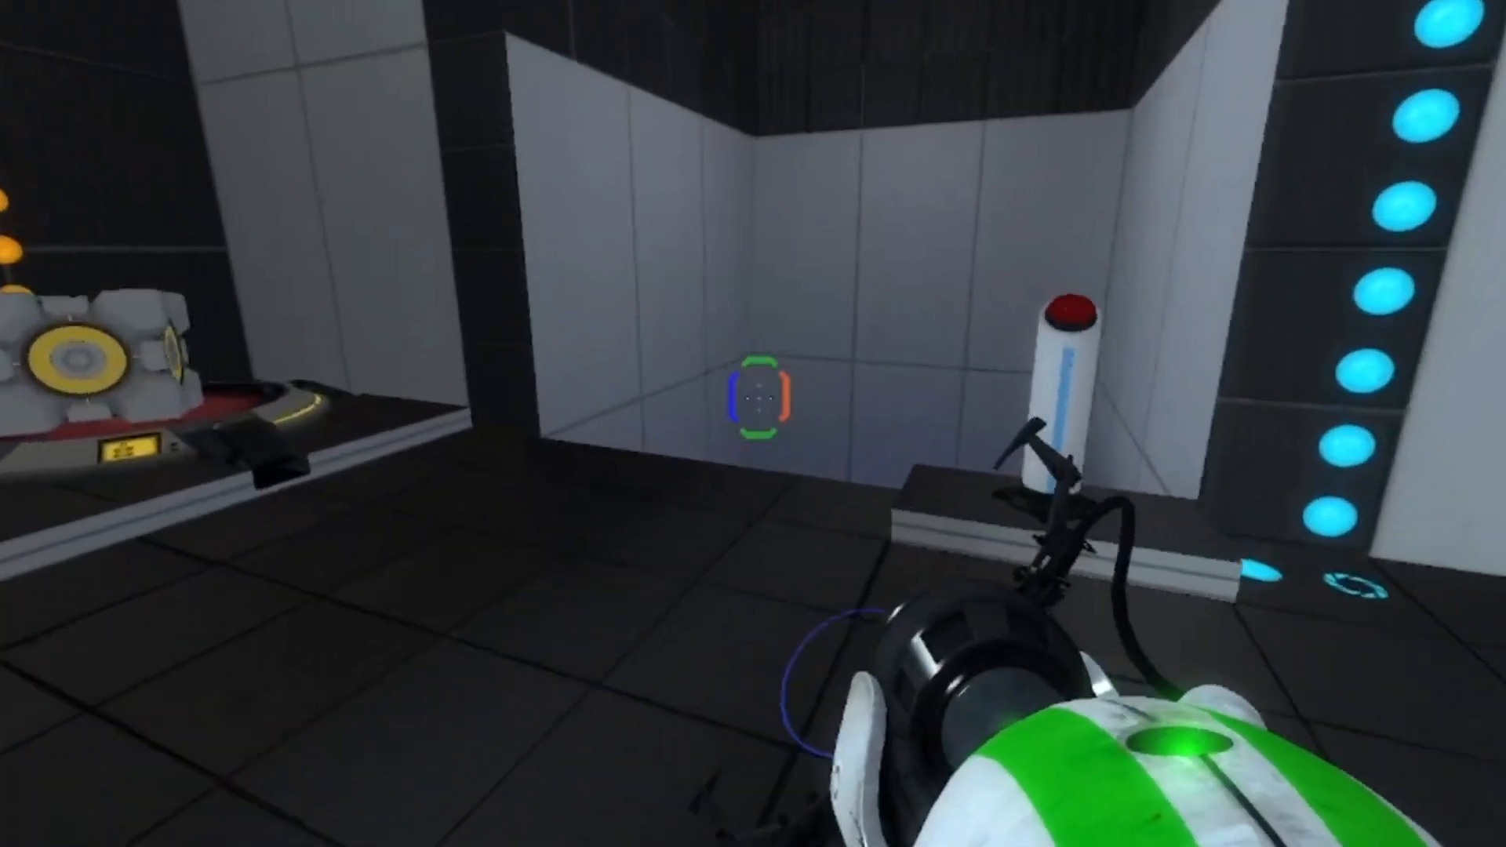
{"action": "mouse_move", "coordinate": [753, 424]}
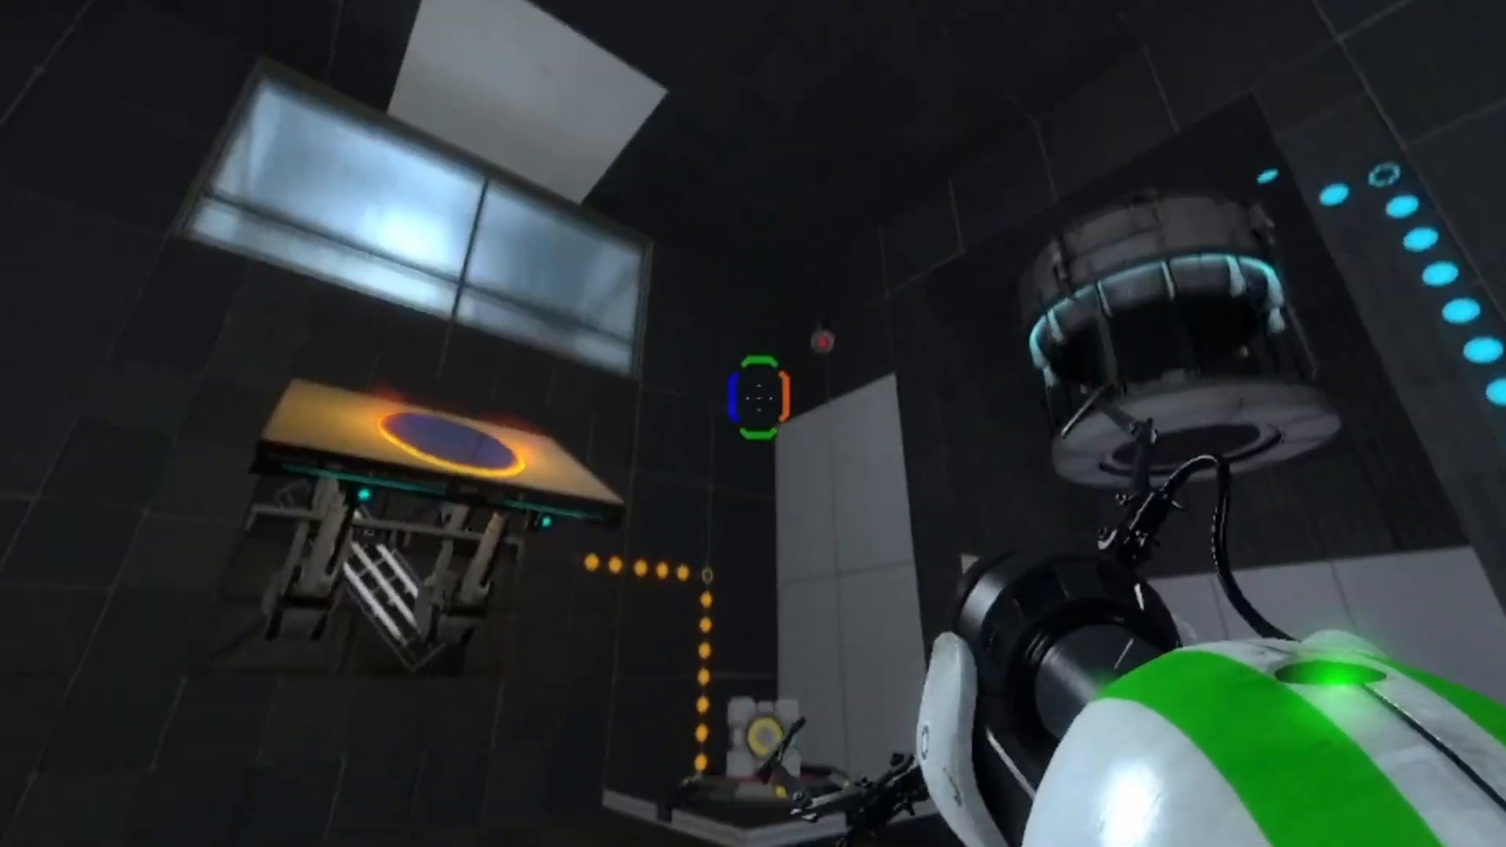
- Fire a time portal in chamber 09 to reach its ruined past beside the launch plate
{"action": "left_click", "coordinate": [753, 396]}
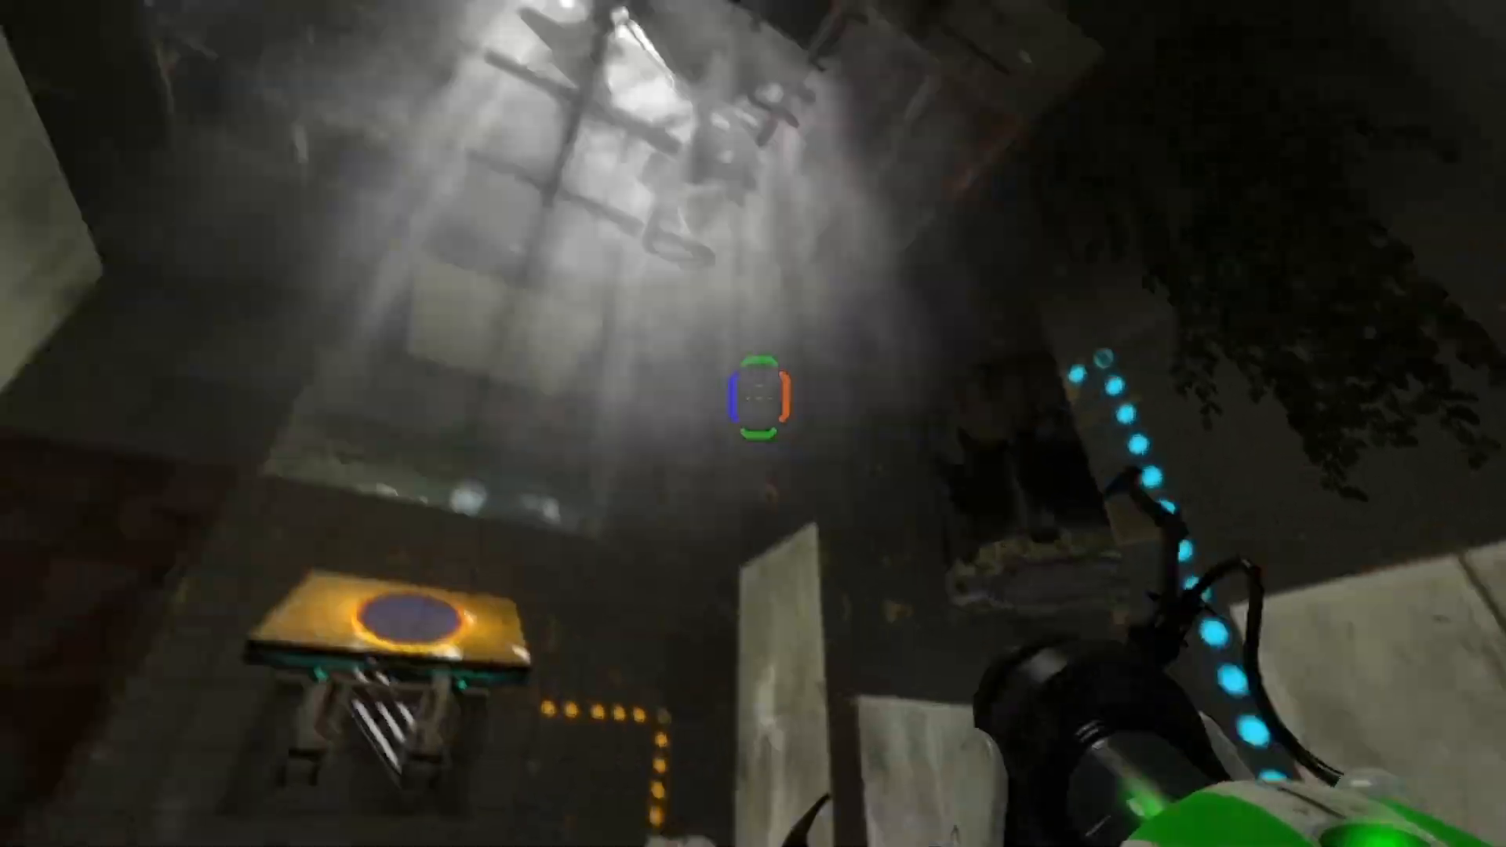
{"action": "mouse_move", "coordinate": [753, 423]}
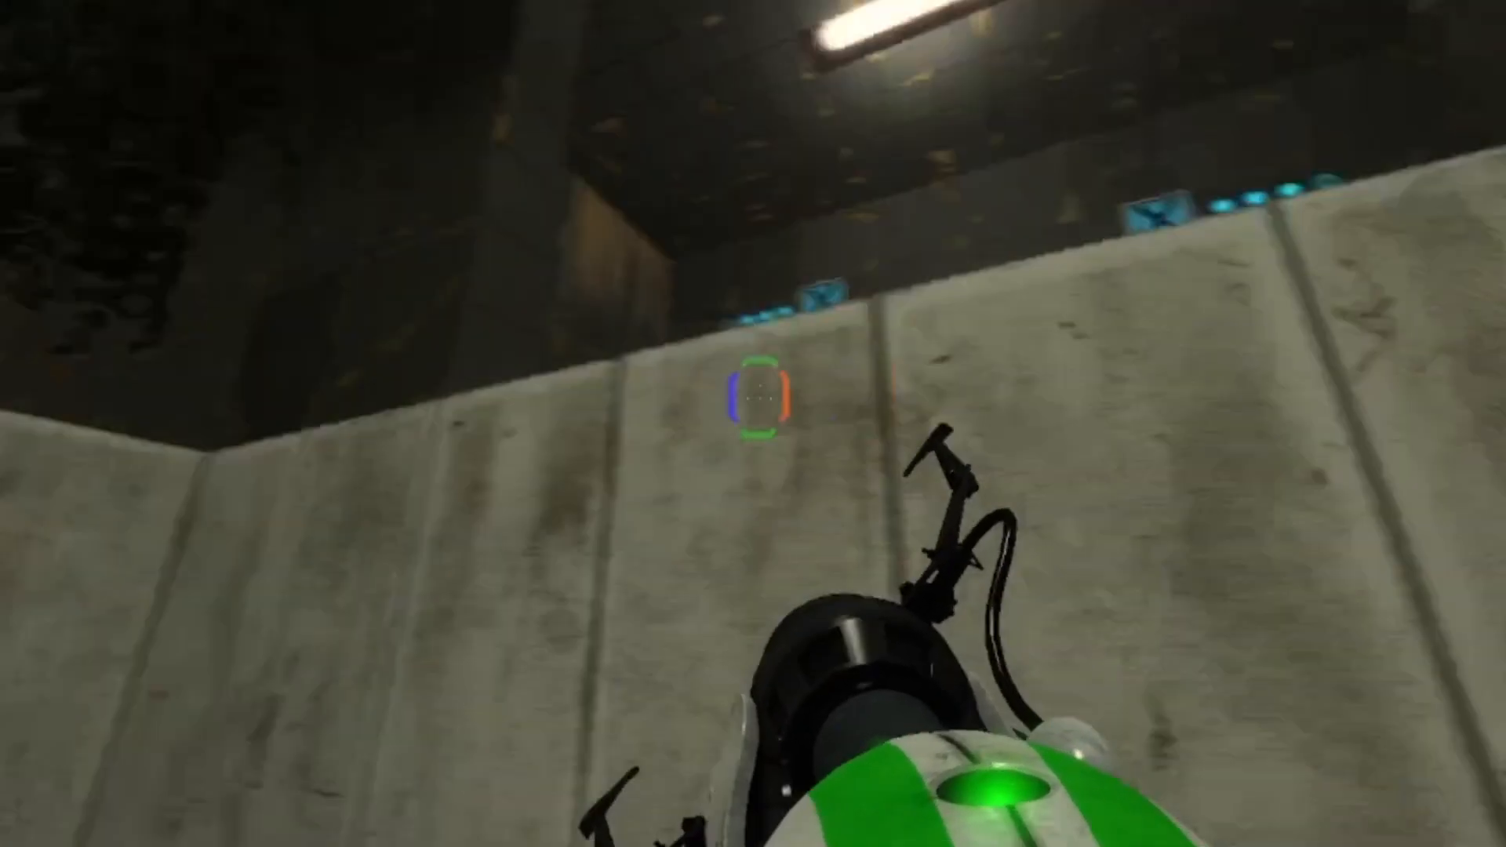
{"action": "mouse_move", "coordinate": [754, 423]}
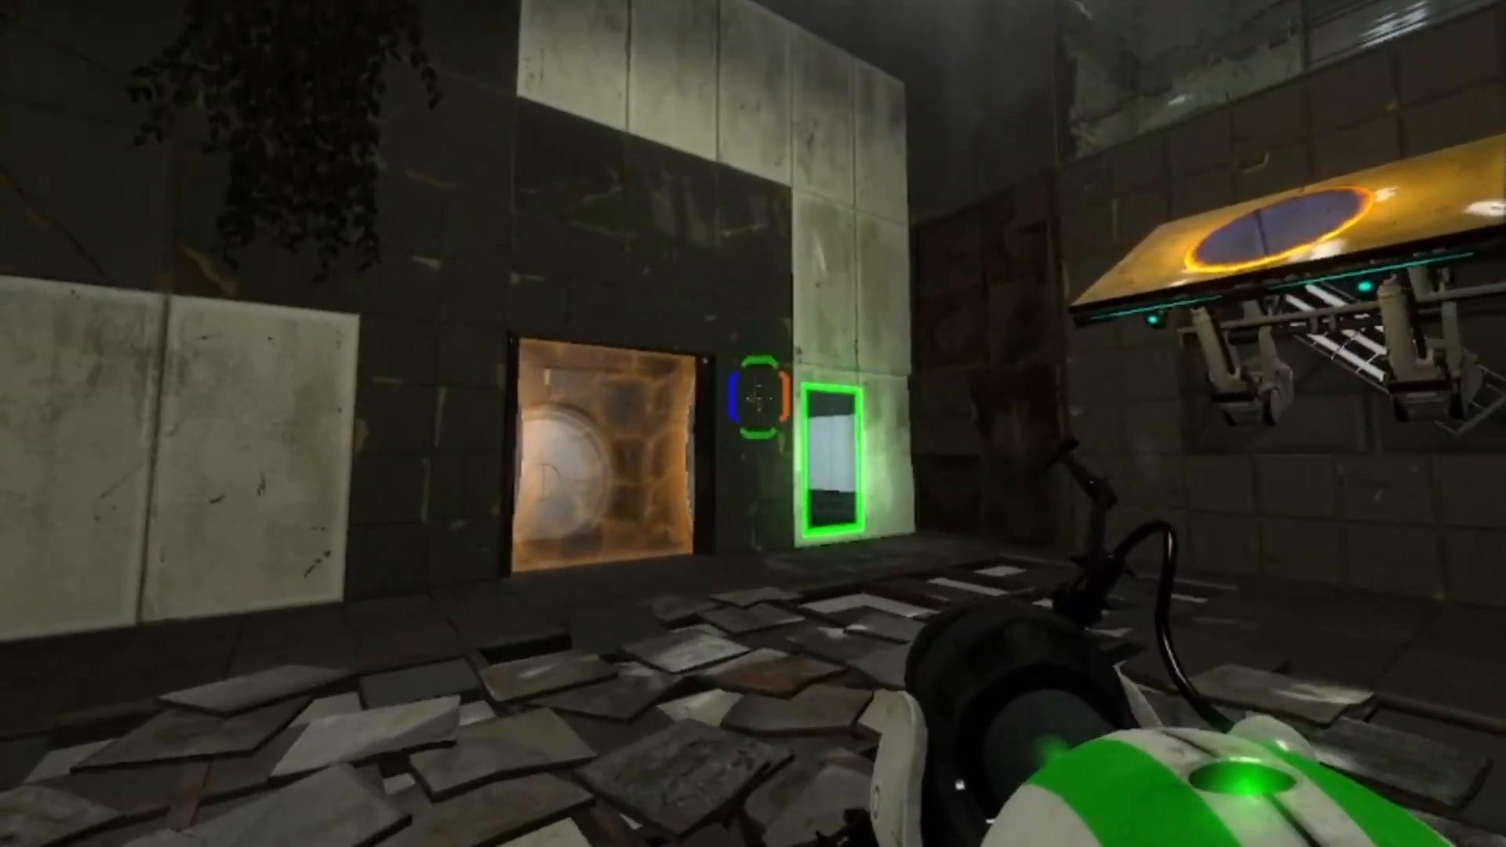
{"action": "mouse_move", "coordinate": [753, 423]}
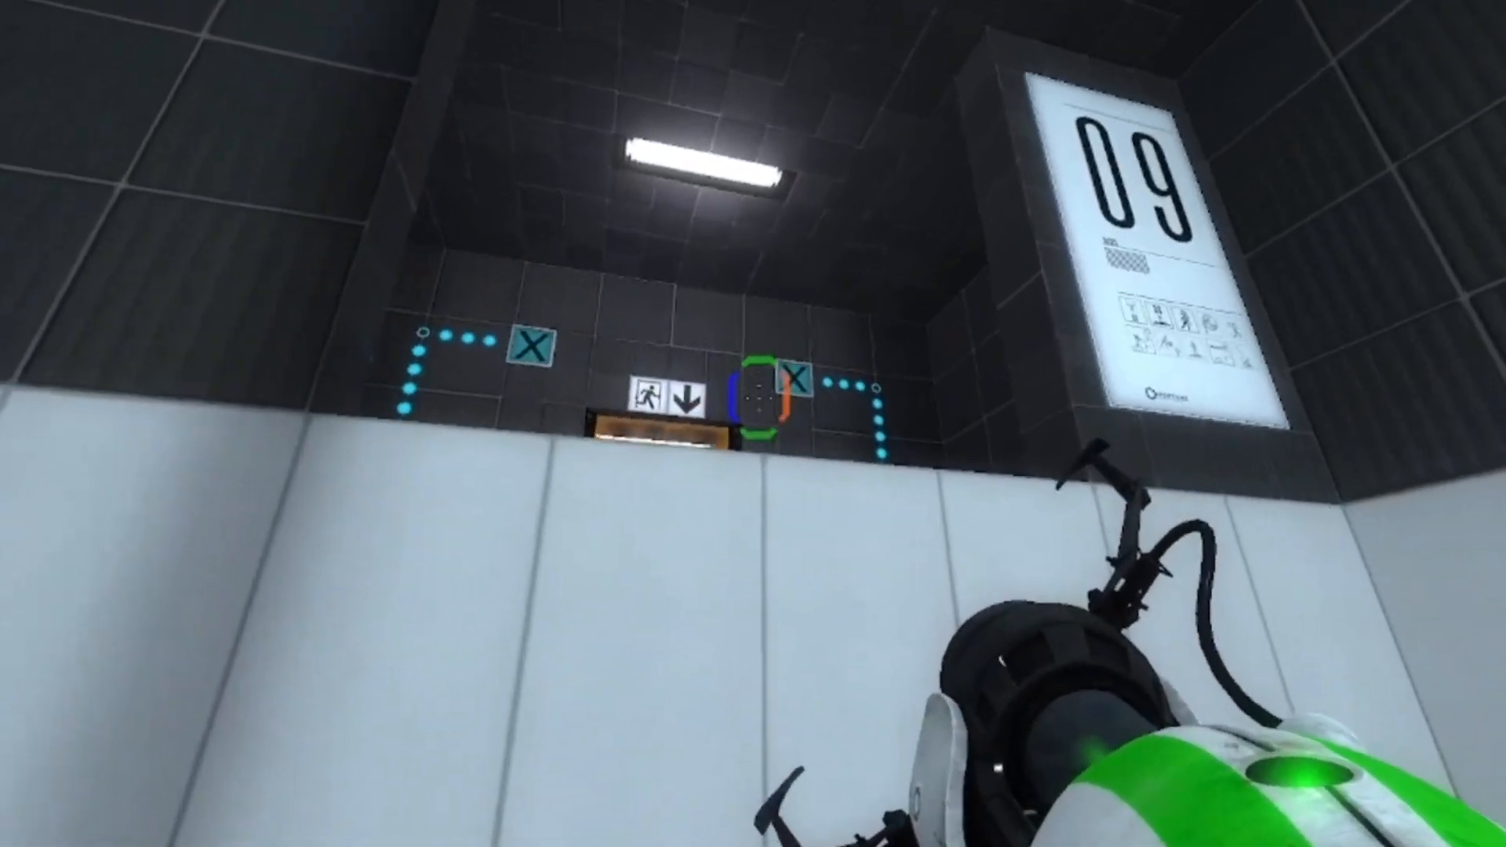
{"action": "mouse_move", "coordinate": [754, 384]}
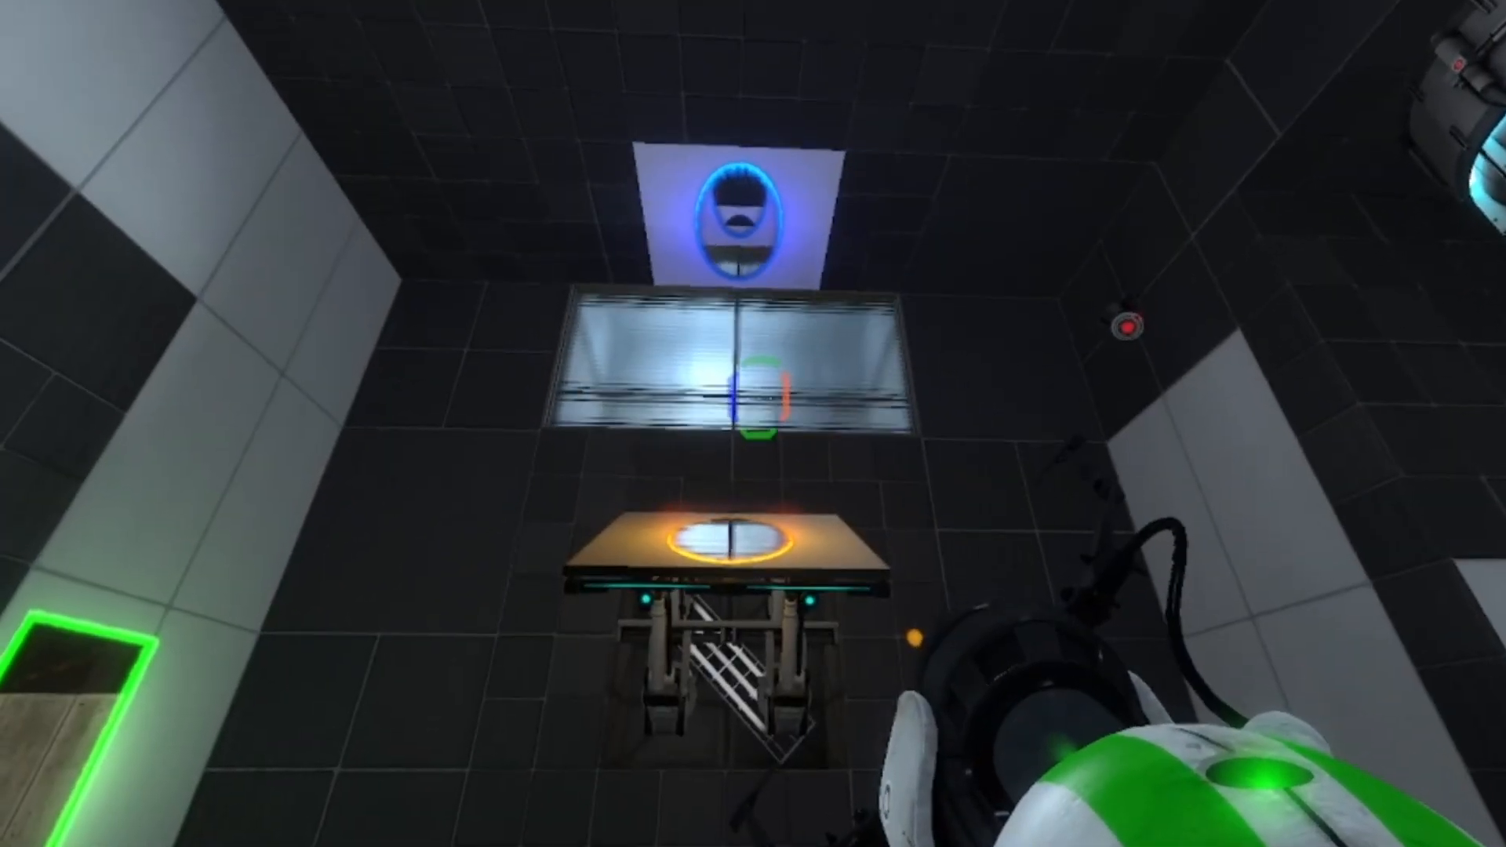
{"action": "mouse_move", "coordinate": [753, 424]}
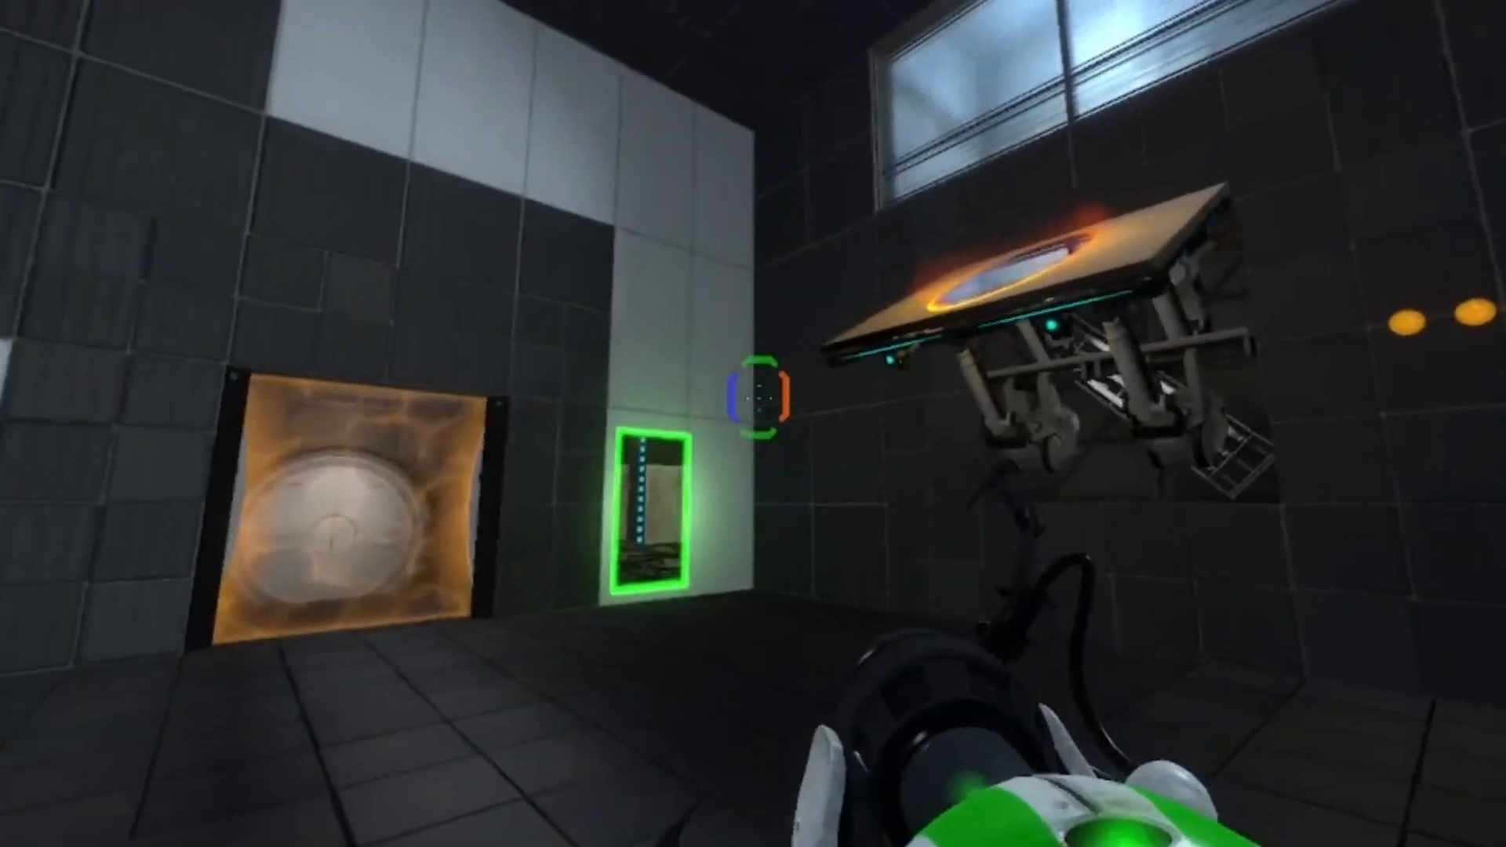
- Place a portal above the launch plate and a blue portal on the floor by the button
{"action": "left_click", "coordinate": [760, 394]}
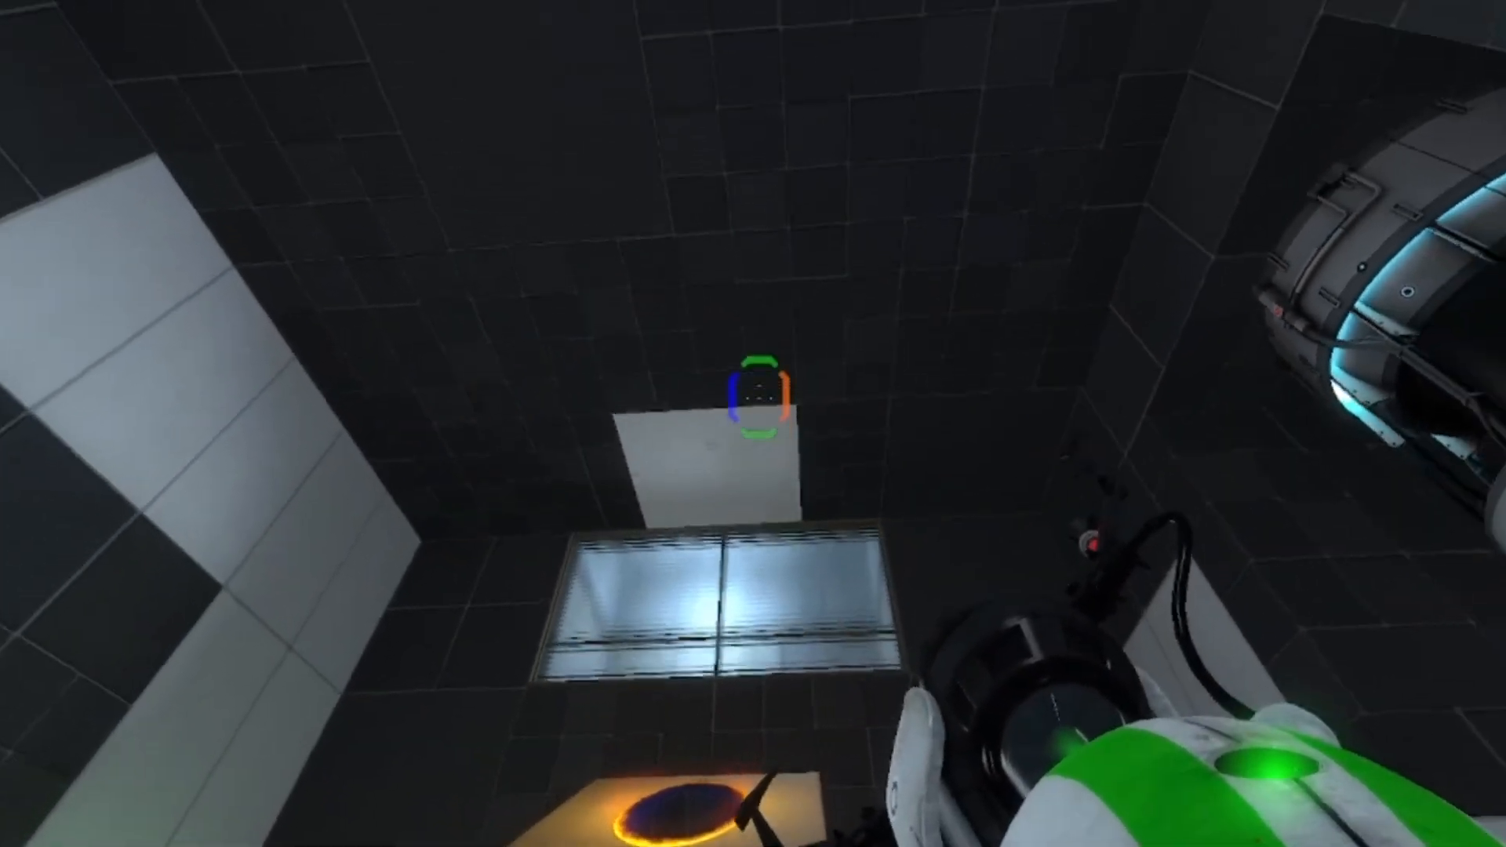
{"action": "mouse_move", "coordinate": [753, 424]}
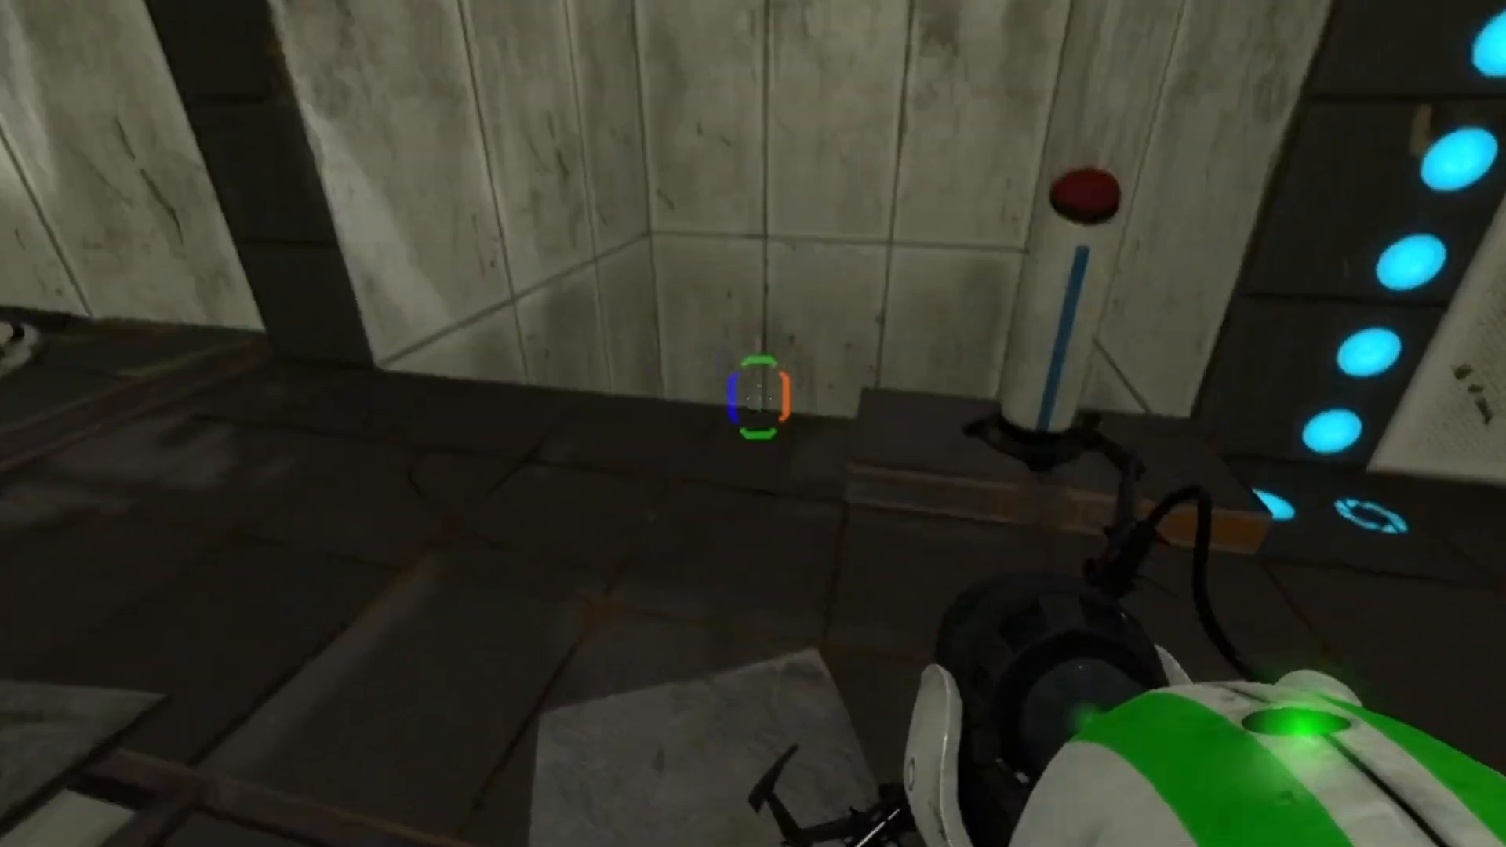
{"action": "left_click", "coordinate": [753, 404]}
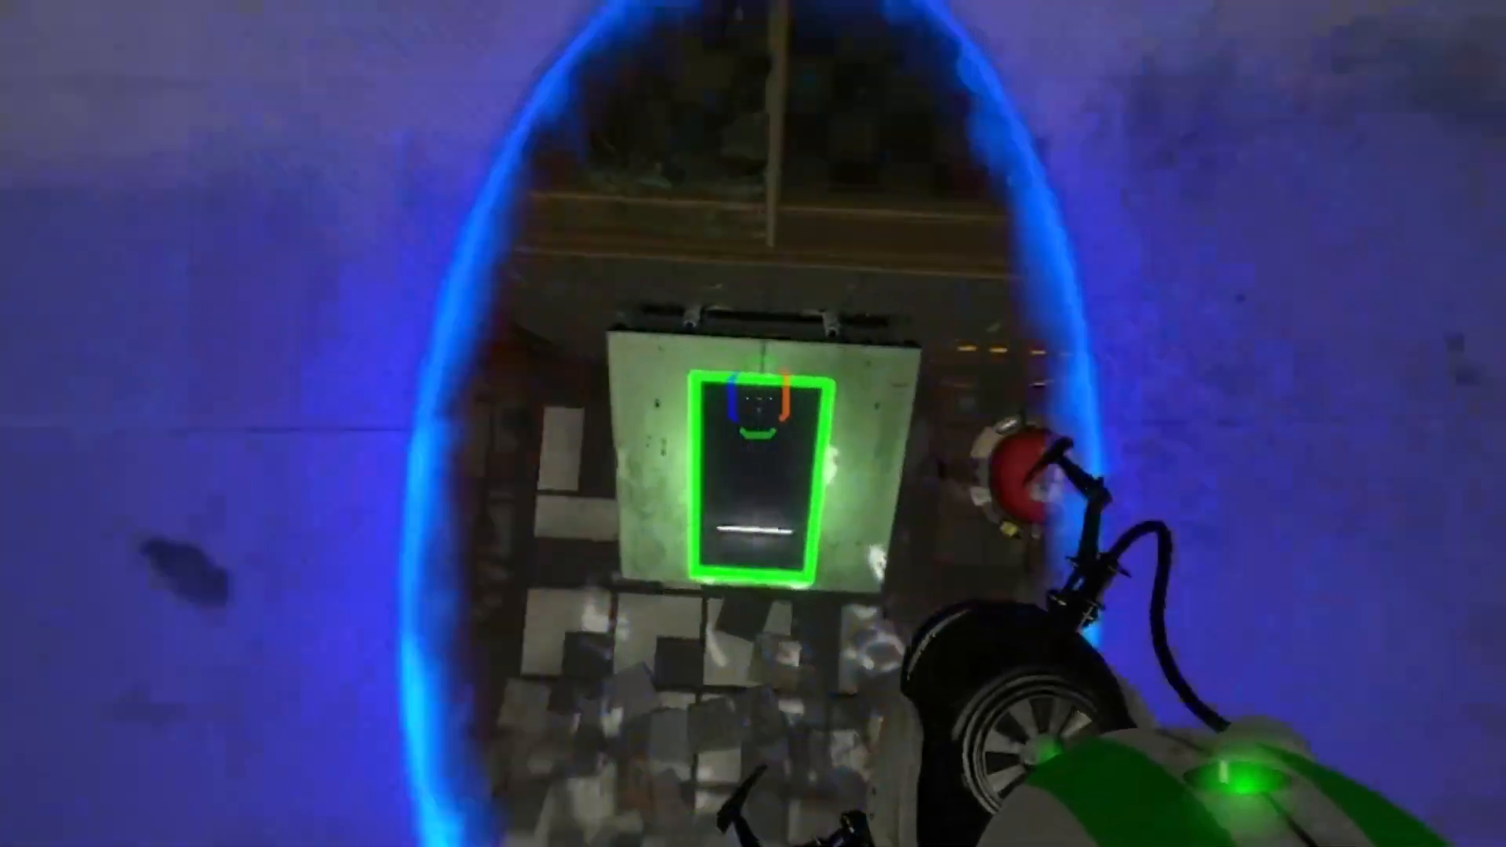